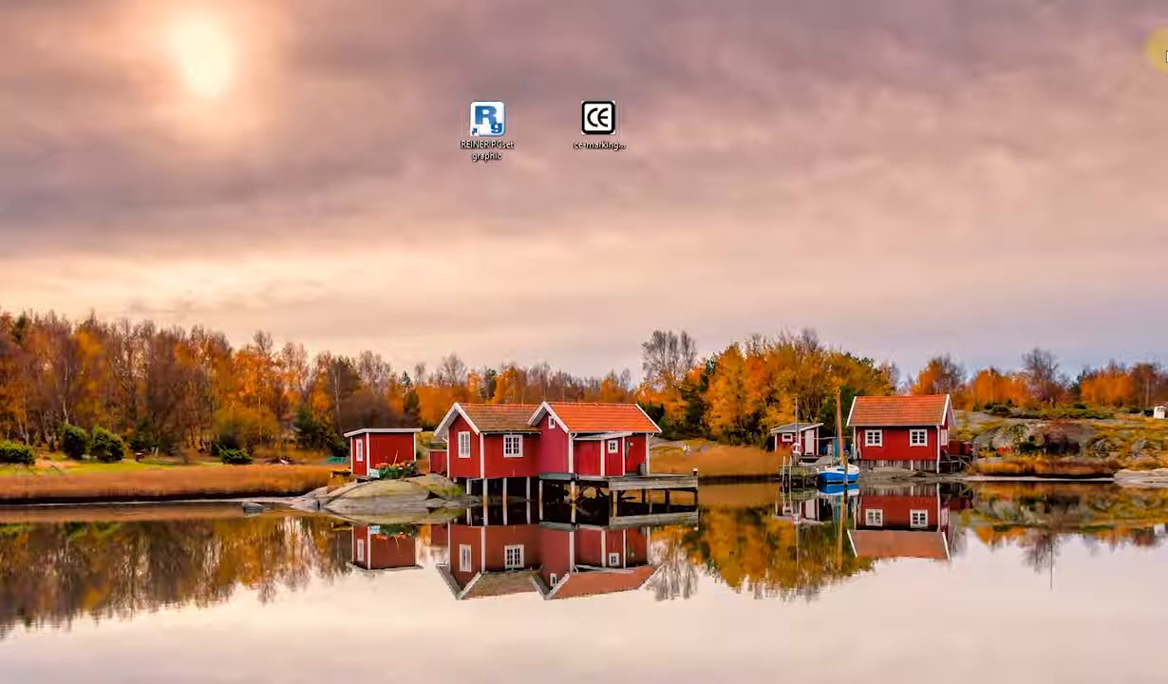
{"action": "mouse_move", "coordinate": [417, 156]}
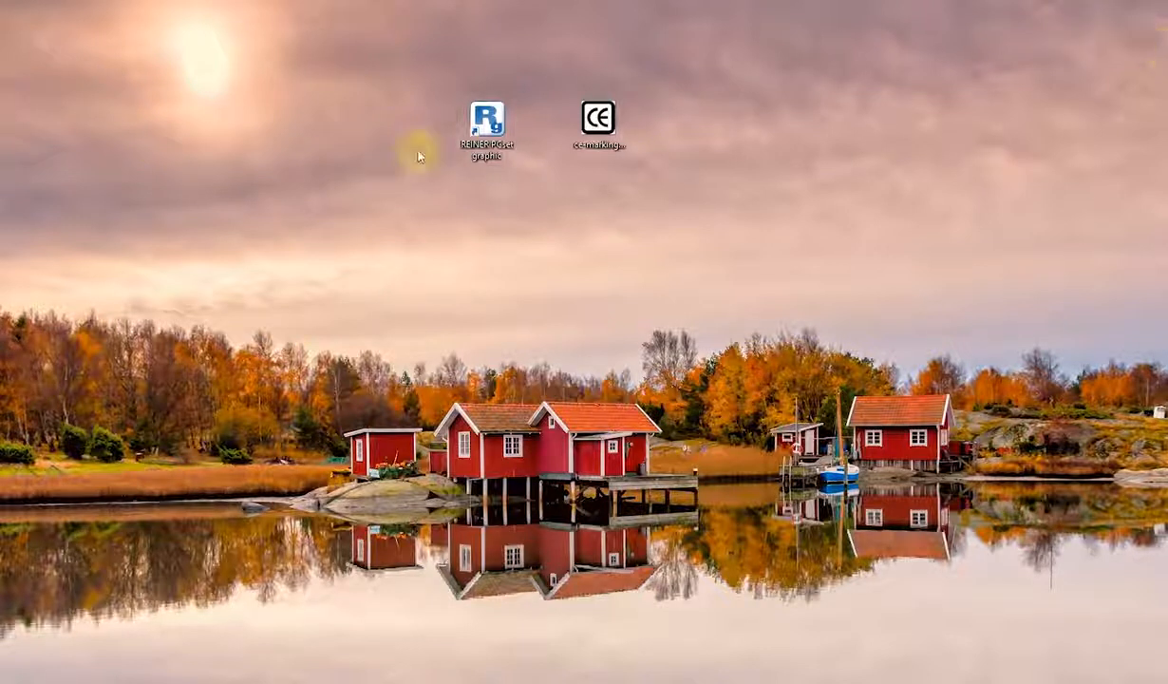
Step: Launch REINER PCset graphic from its desktop icon and move the window lower
{"action": "left_click", "coordinate": [487, 121]}
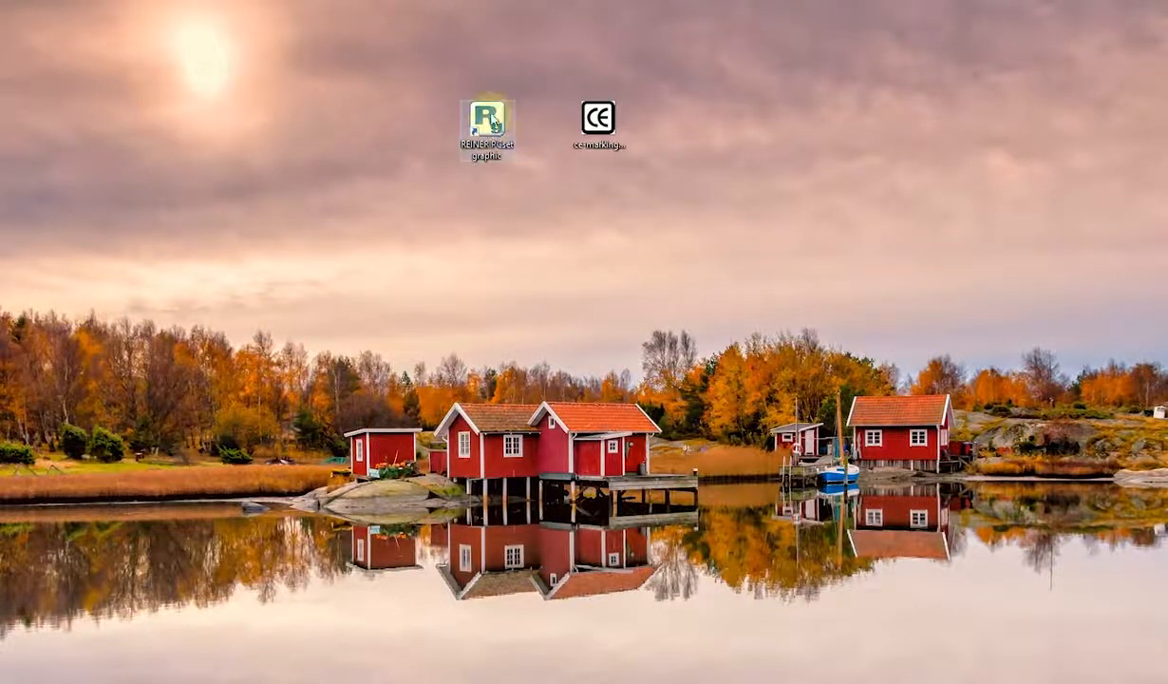
{"action": "double_click", "coordinate": [486, 122]}
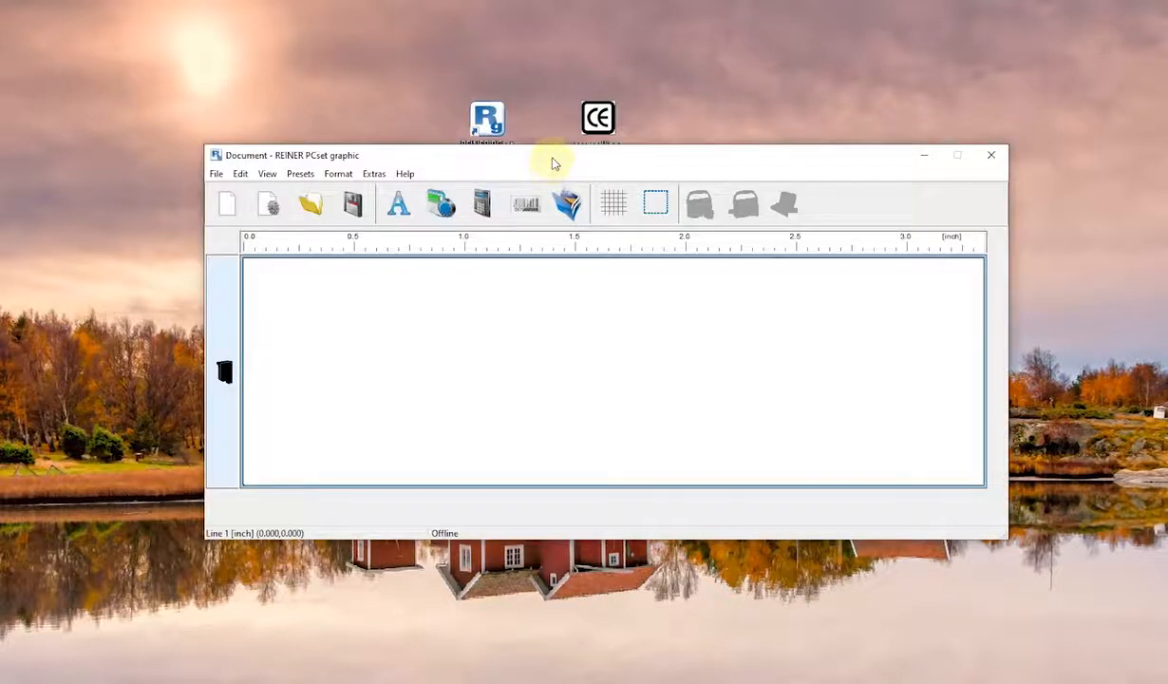
{"action": "left_click_drag", "start_coordinate": [555, 156], "coordinate": [532, 269]}
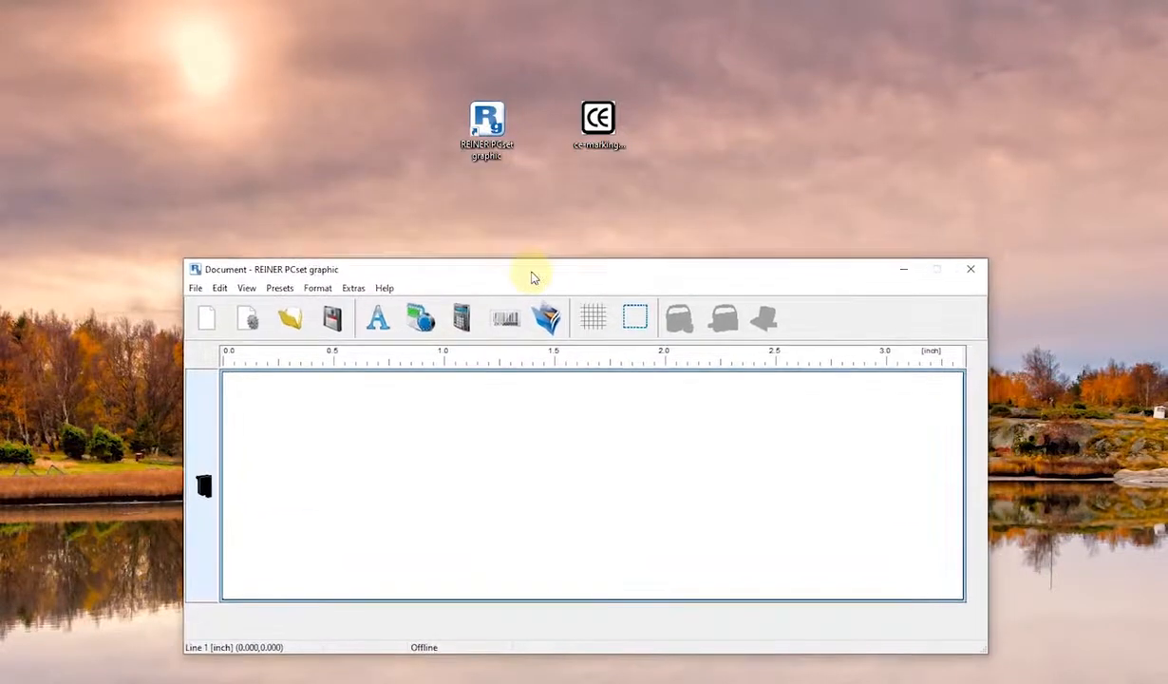
{"action": "mouse_move", "coordinate": [843, 338]}
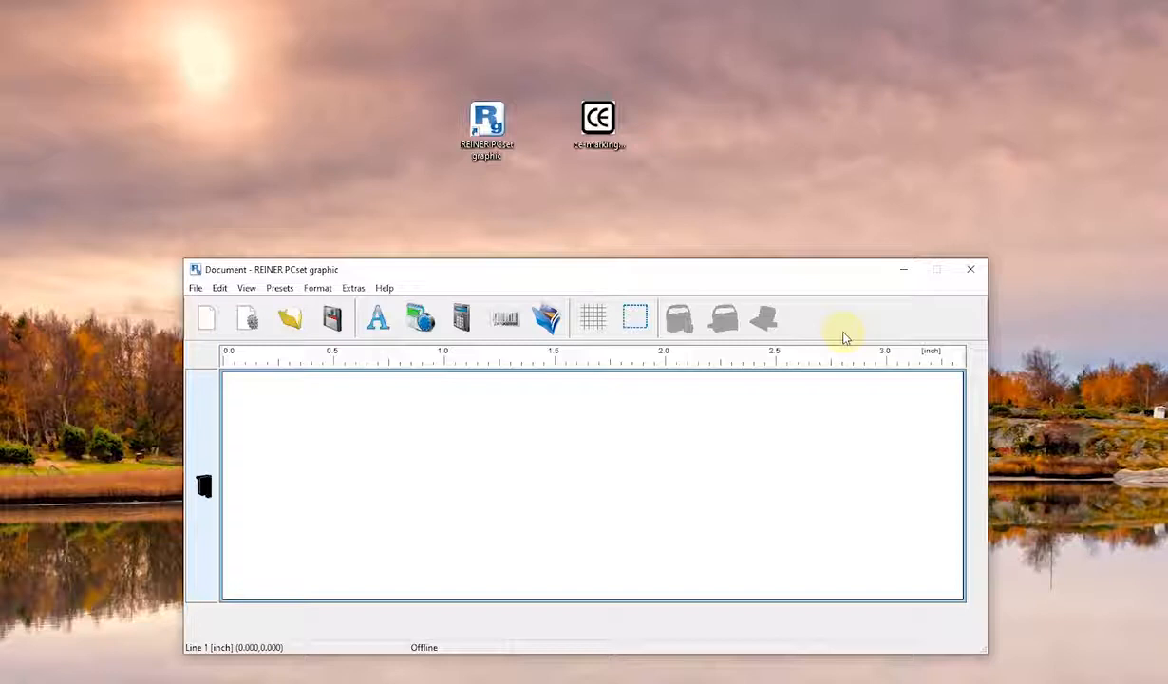
{"action": "mouse_move", "coordinate": [701, 452]}
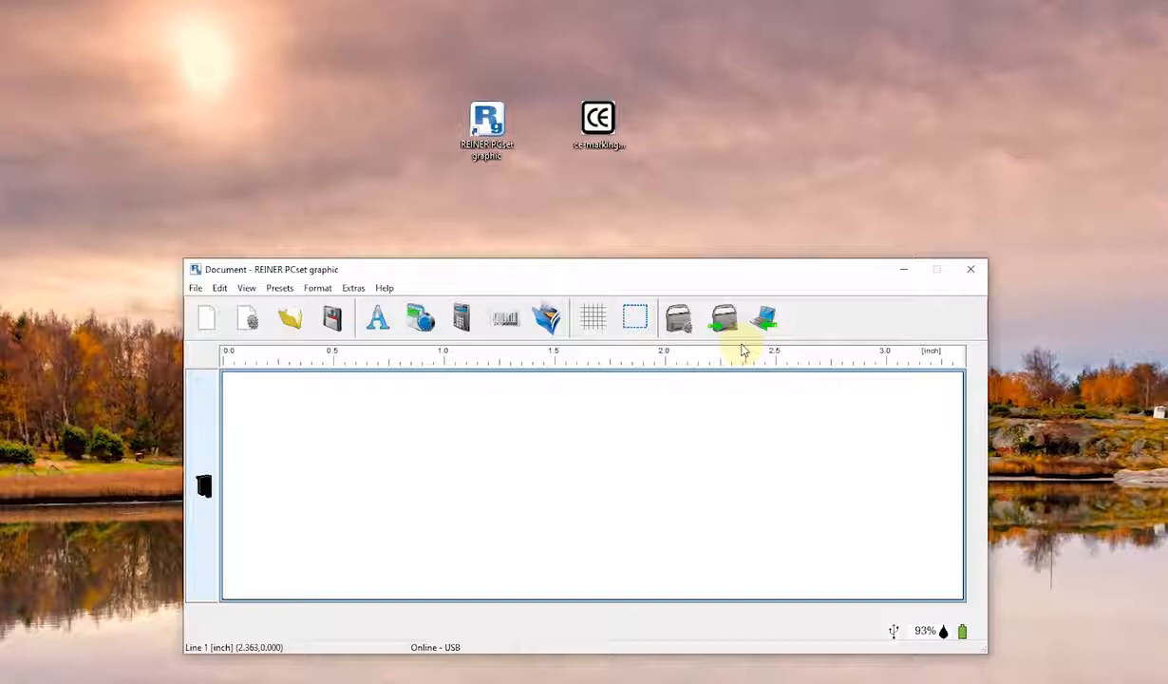
{"action": "mouse_move", "coordinate": [723, 319]}
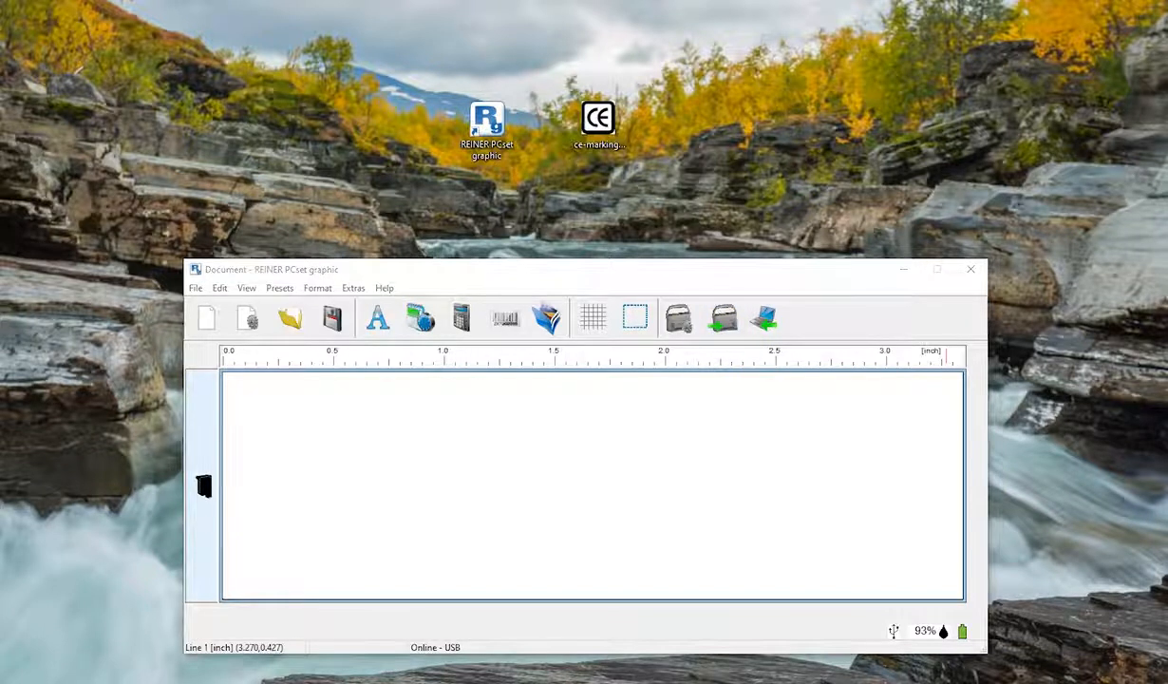
{"action": "mouse_move", "coordinate": [547, 505]}
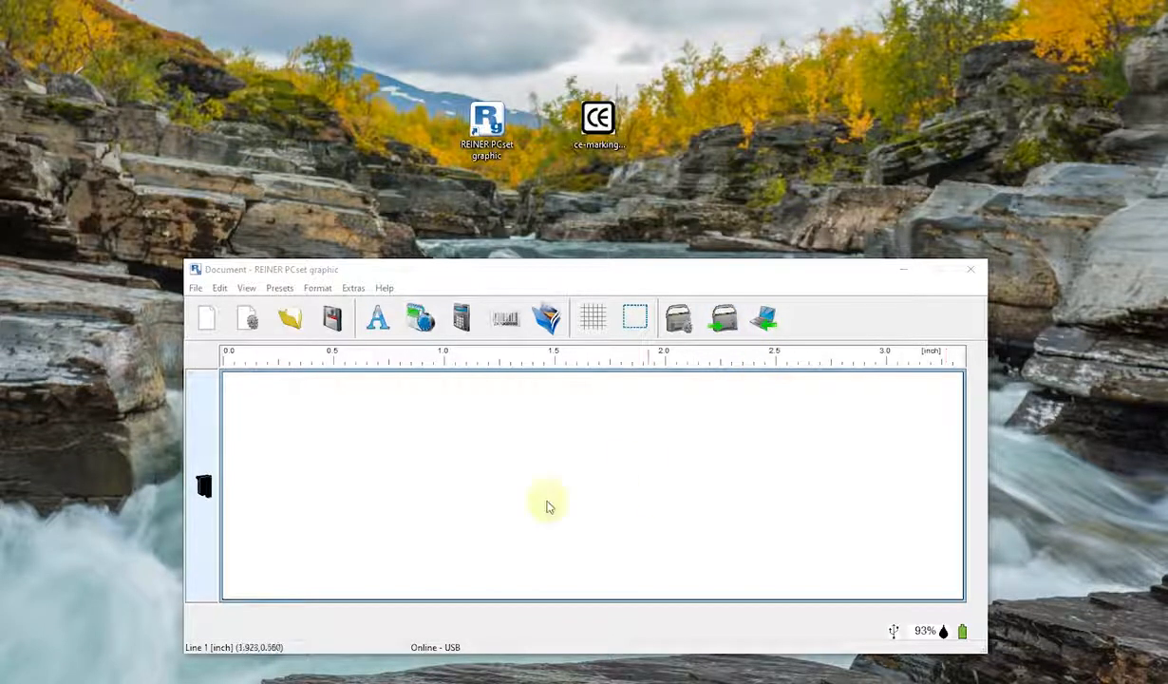
Step: Choose the four-line layout preset so the document shows slots 1 to 4
{"action": "left_click", "coordinate": [247, 288]}
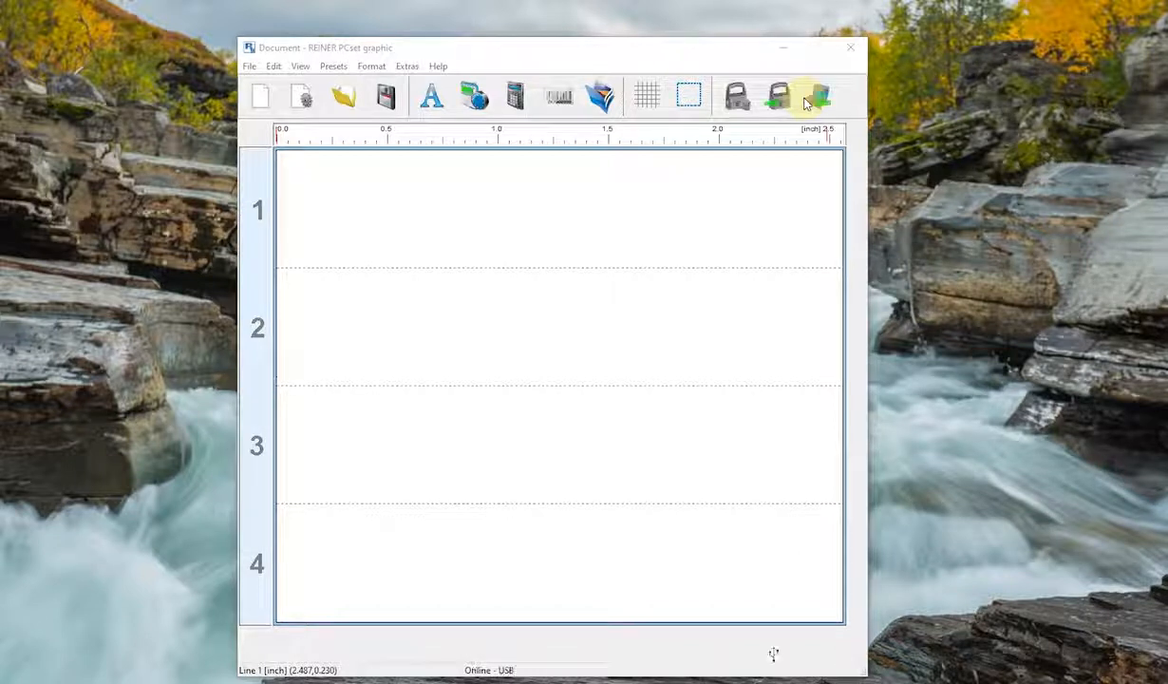
Step: Query the stamp status (no print cartridge) and bring up the View menu device entries
{"action": "left_click", "coordinate": [778, 95]}
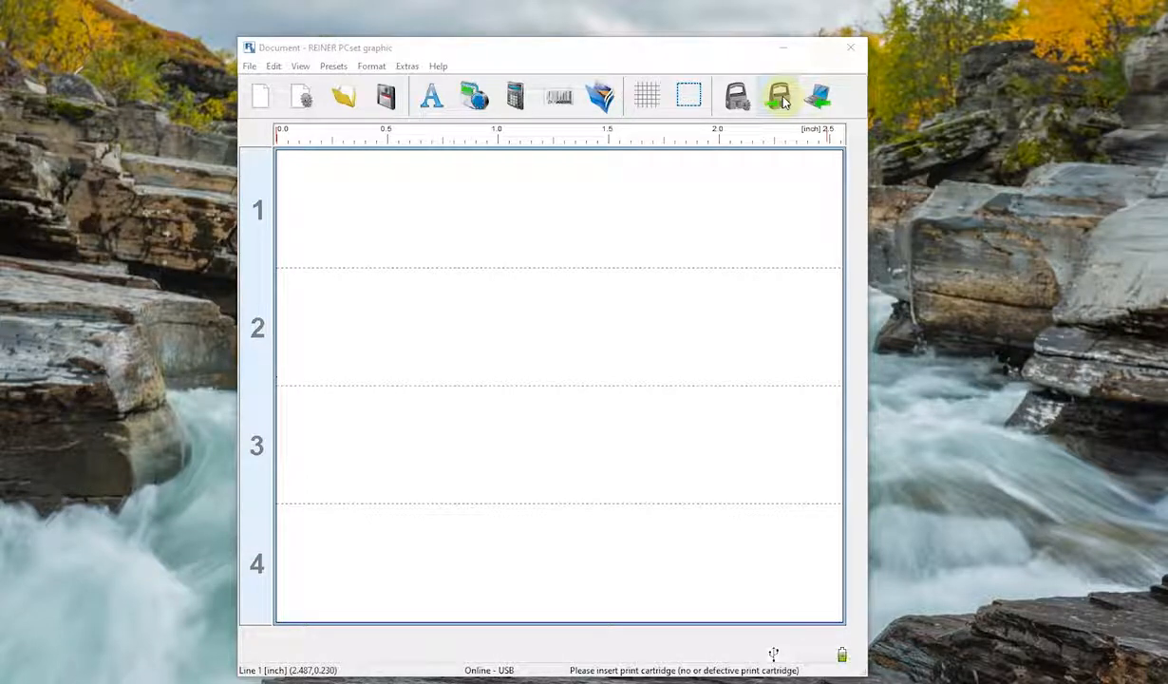
{"action": "left_click", "coordinate": [300, 65]}
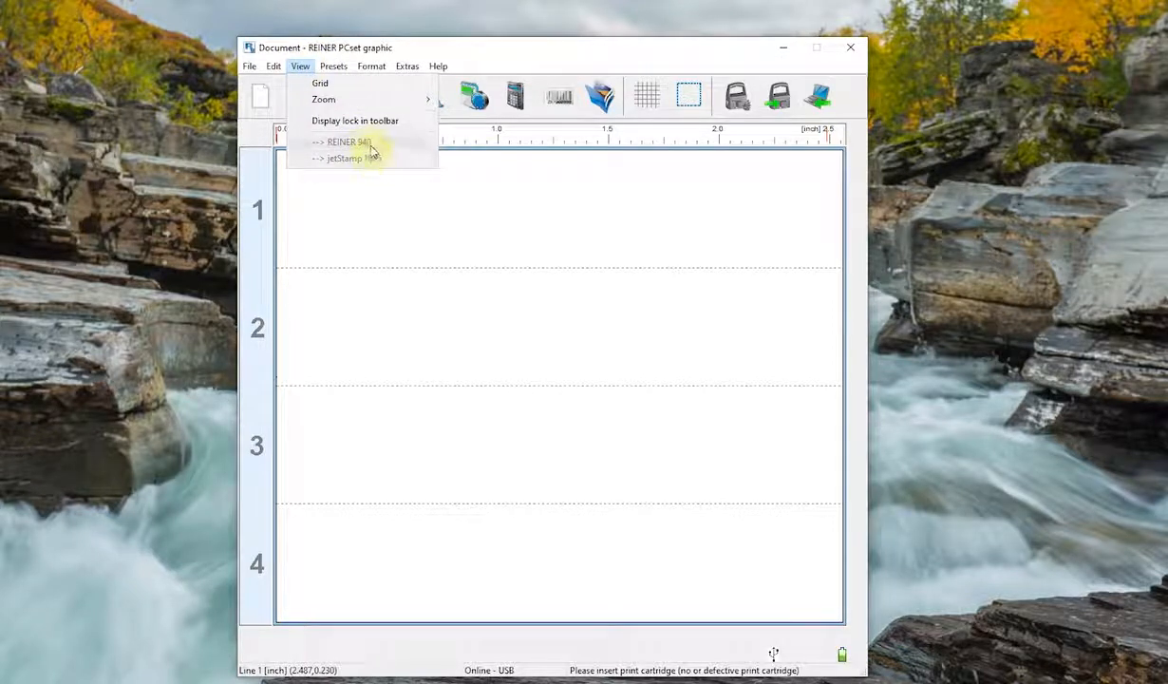
{"action": "mouse_move", "coordinate": [450, 245]}
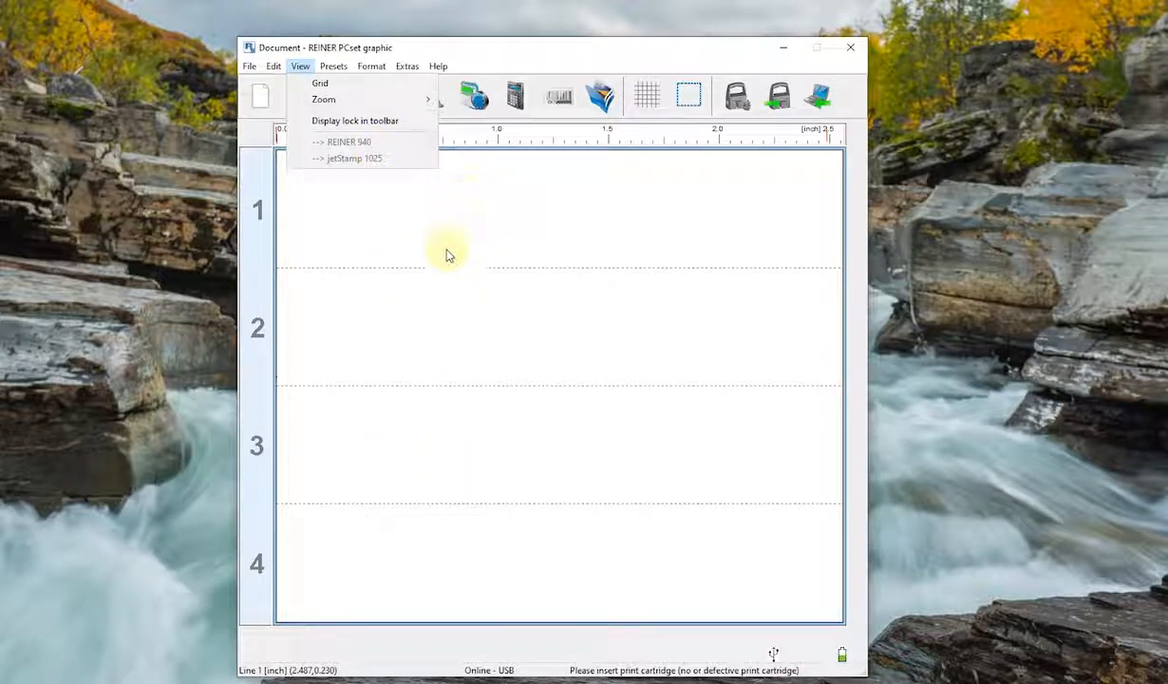
{"action": "mouse_move", "coordinate": [623, 425]}
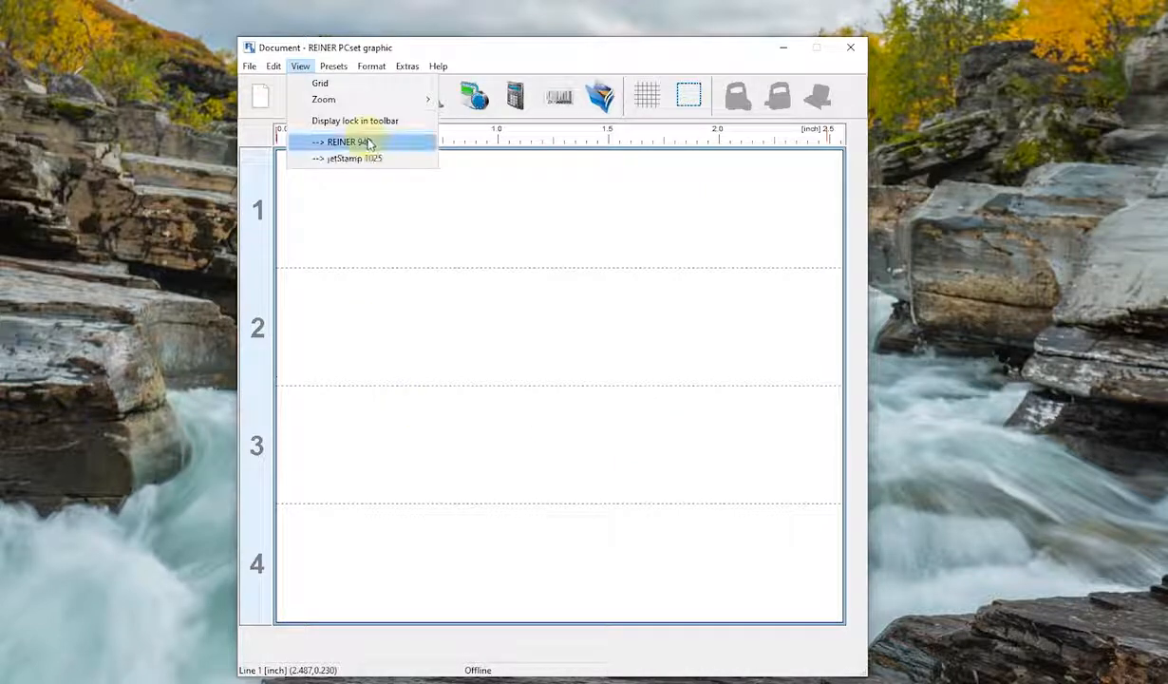
Step: Switch to the REINER 940 wide layout, then return to a blank single-line document
{"action": "left_click", "coordinate": [342, 140]}
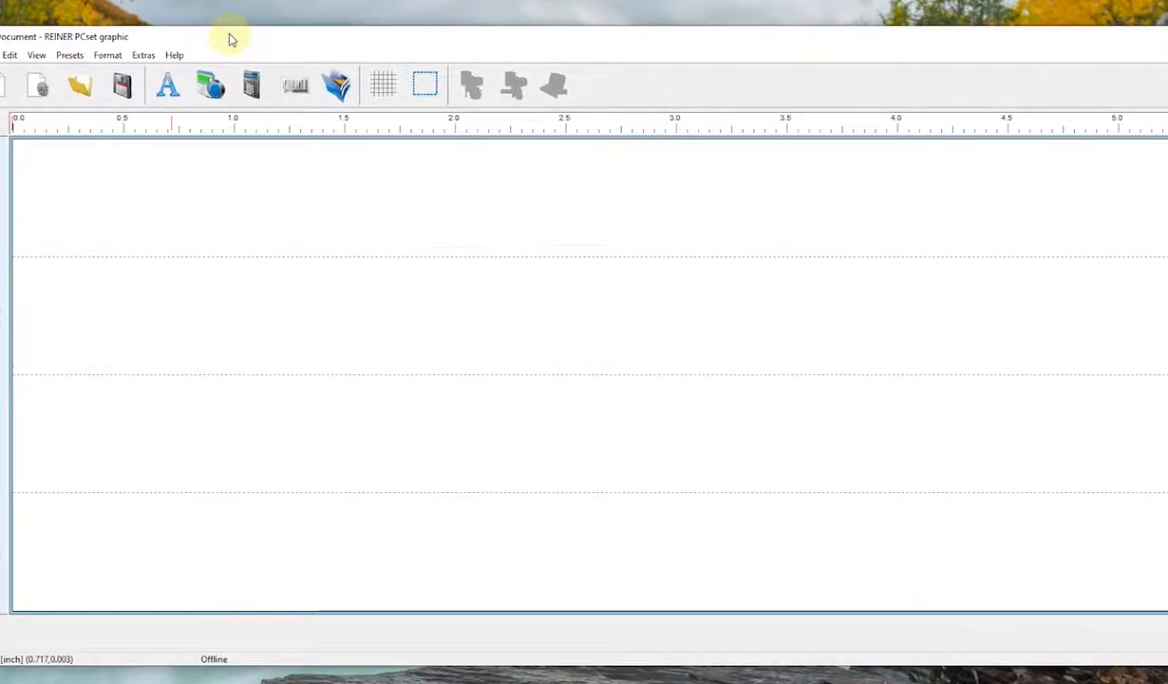
{"action": "mouse_move", "coordinate": [511, 87]}
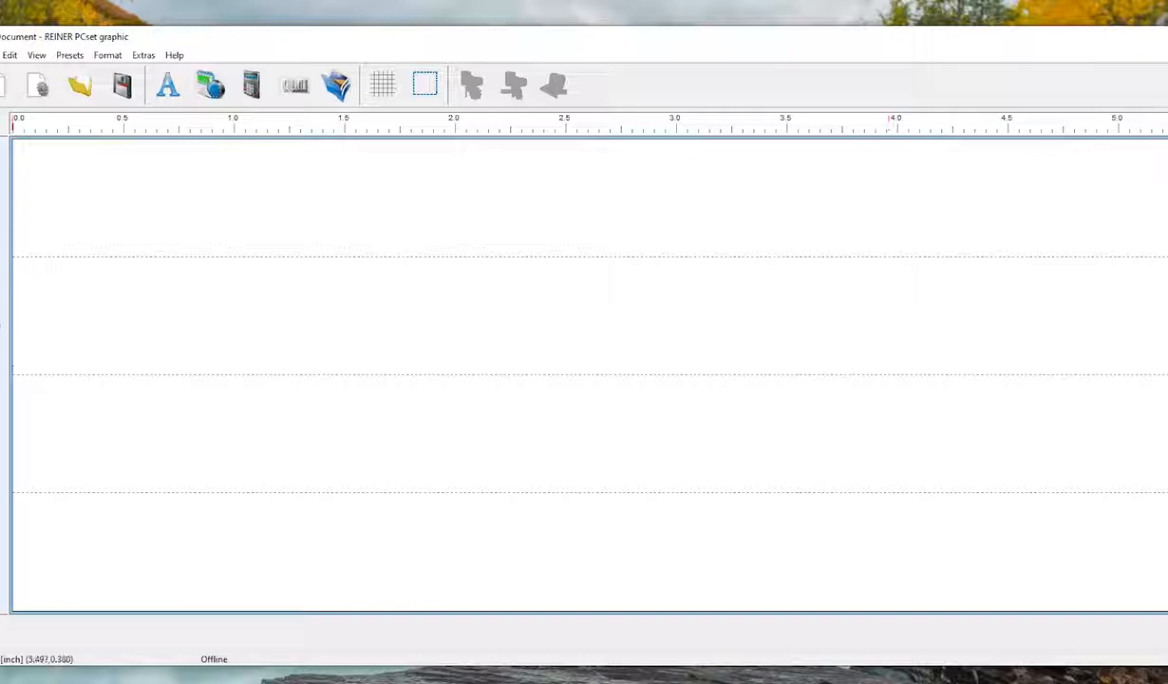
{"action": "left_click", "coordinate": [36, 53]}
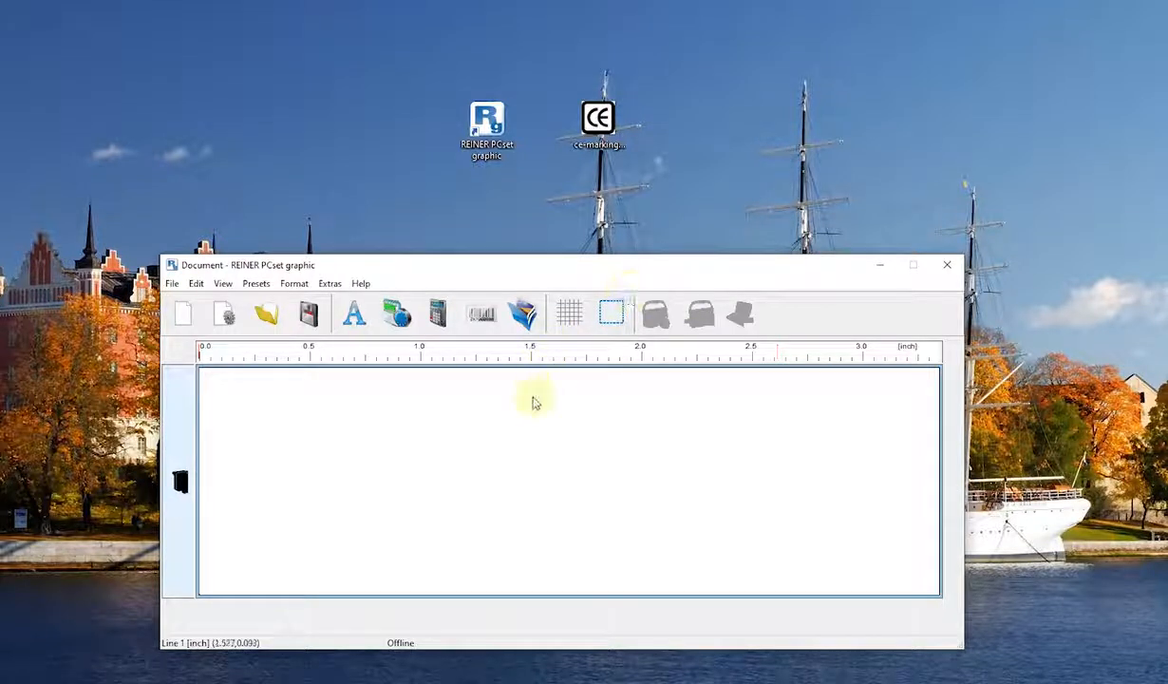
{"action": "mouse_move", "coordinate": [490, 397]}
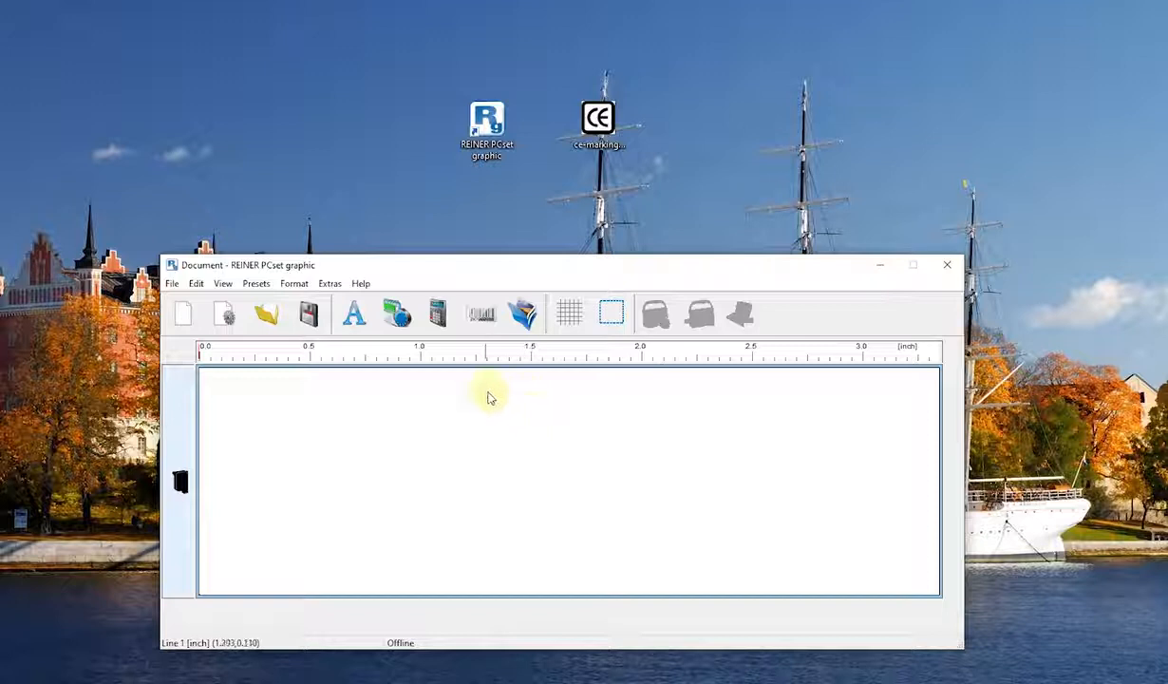
{"action": "mouse_move", "coordinate": [450, 392]}
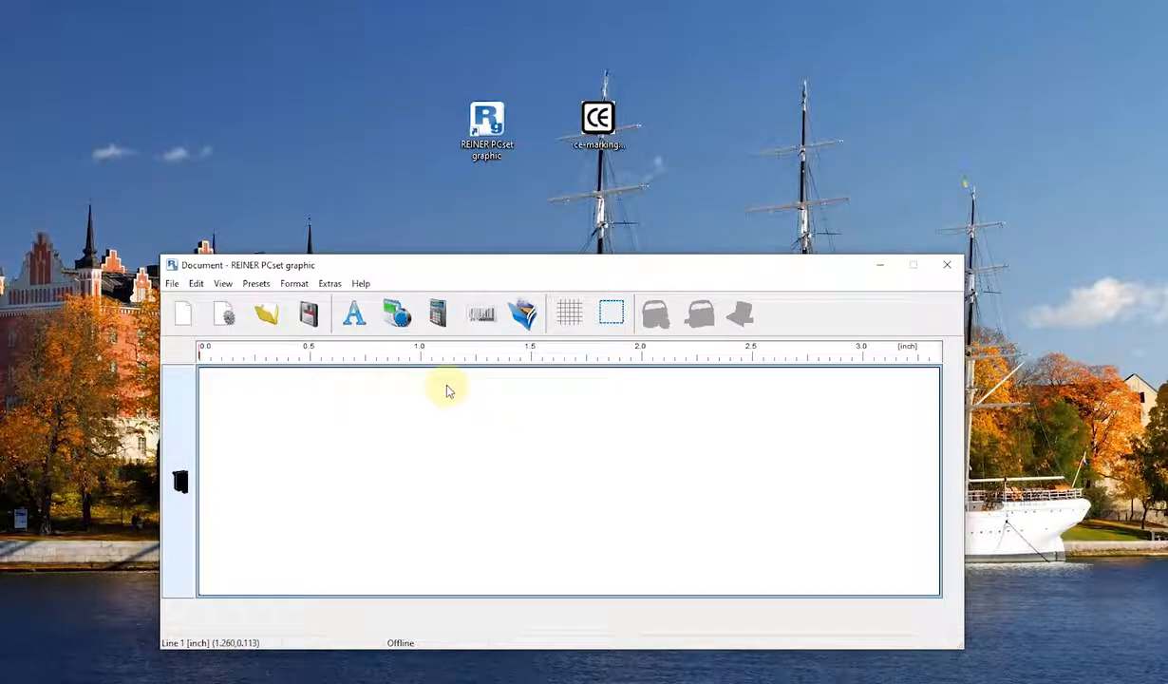
{"action": "left_click", "coordinate": [171, 283]}
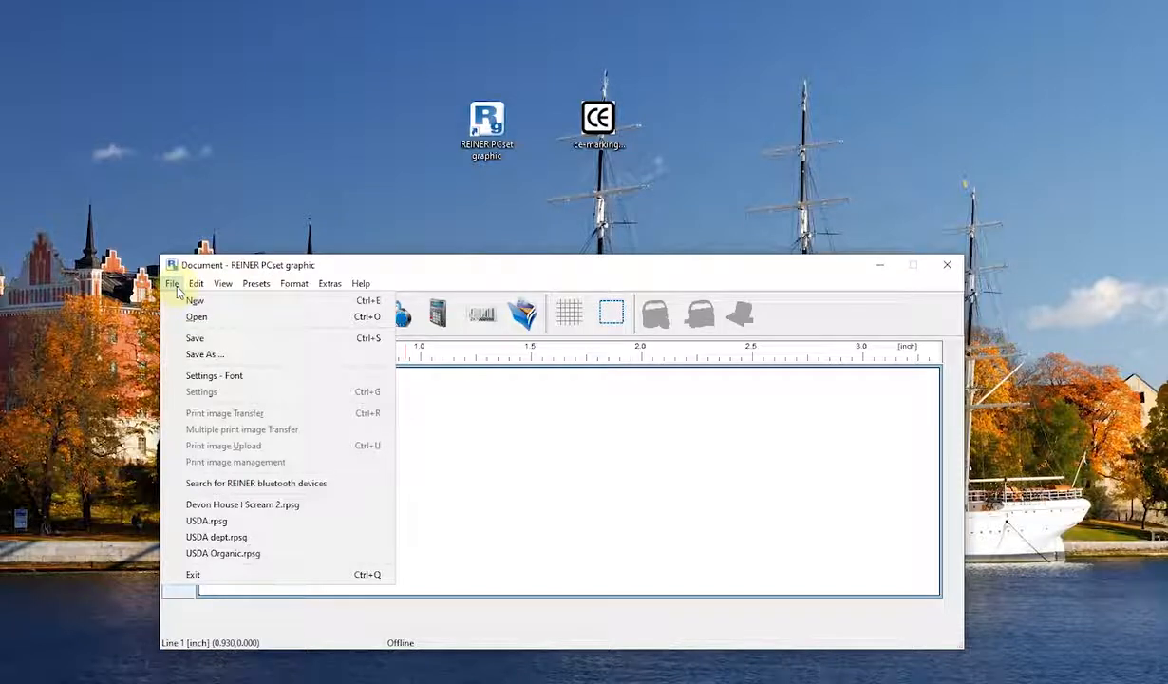
{"action": "mouse_move", "coordinate": [198, 316]}
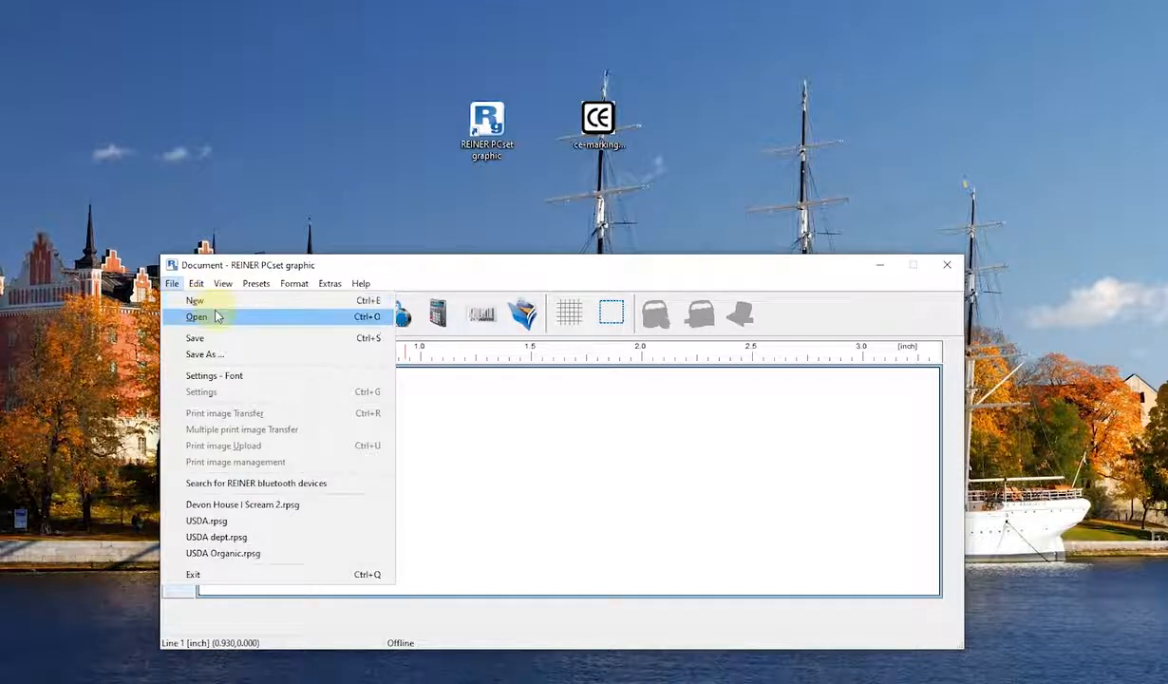
{"action": "left_click", "coordinate": [194, 300]}
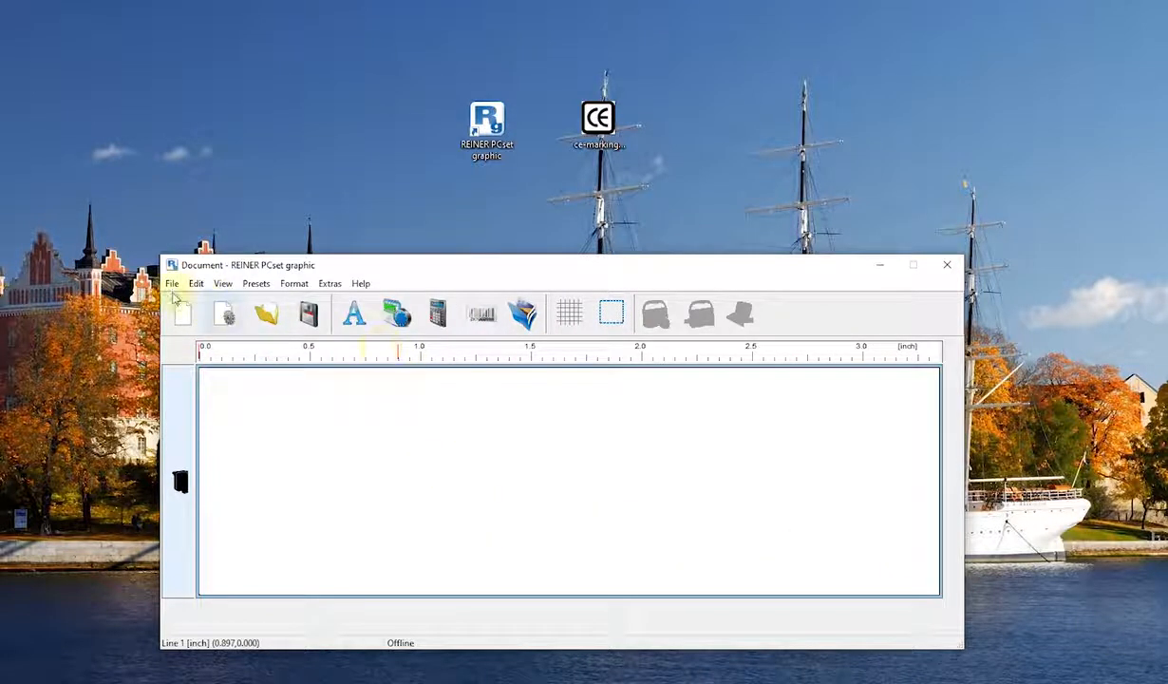
{"action": "left_click", "coordinate": [171, 283]}
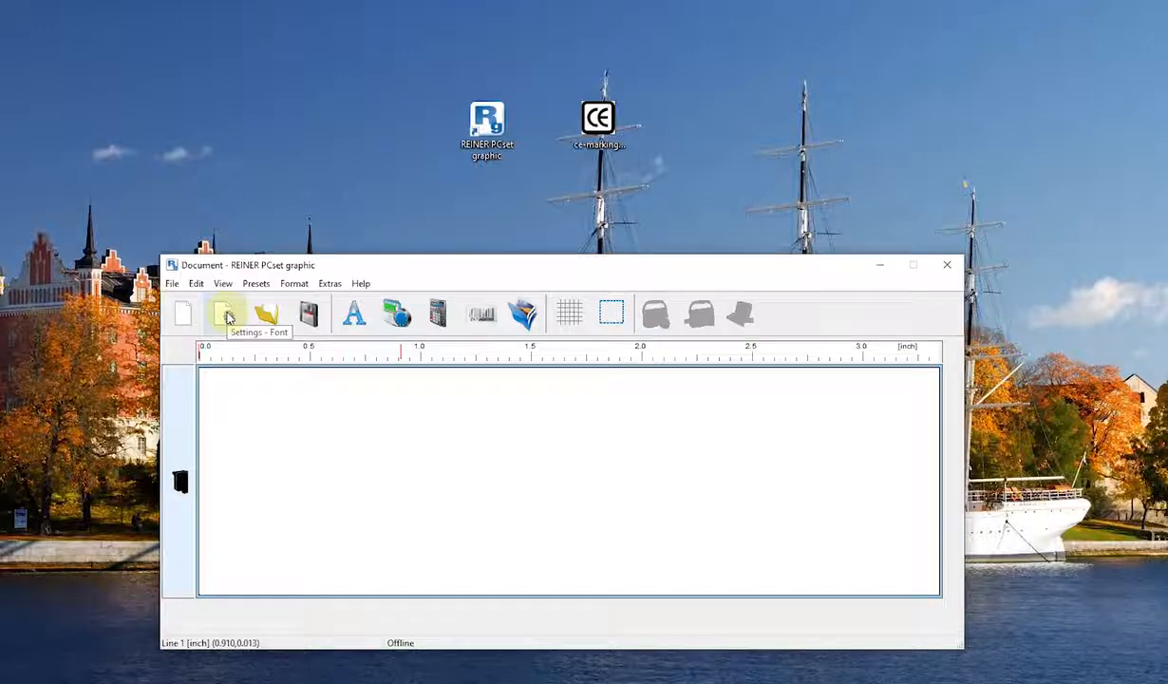
{"action": "left_click", "coordinate": [228, 313]}
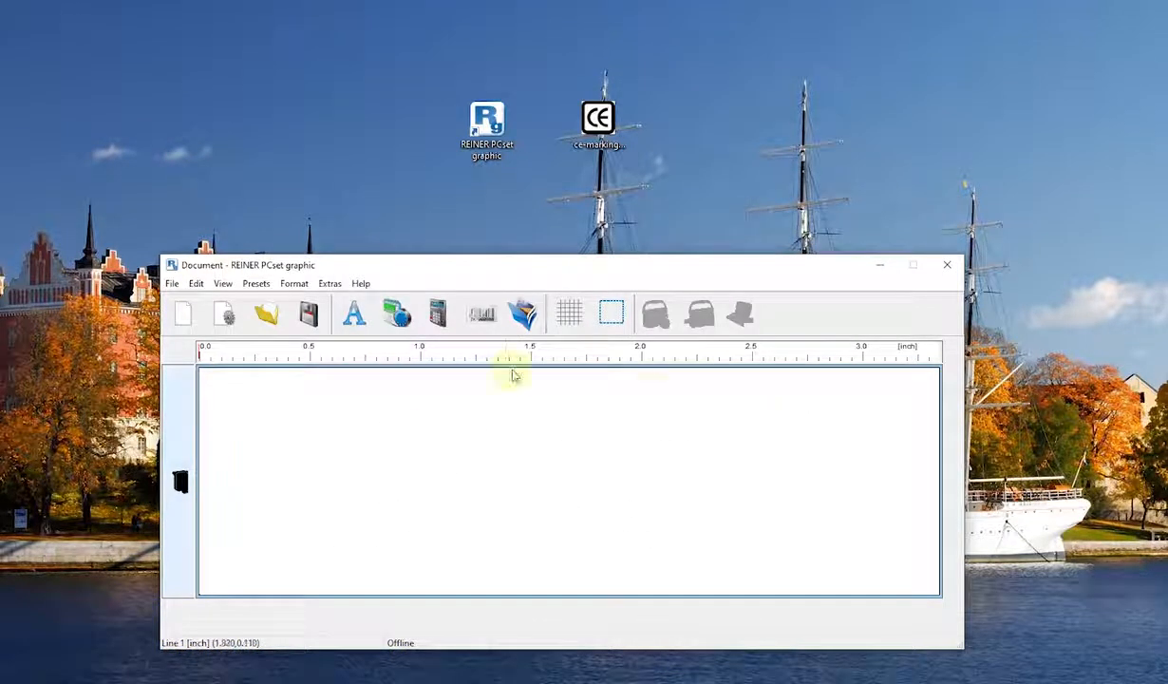
Step: Bring up the File > Open dialog and browse the Documents folder list
{"action": "left_click", "coordinate": [170, 283]}
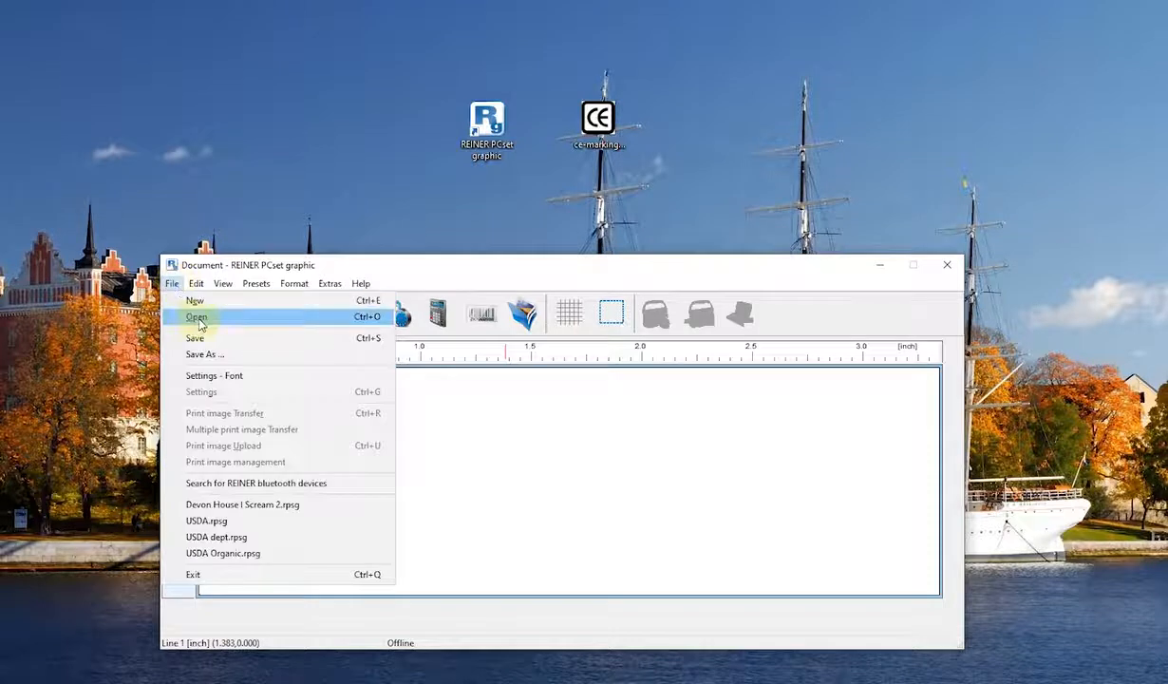
{"action": "left_click", "coordinate": [193, 300]}
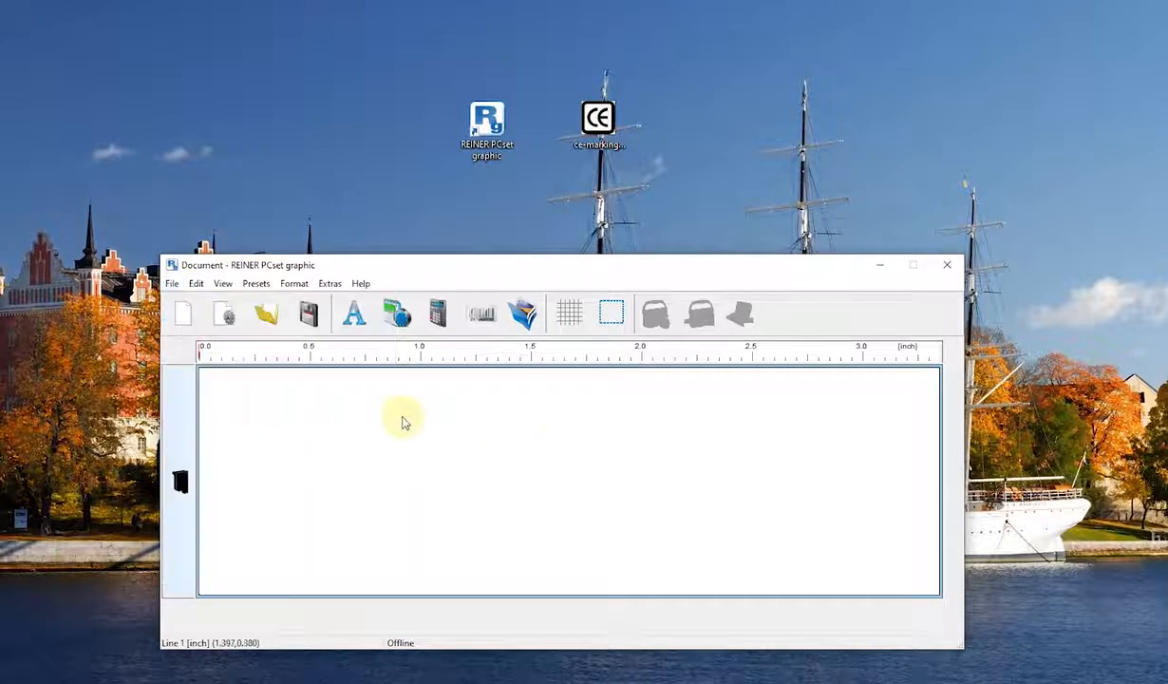
{"action": "mouse_move", "coordinate": [265, 315]}
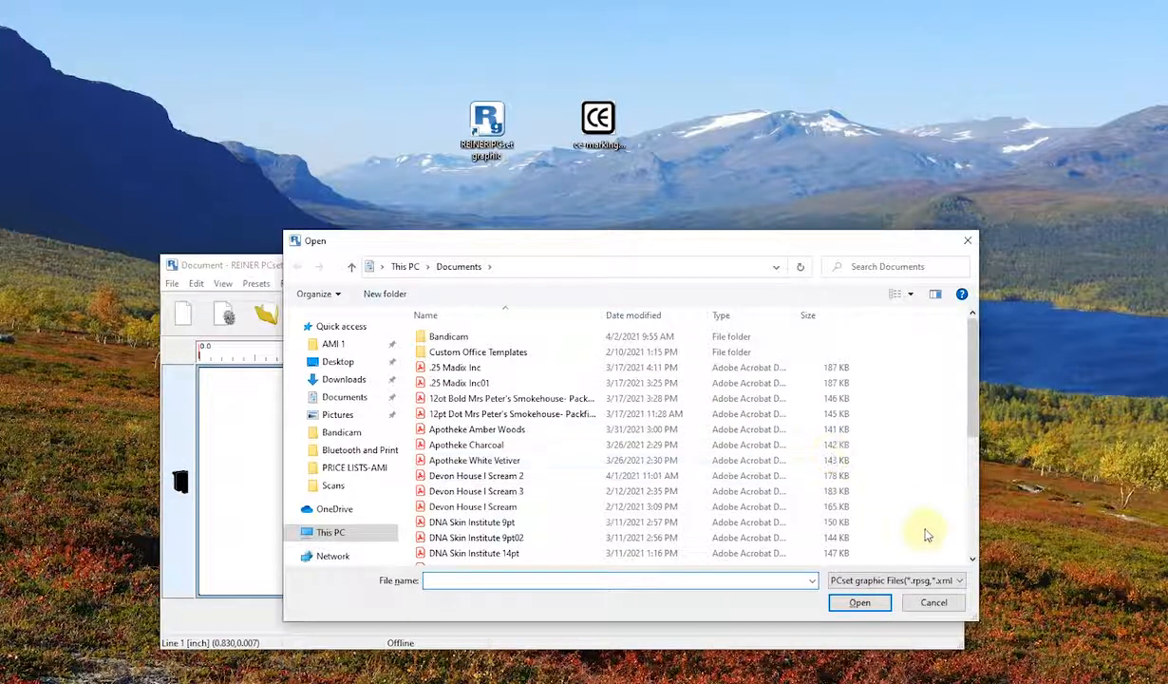
{"action": "mouse_move", "coordinate": [930, 521]}
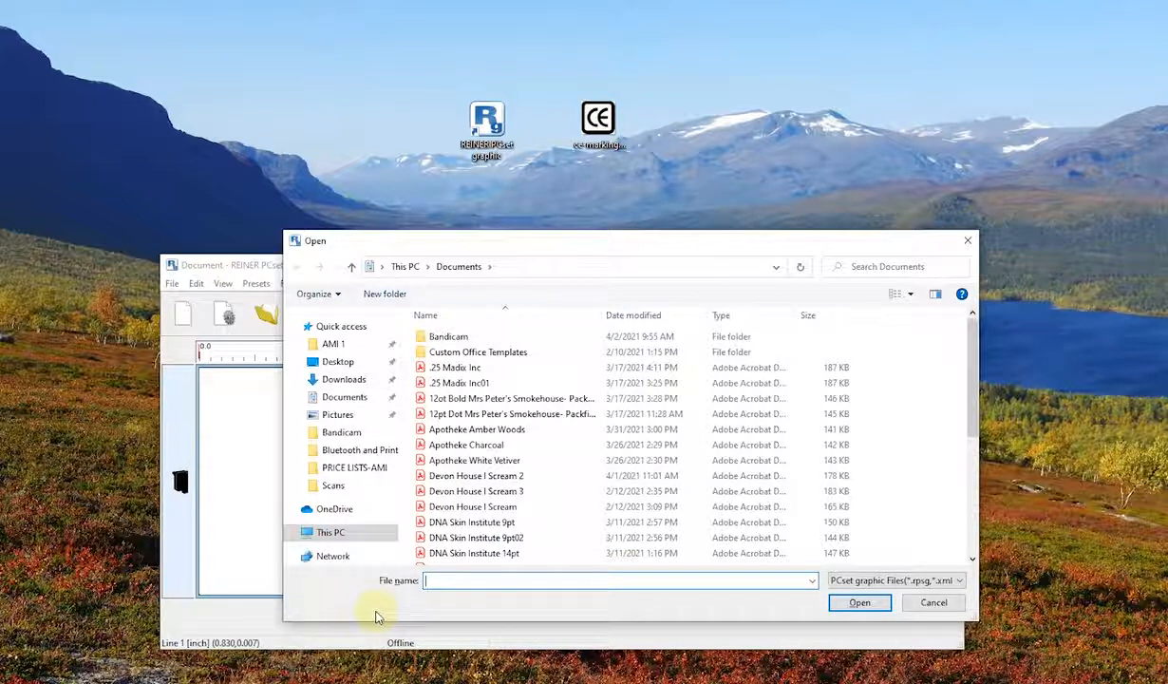
{"action": "mouse_move", "coordinate": [460, 266]}
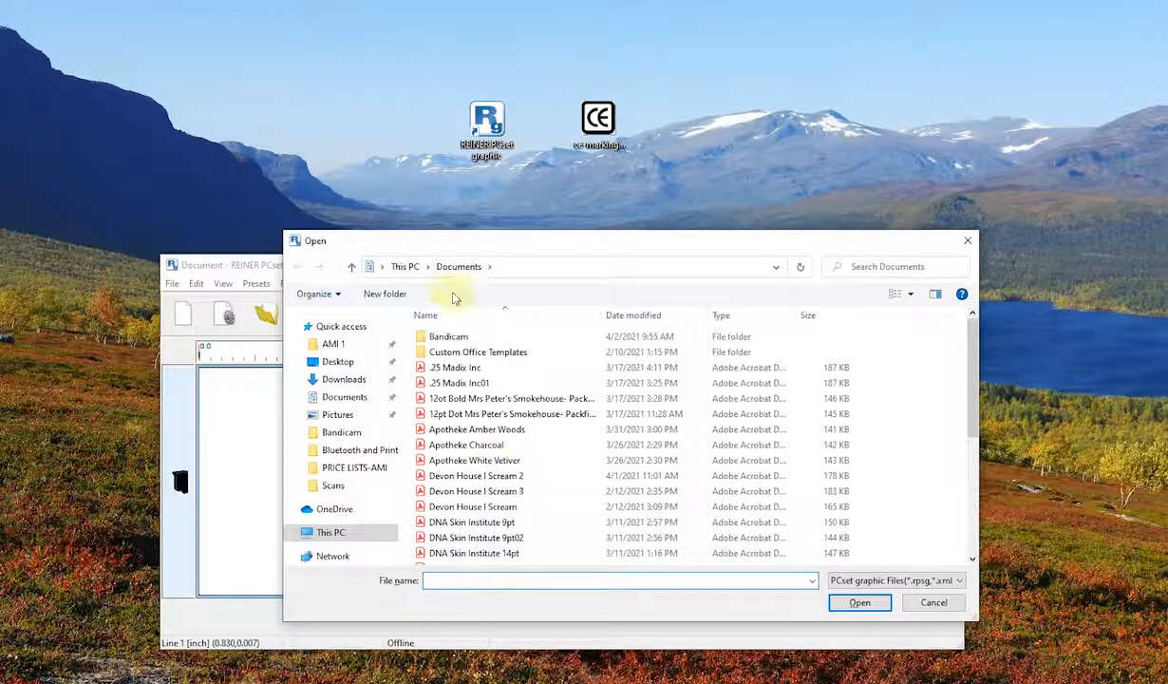
{"action": "scroll", "scroll_direction": "down", "scroll_amount": 3}
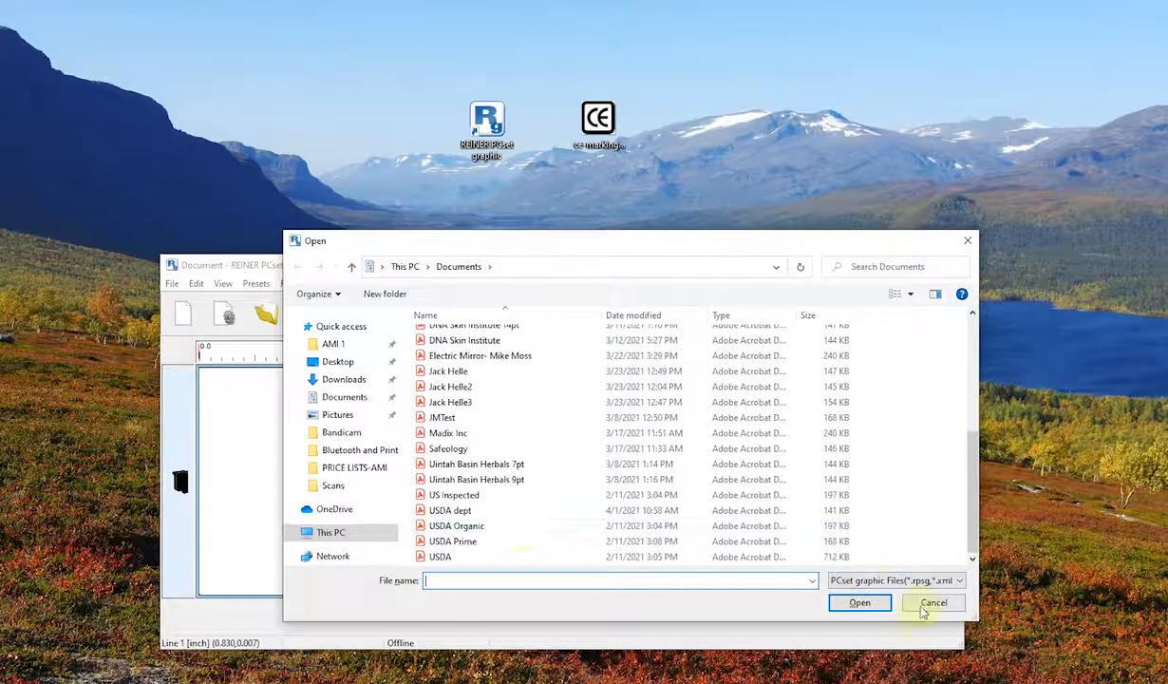
{"action": "left_click", "coordinate": [934, 602]}
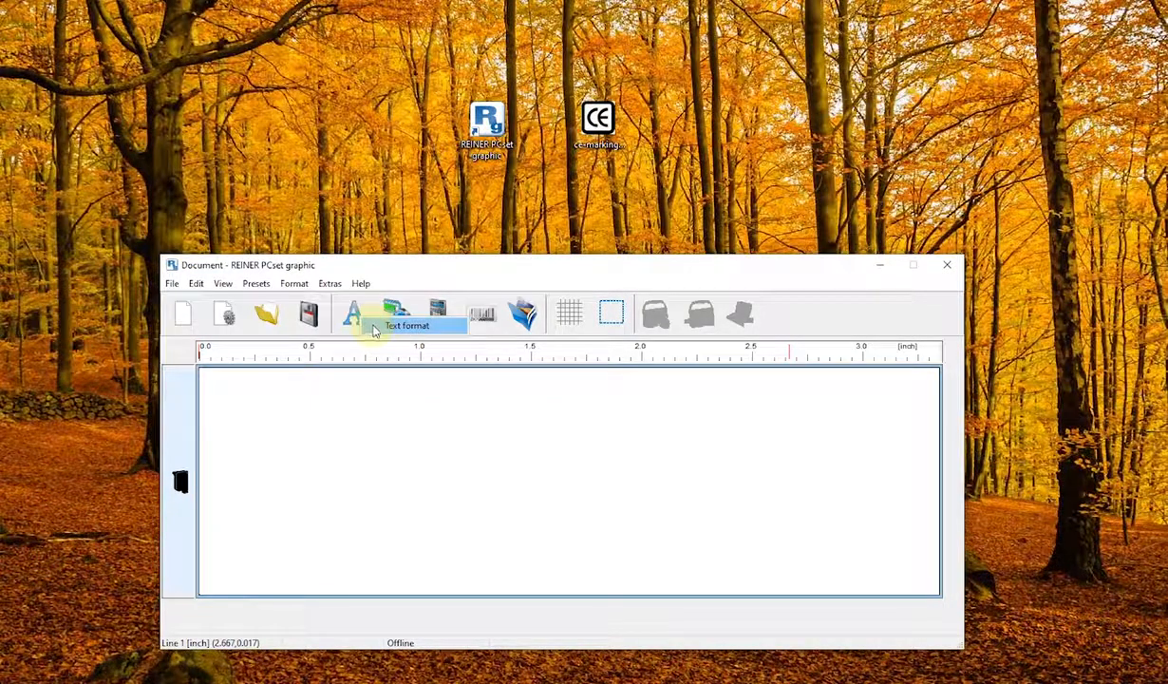
Step: Confirm the text format as Arial Regular size 12 in the Font dialog
{"action": "left_click", "coordinate": [353, 314]}
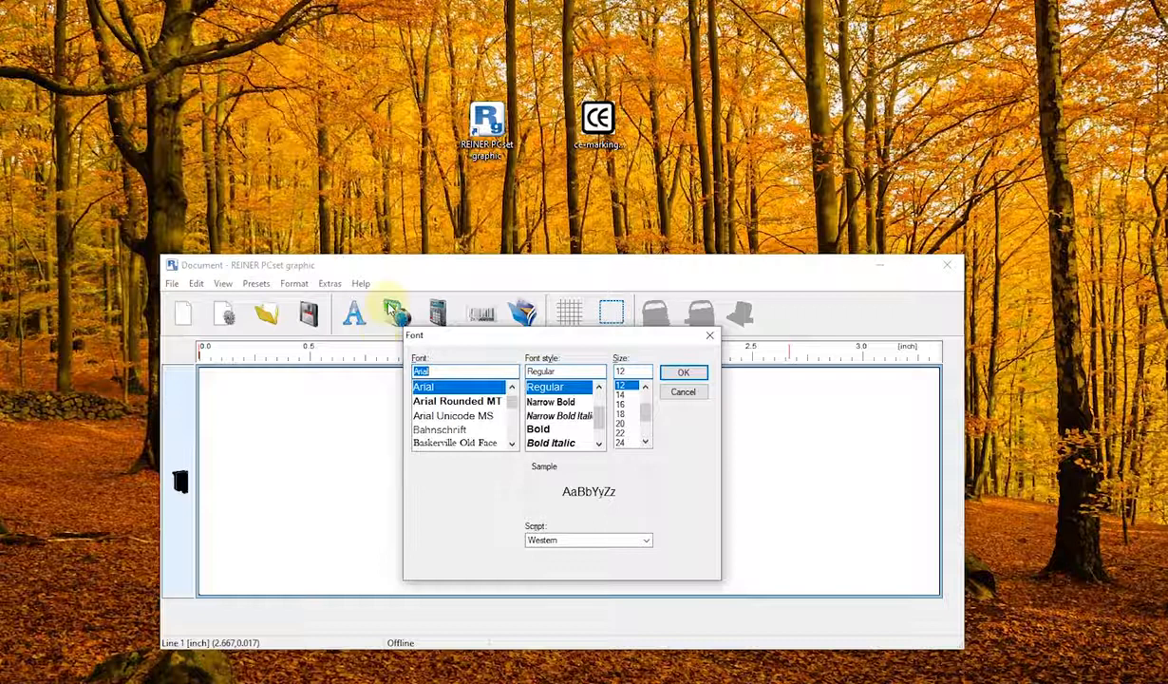
{"action": "mouse_move", "coordinate": [359, 327]}
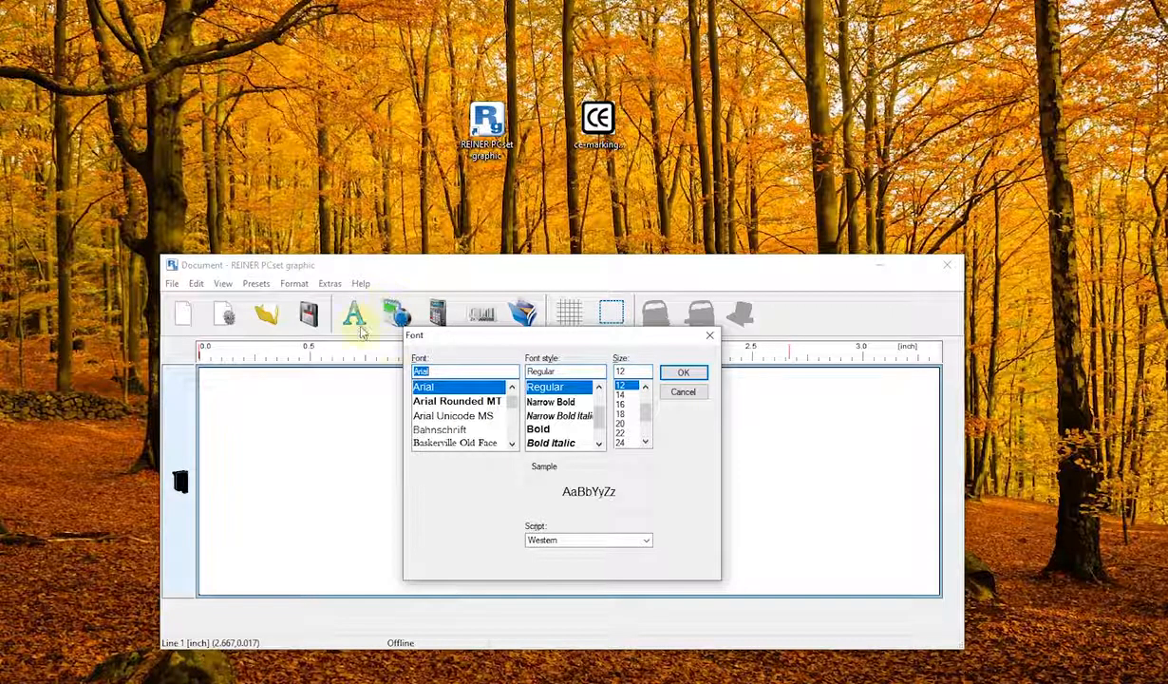
{"action": "scroll", "scroll_direction": "down", "scroll_amount": 3}
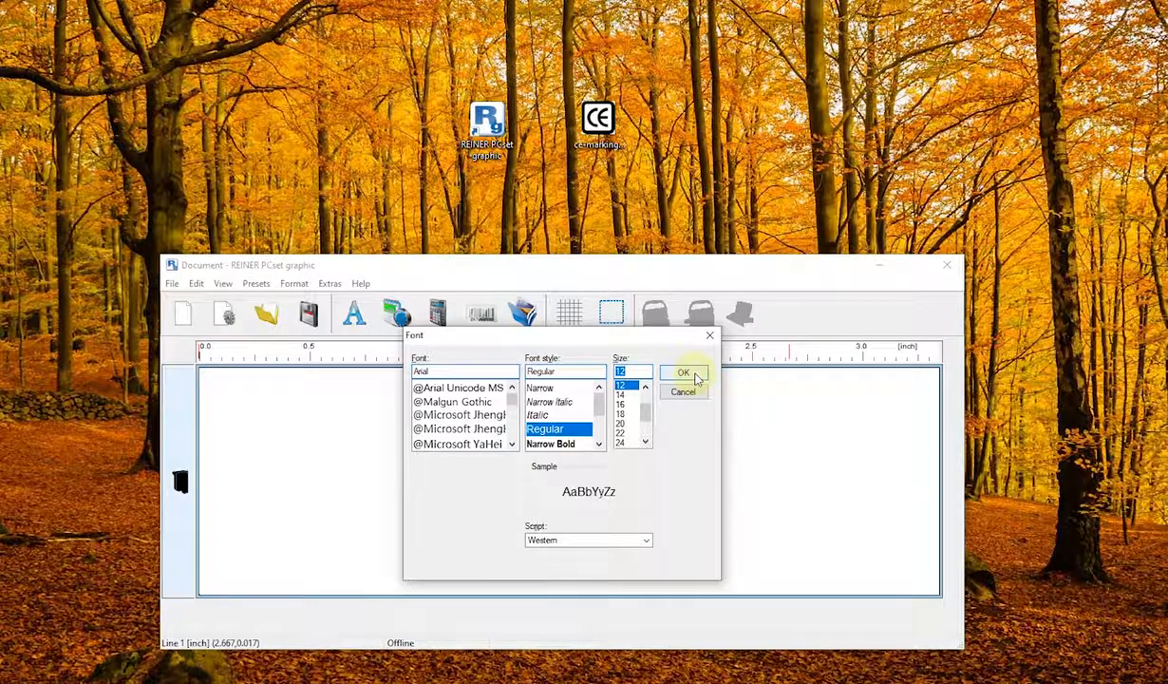
{"action": "left_click", "coordinate": [684, 370]}
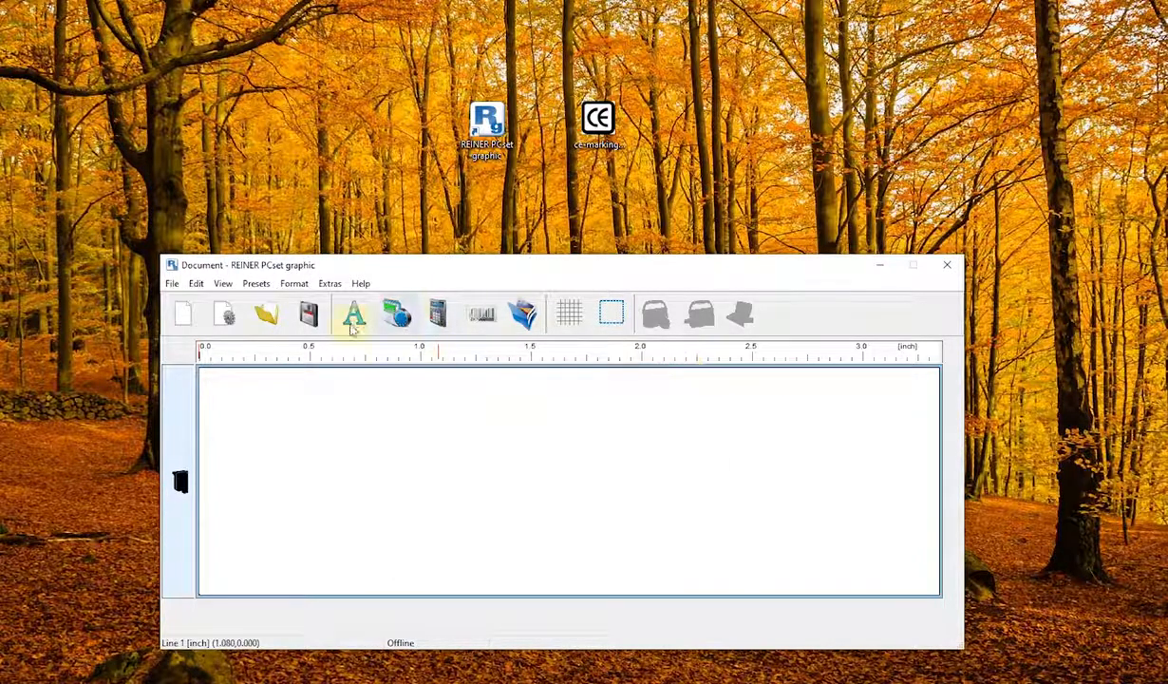
{"action": "mouse_move", "coordinate": [353, 313]}
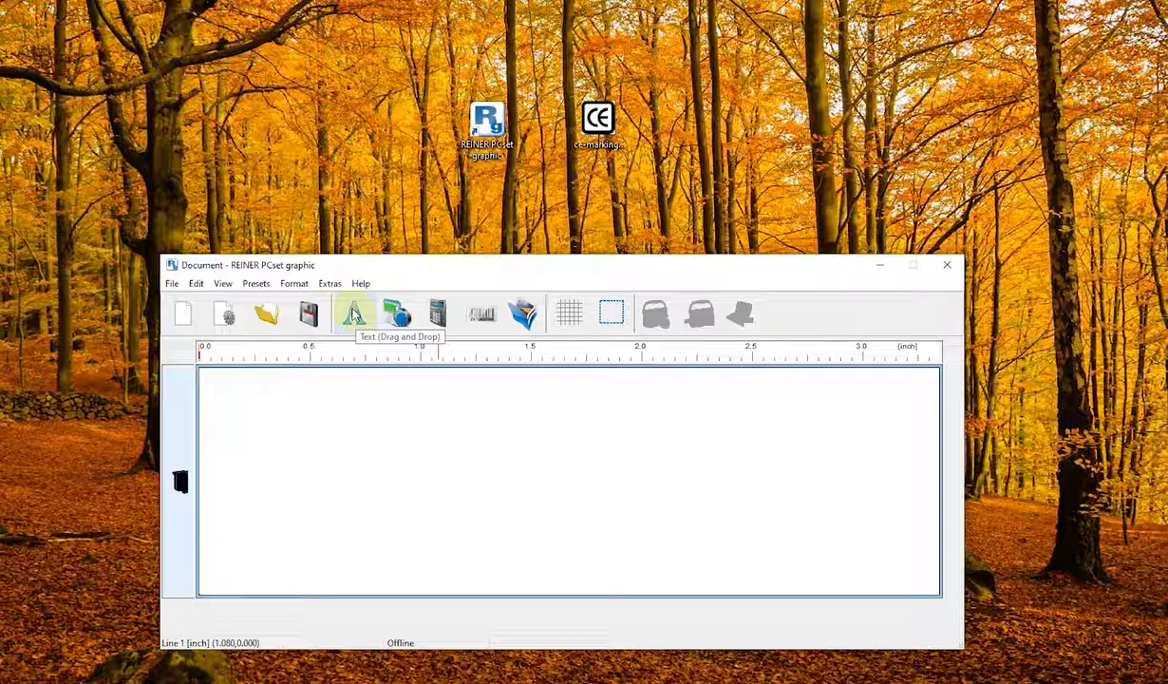
Step: Draw a text box on the label's left and enter 'LOT: 1025 Tutorial'
{"action": "left_click_drag", "start_coordinate": [353, 313], "coordinate": [338, 437]}
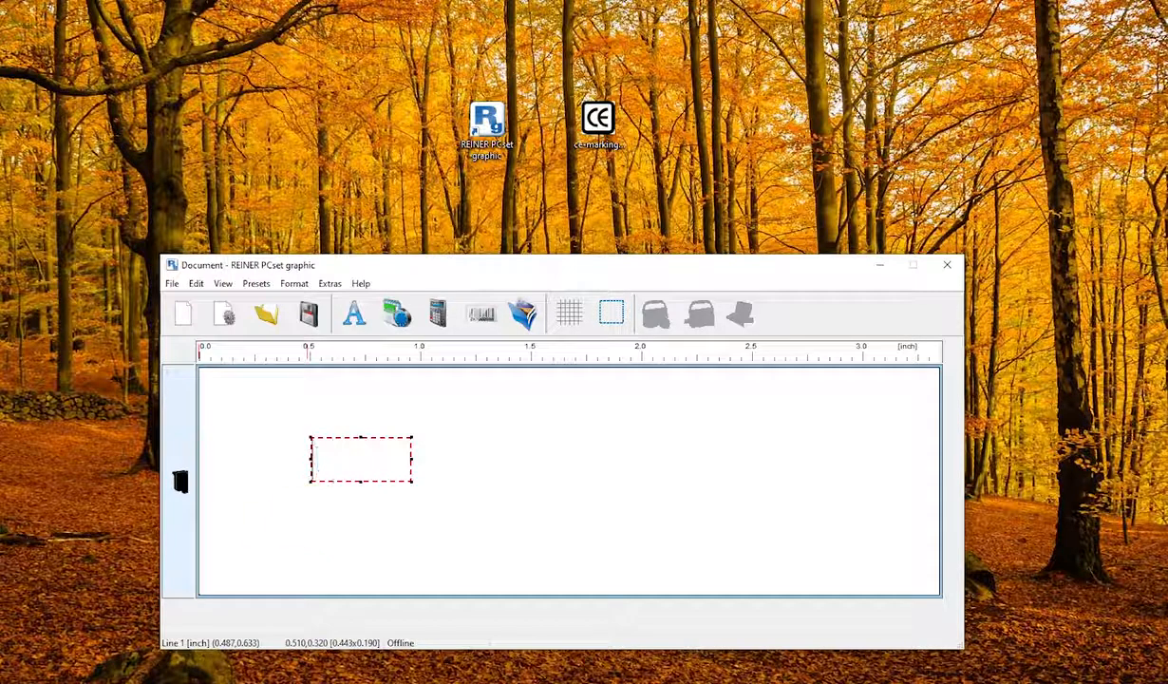
{"action": "type", "text": "LOT"}
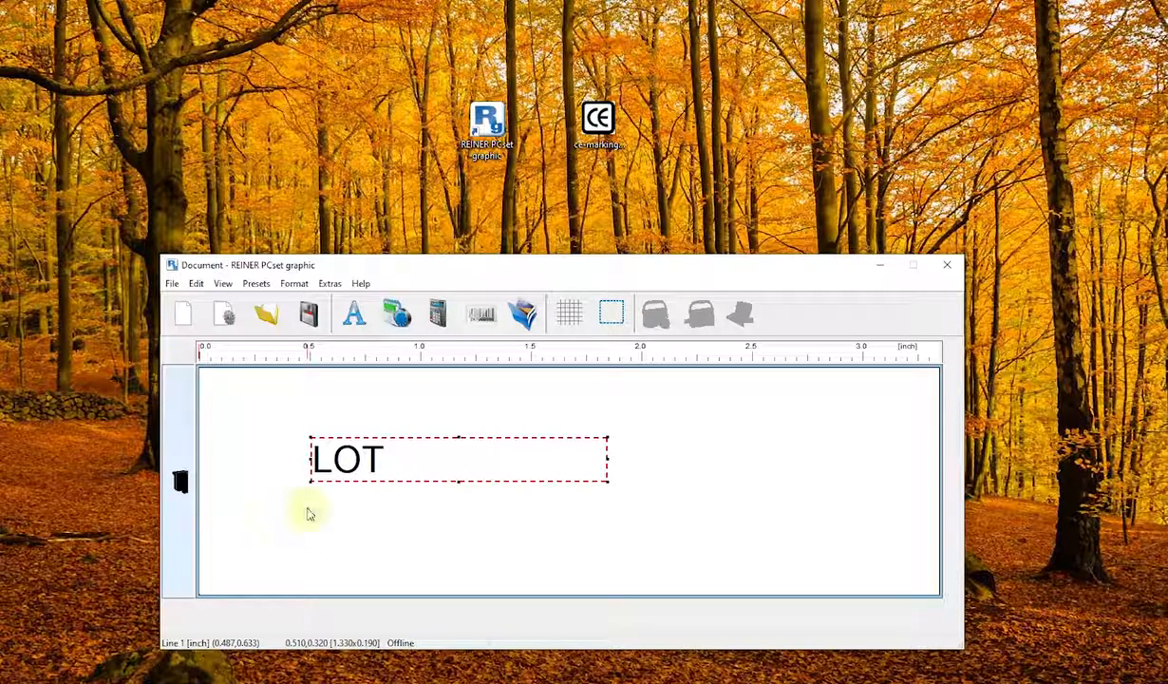
{"action": "type", "text": ": 1025"}
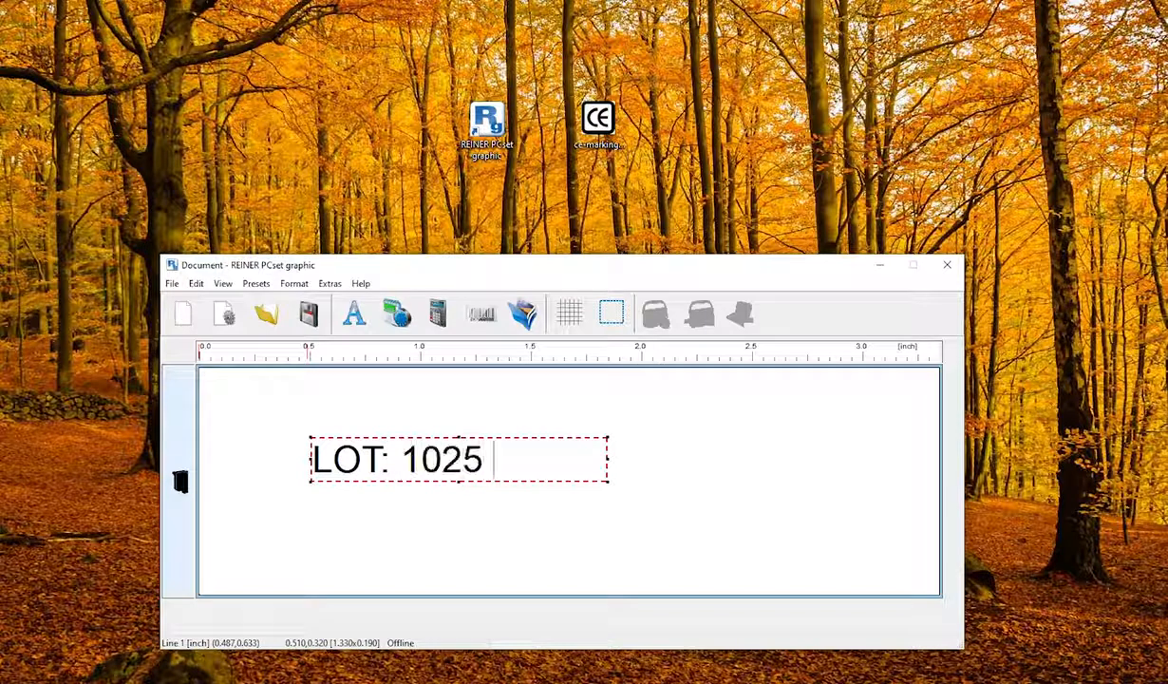
{"action": "type", "text": "Tutori"}
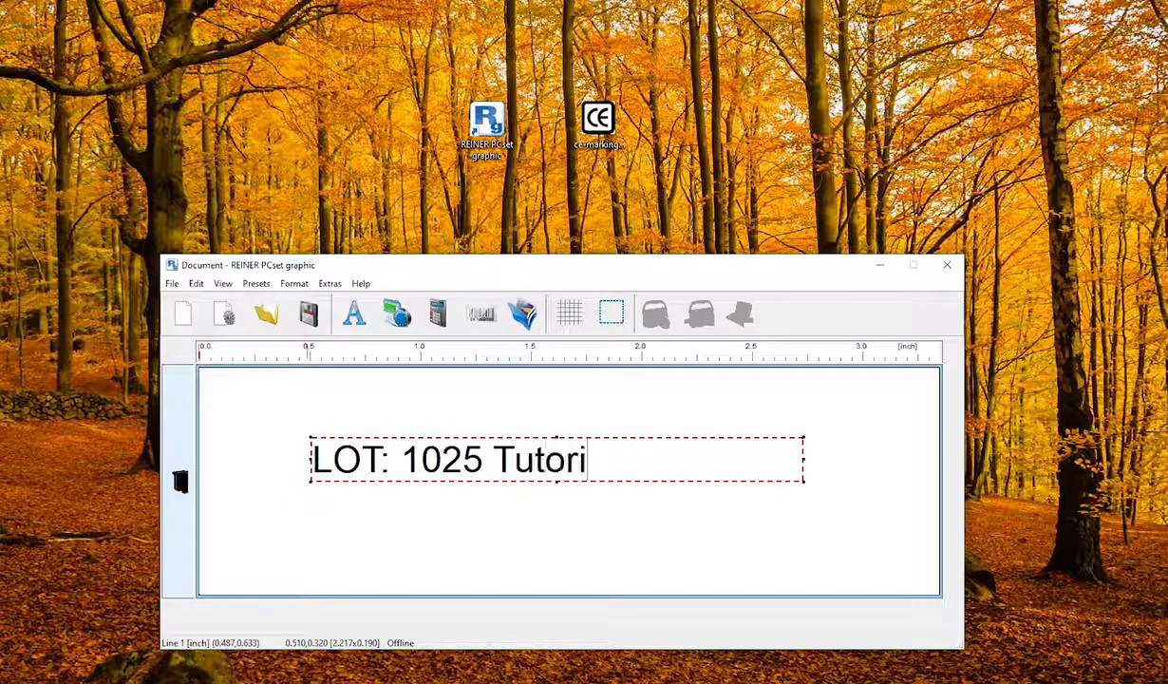
{"action": "type", "text": "al"}
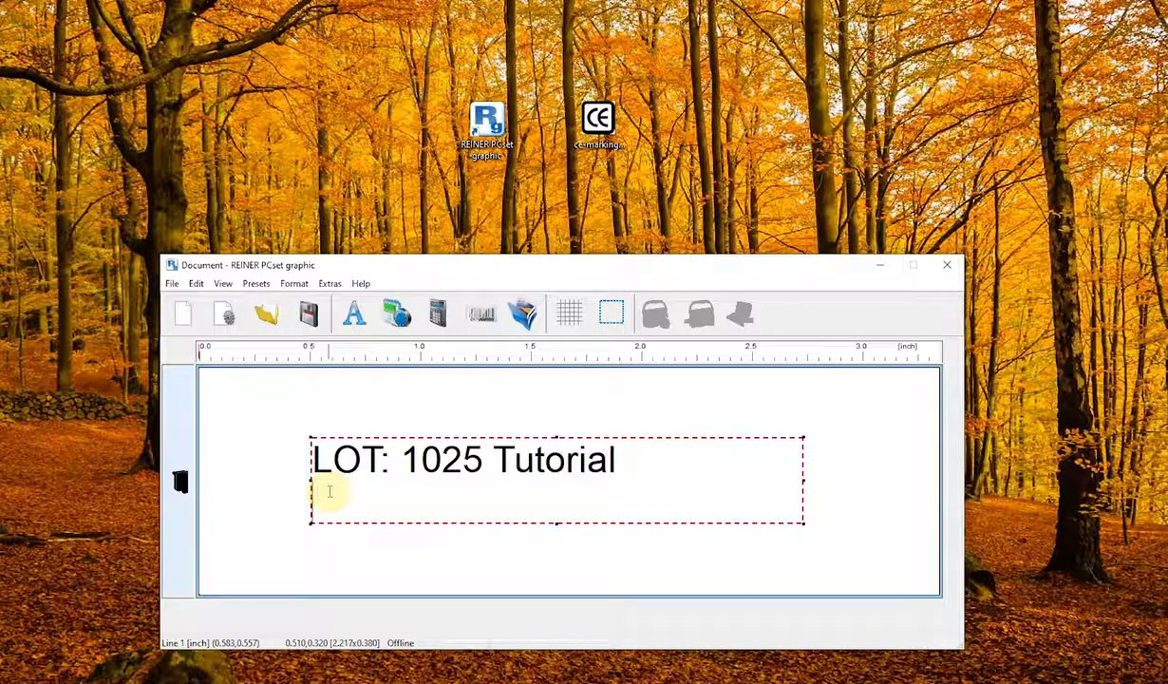
Step: Add the second line 'Exp:4/2/21' under the lot text
{"action": "type", "text": "Ex"}
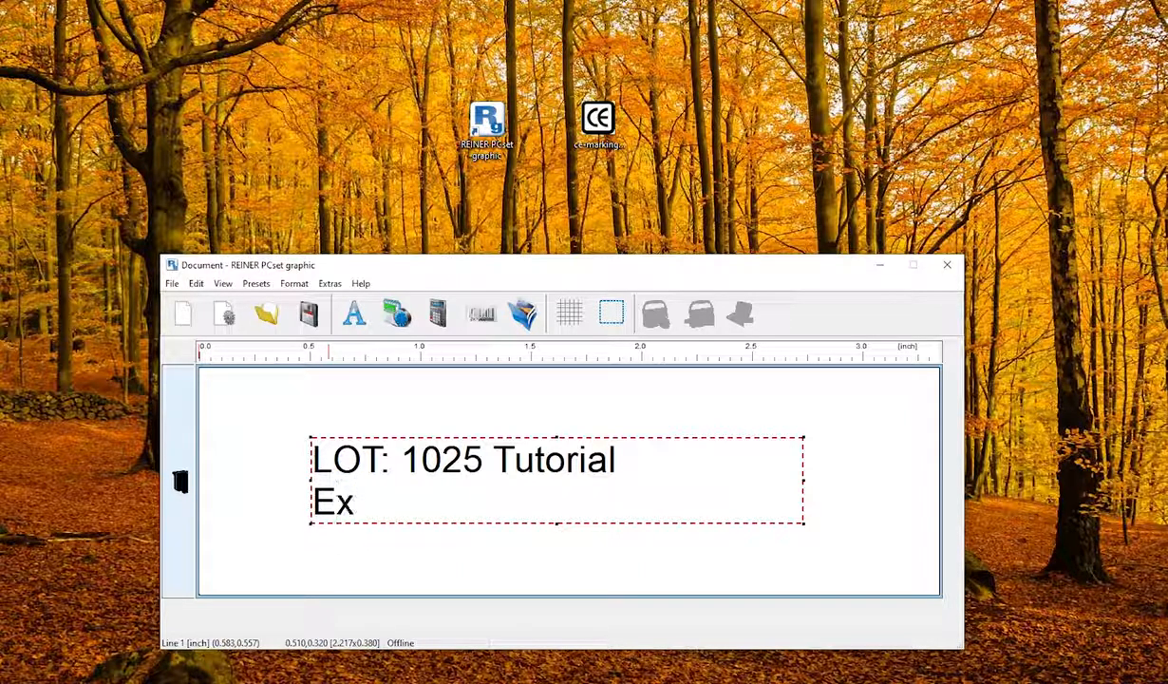
{"action": "type", "text": "p:4/"}
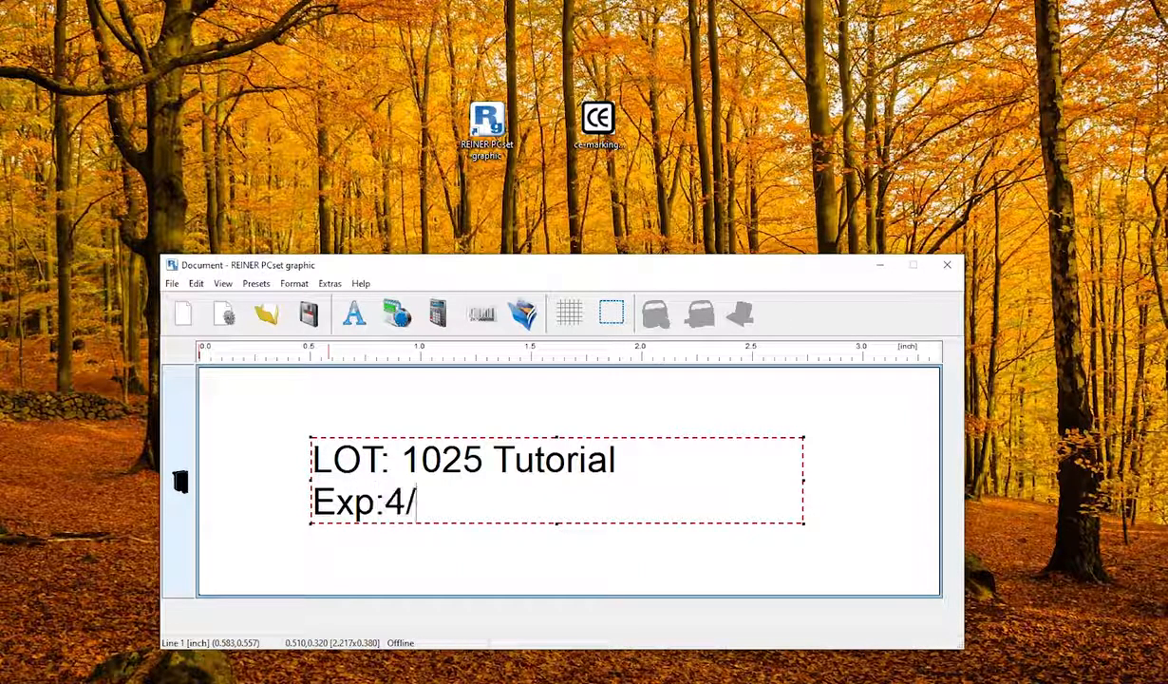
{"action": "type", "text": "2/21"}
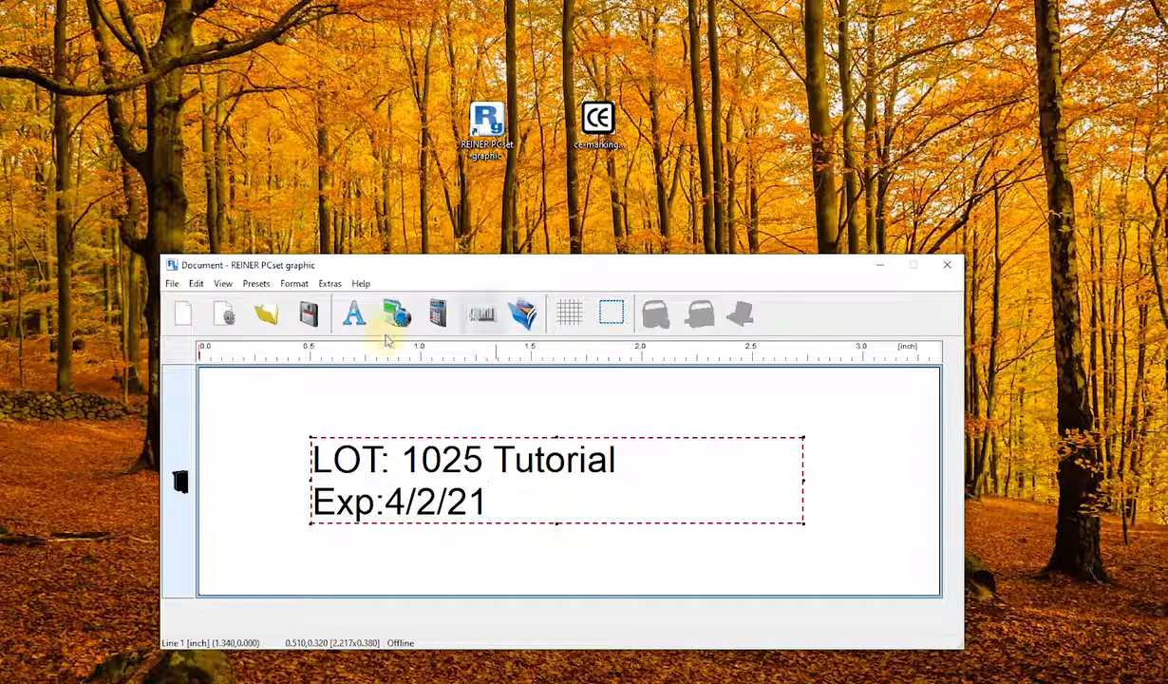
{"action": "mouse_move", "coordinate": [353, 313]}
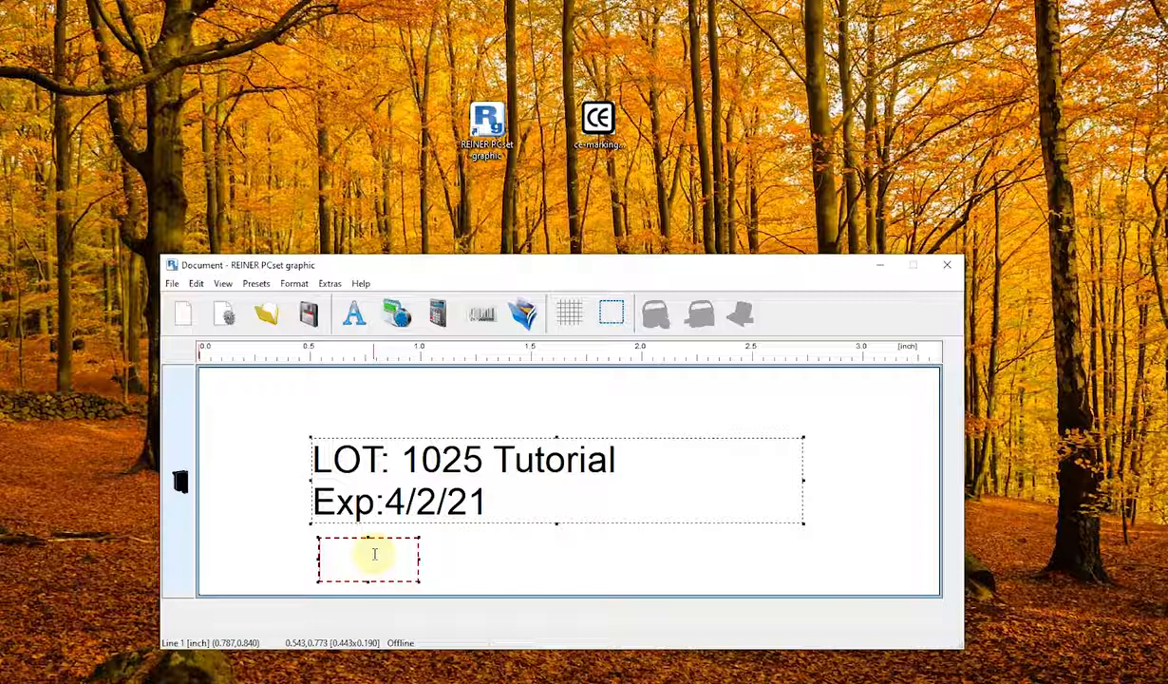
Step: Set the new empty text box's font size to 18 via its Text format settings
{"action": "right_click", "coordinate": [368, 558]}
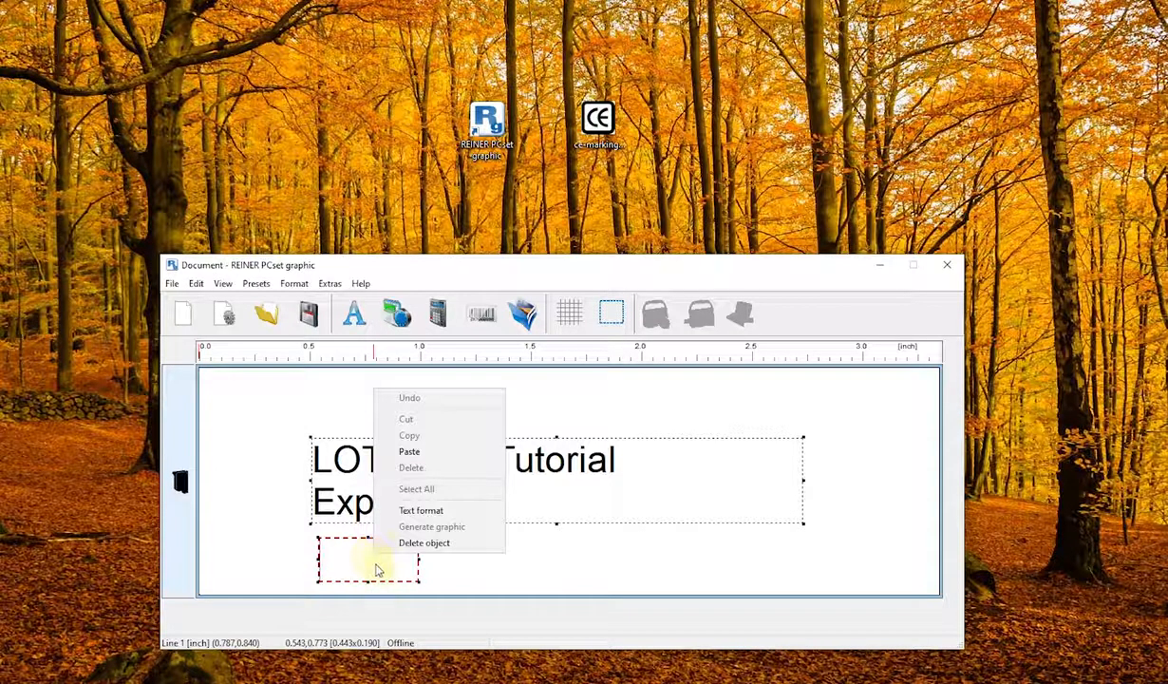
{"action": "mouse_move", "coordinate": [422, 509]}
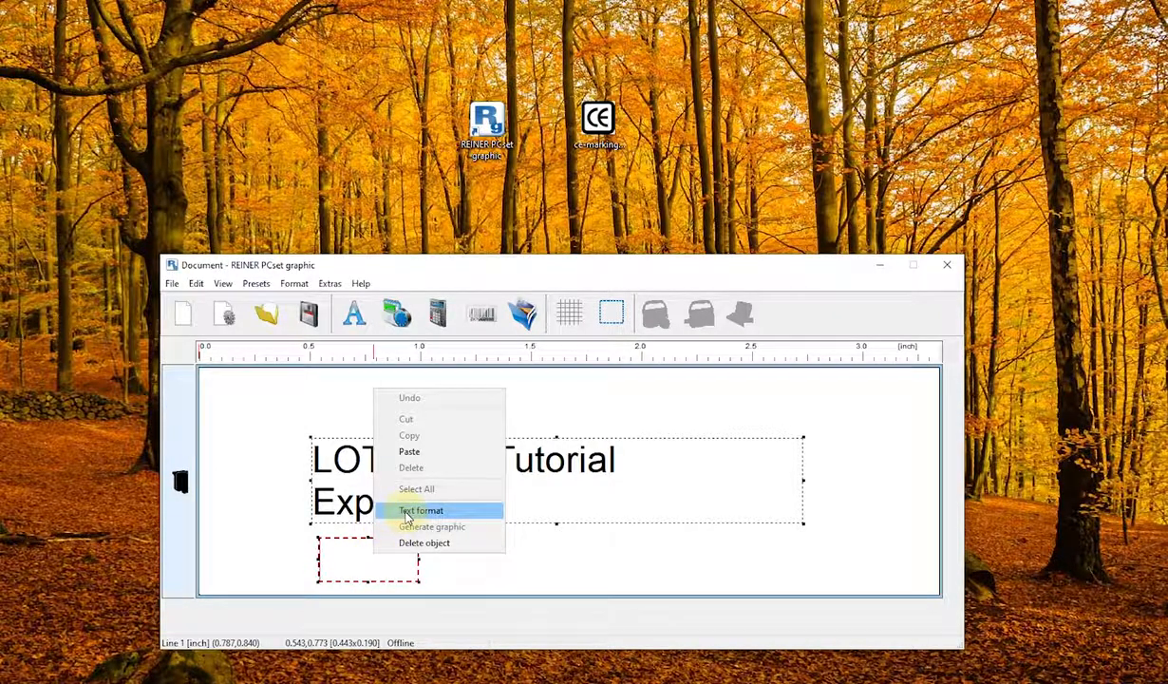
{"action": "left_click", "coordinate": [421, 509]}
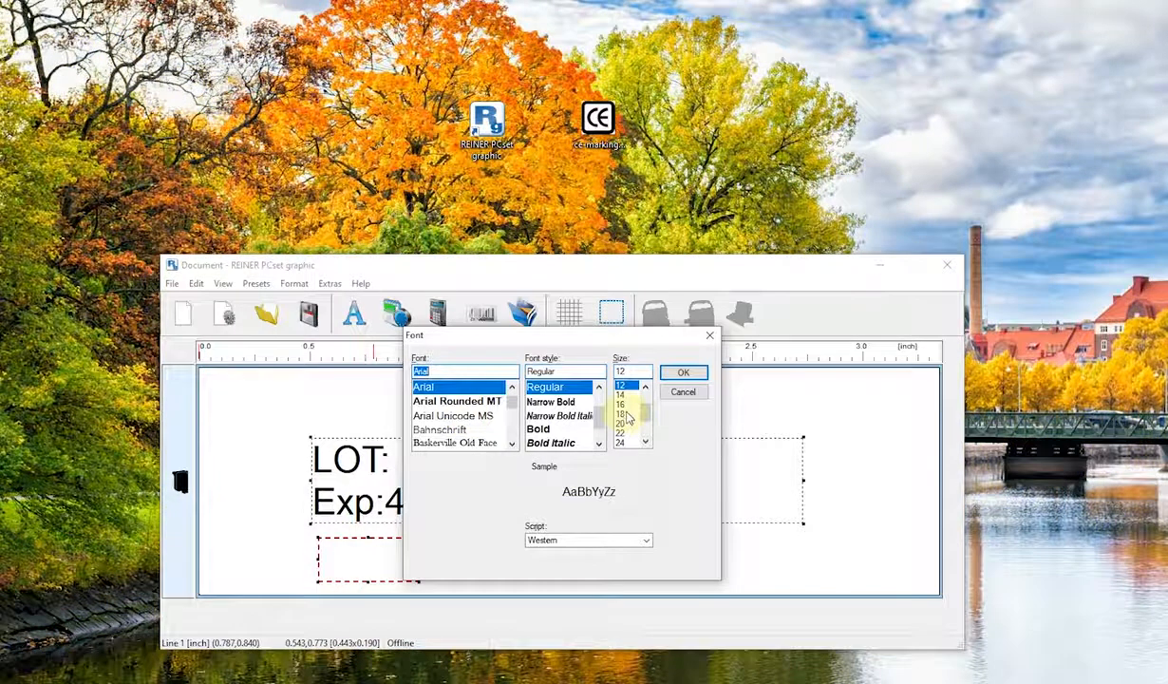
{"action": "left_click", "coordinate": [621, 414]}
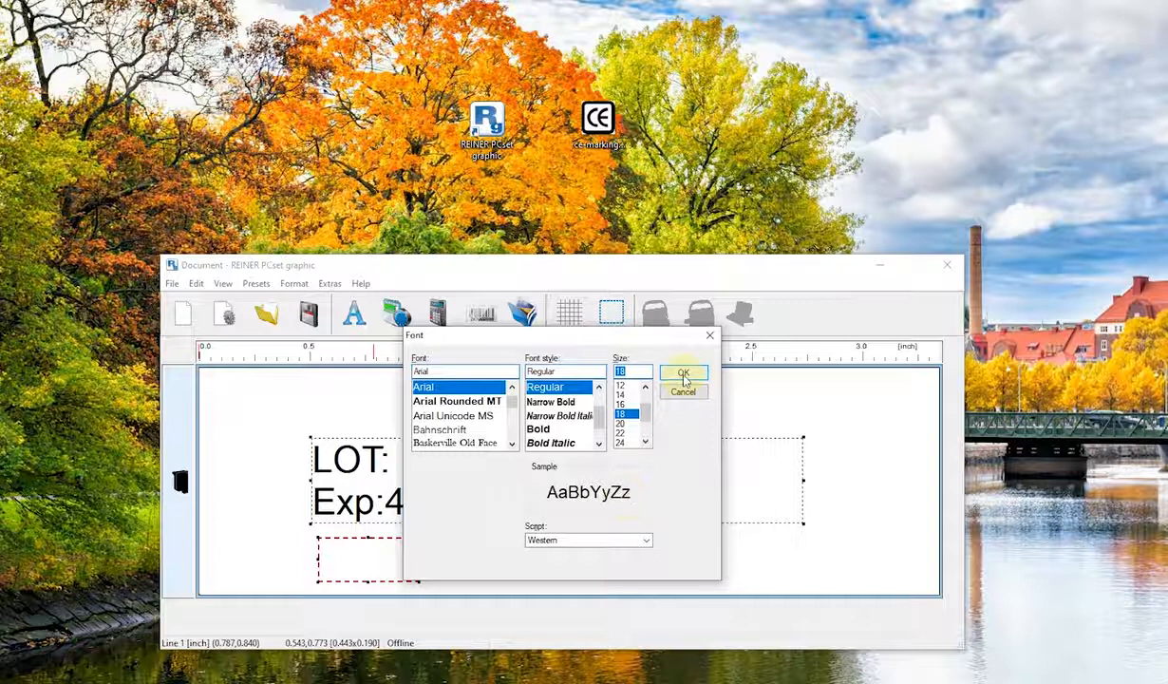
{"action": "left_click", "coordinate": [683, 373]}
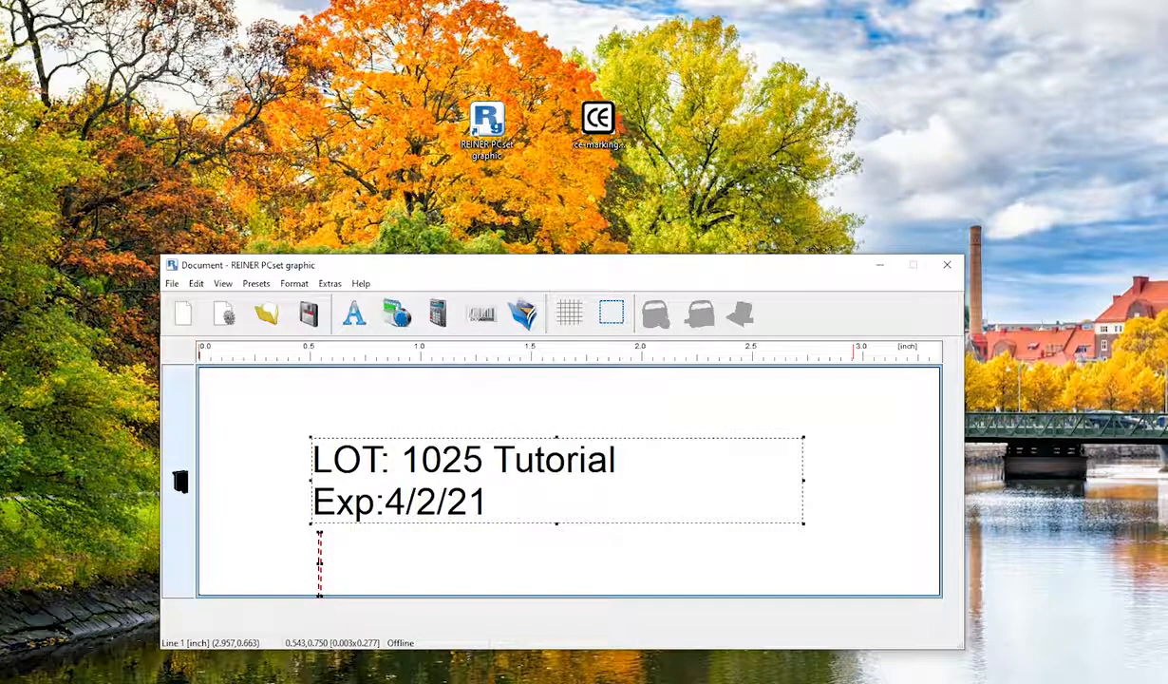
Step: Enter 'TEST 18pt font' into the lower text box
{"action": "type", "text": "TES"}
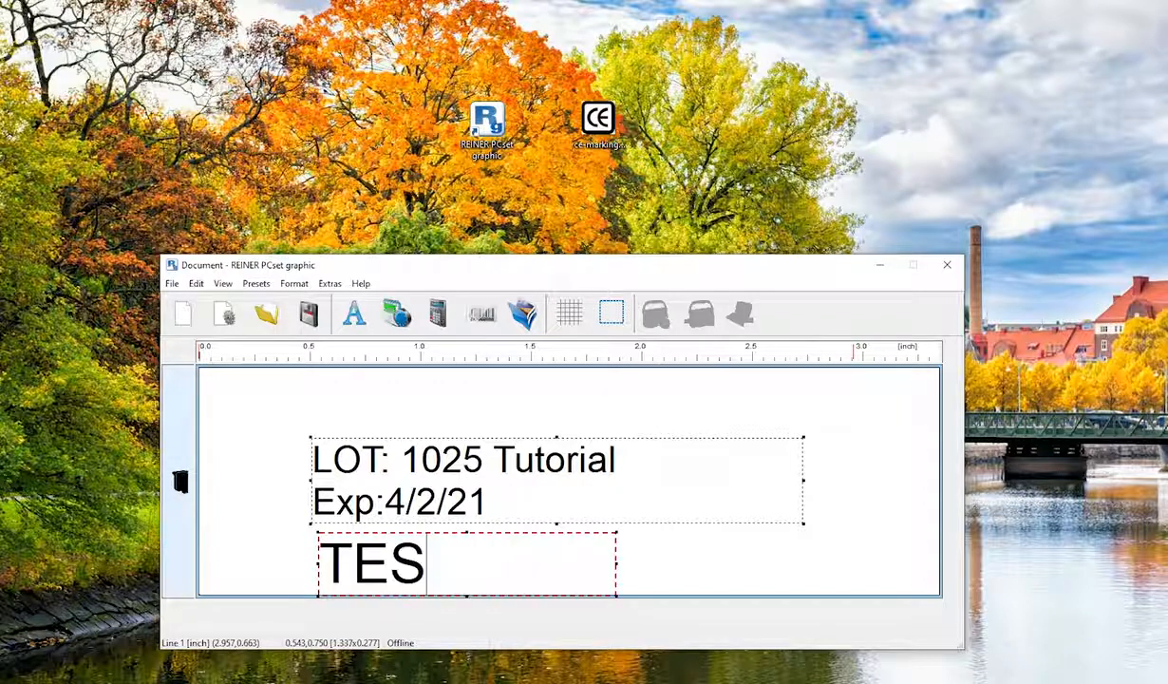
{"action": "type", "text": "T"}
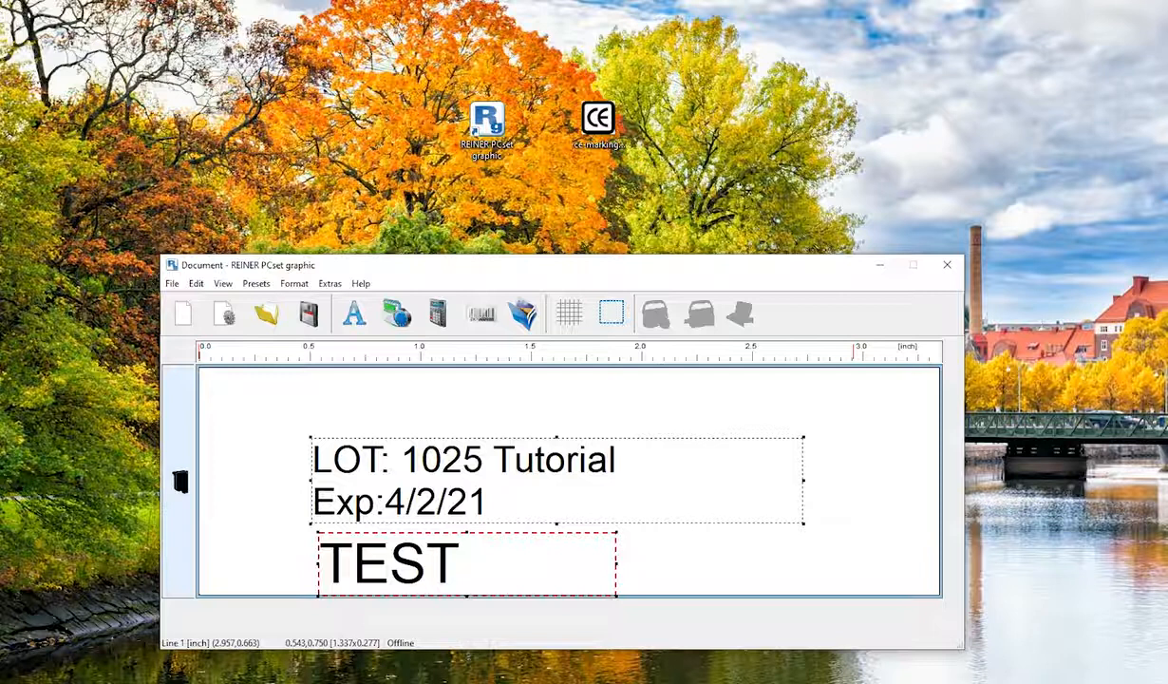
{"action": "type", "text": "18pt fo"}
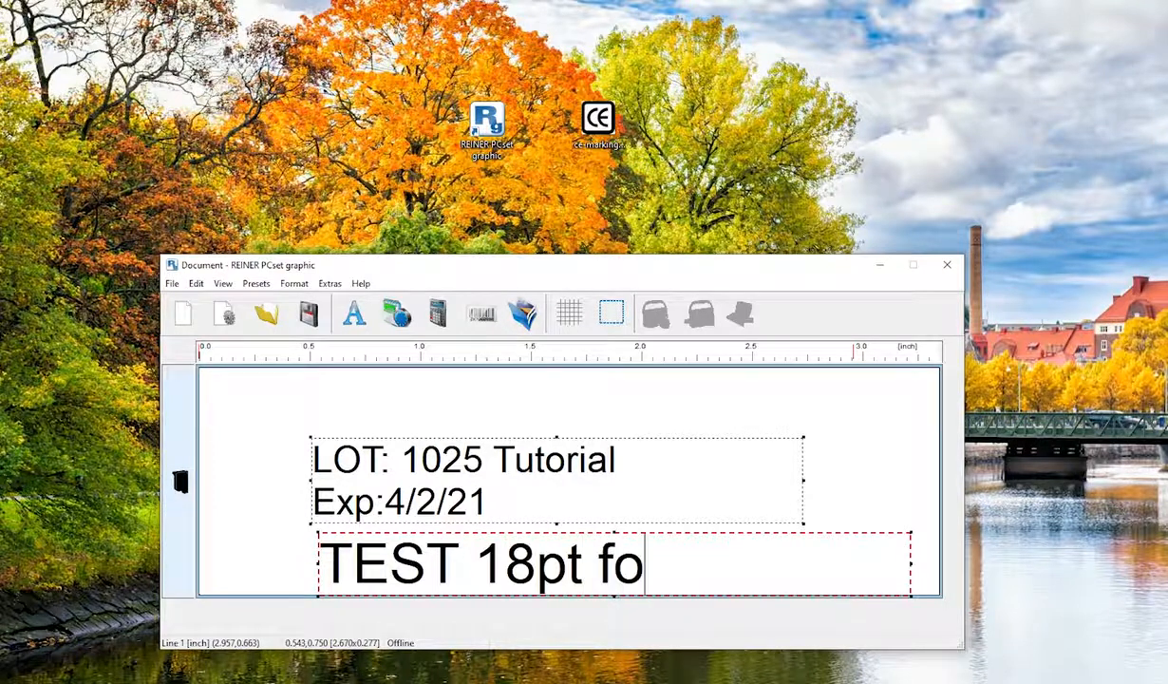
{"action": "type", "text": "nt"}
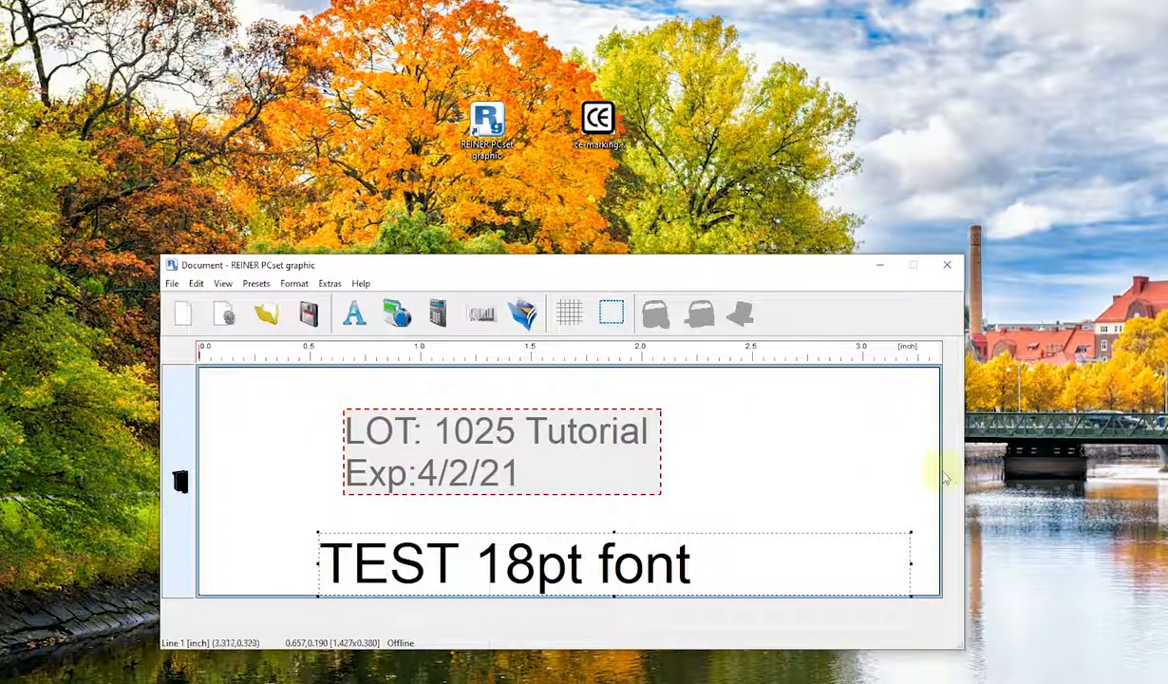
{"action": "mouse_move", "coordinate": [243, 579]}
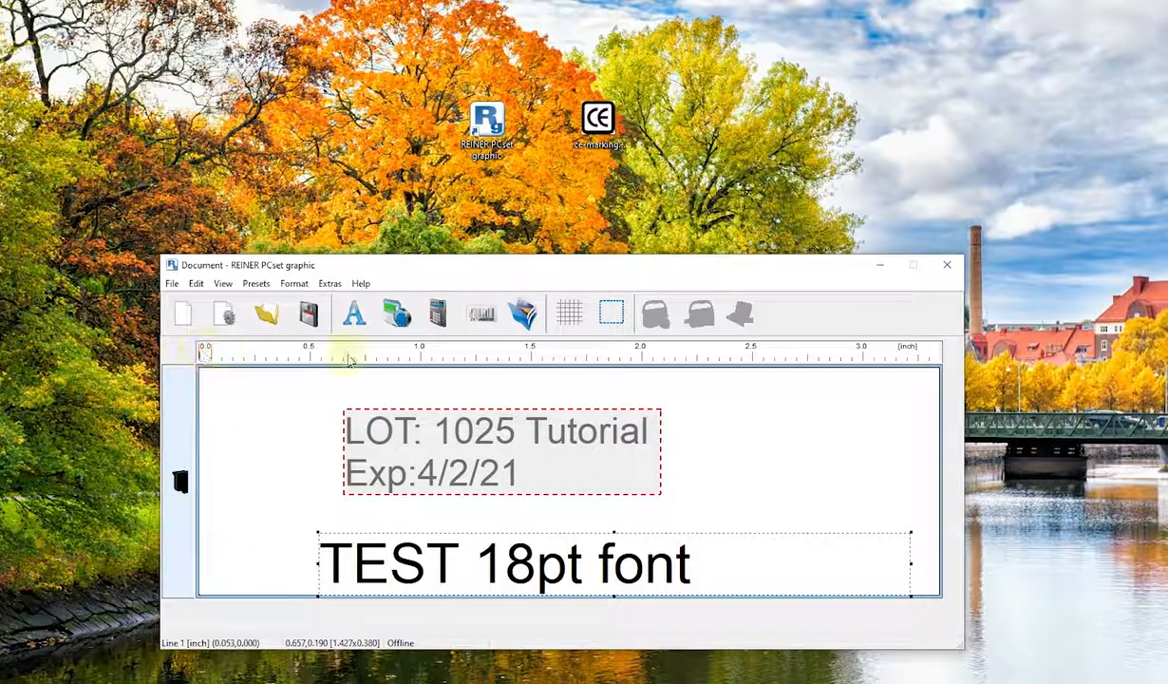
{"action": "mouse_move", "coordinate": [687, 378]}
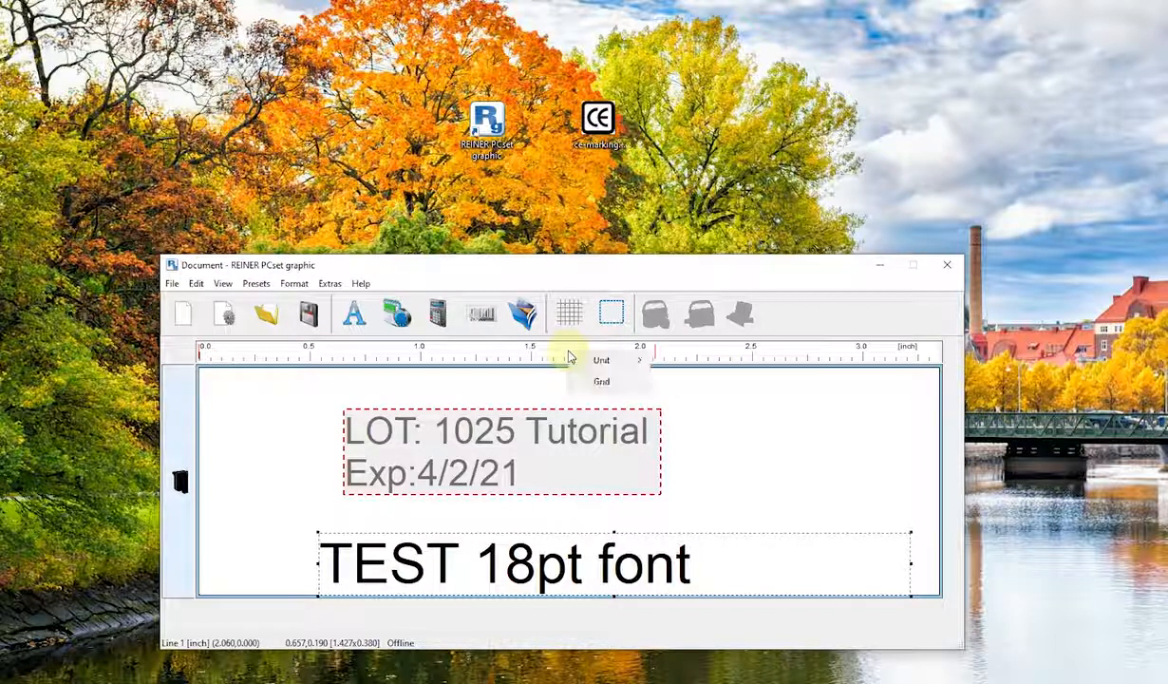
{"action": "left_click", "coordinate": [600, 361]}
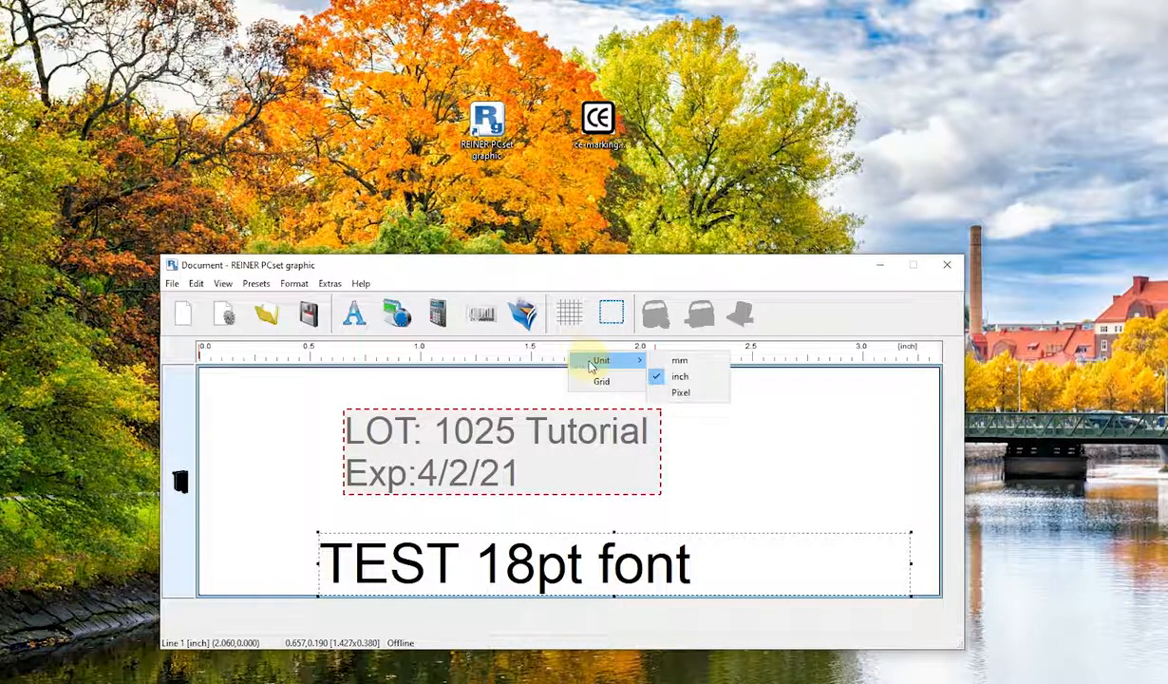
{"action": "mouse_move", "coordinate": [680, 361]}
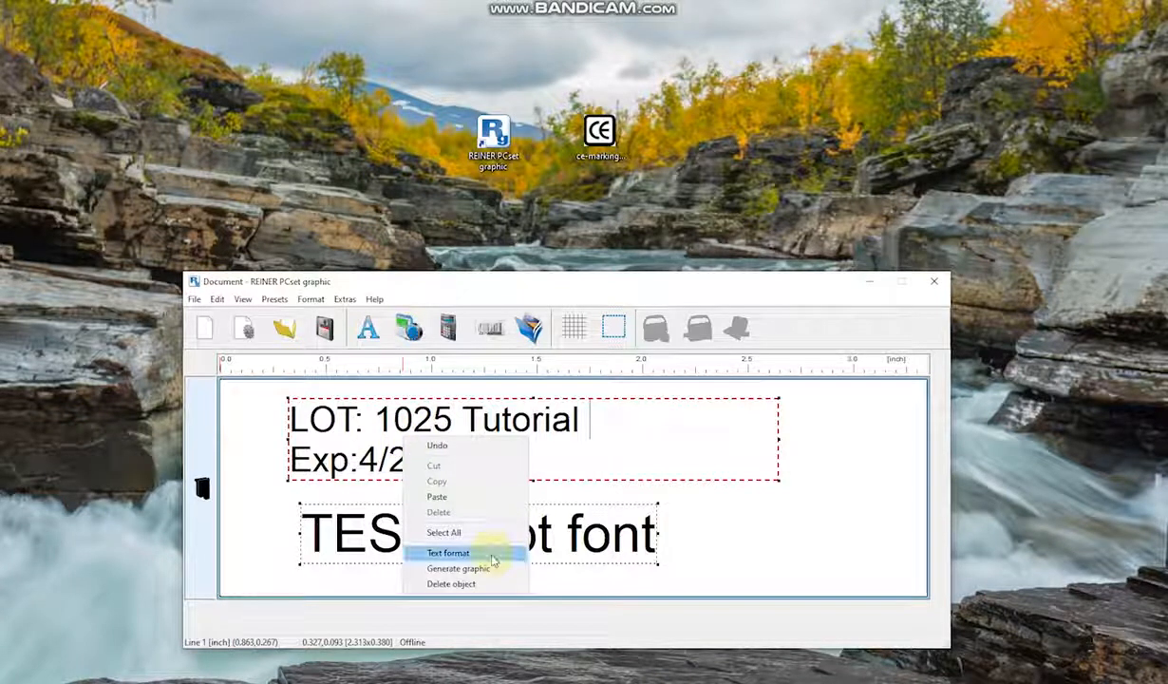
Step: Shrink the lot label's font and add the expiry text 'Exp:4/2/2021'
{"action": "left_click", "coordinate": [449, 553]}
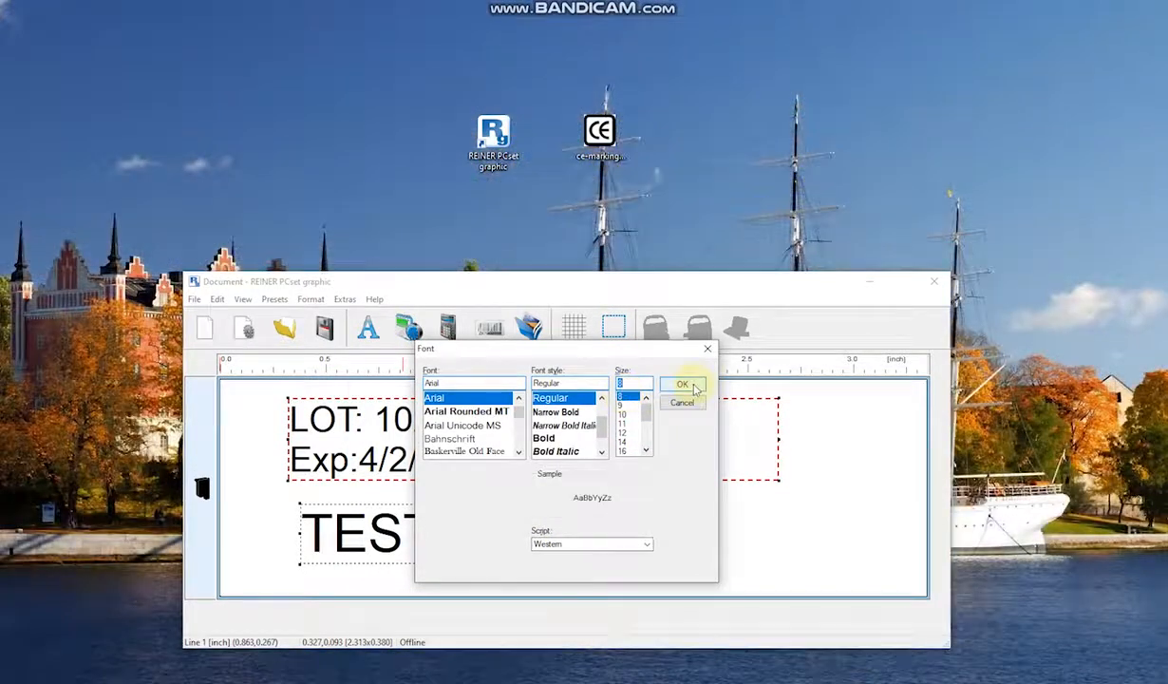
{"action": "left_click", "coordinate": [680, 383]}
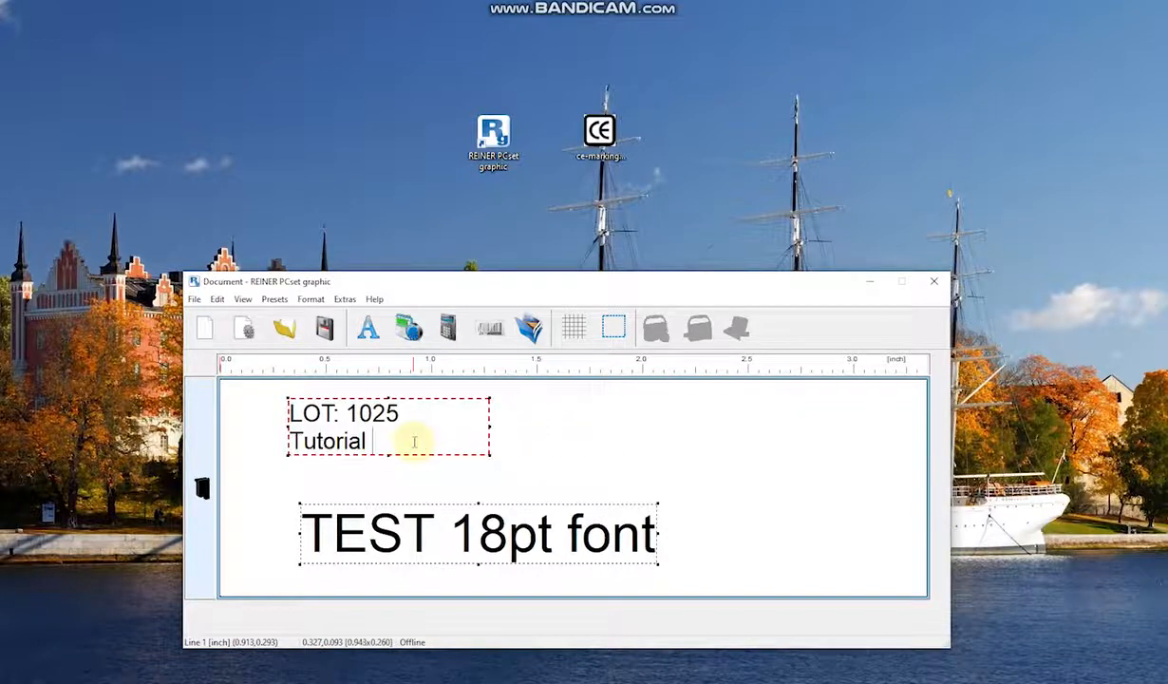
{"action": "type", "text": "Exp:4/2/2021"}
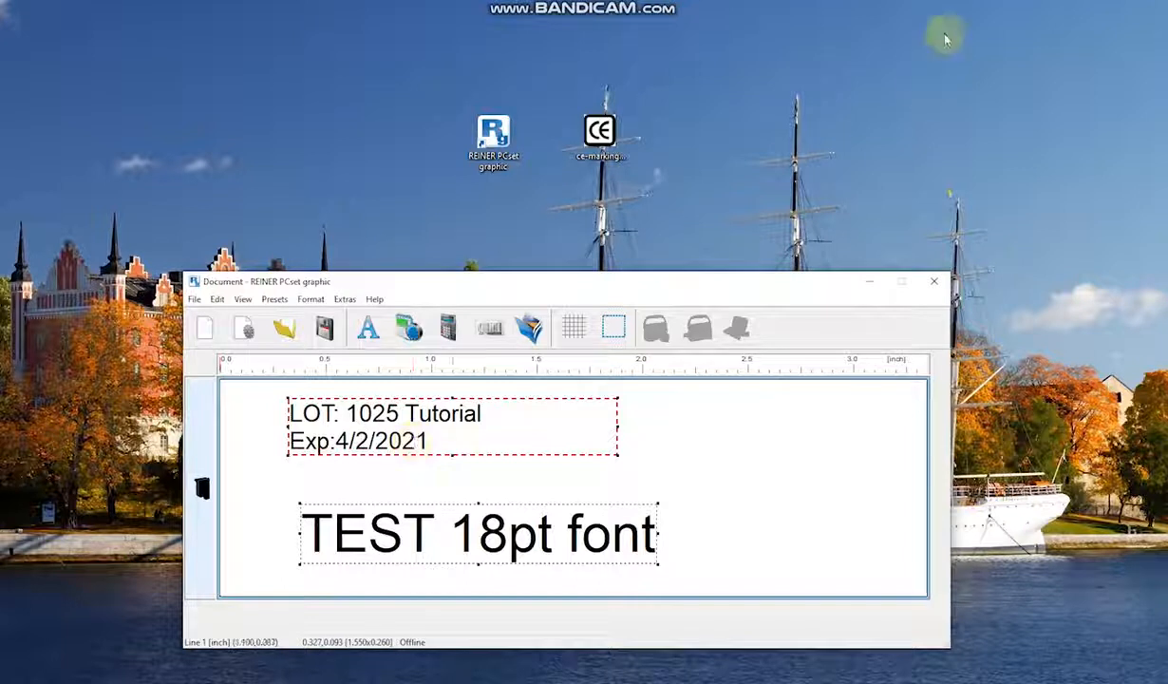
{"action": "mouse_move", "coordinate": [992, 171]}
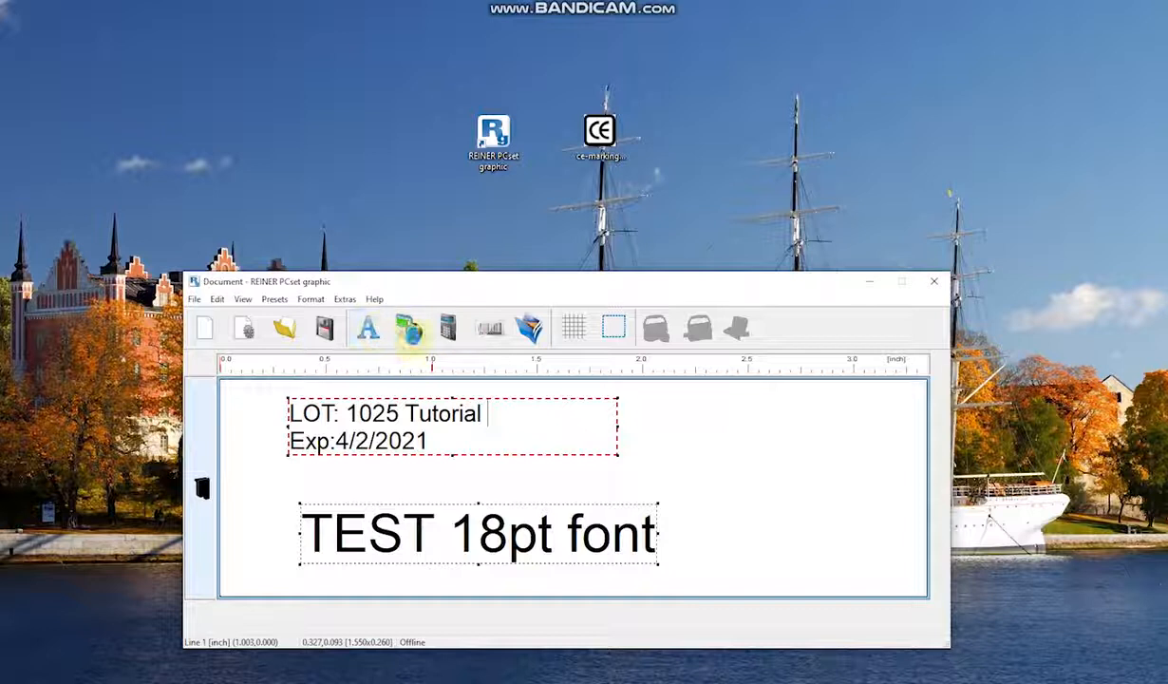
Step: Set a 12-point font for the next text field
{"action": "left_click", "coordinate": [368, 326]}
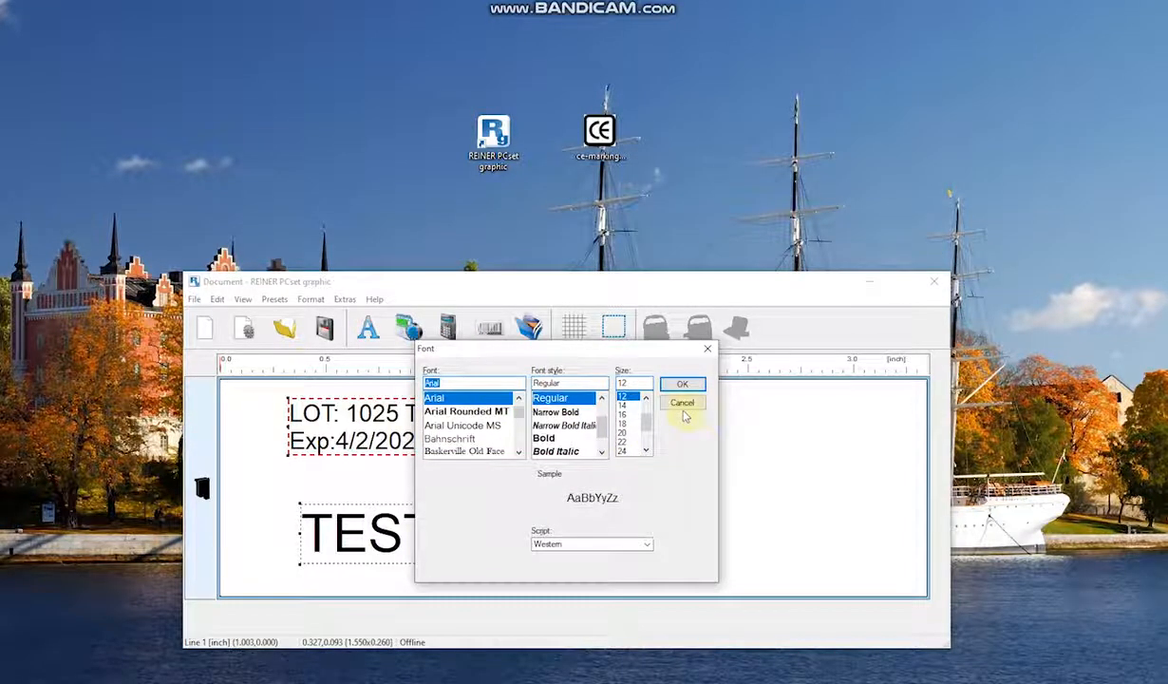
{"action": "left_click", "coordinate": [682, 384]}
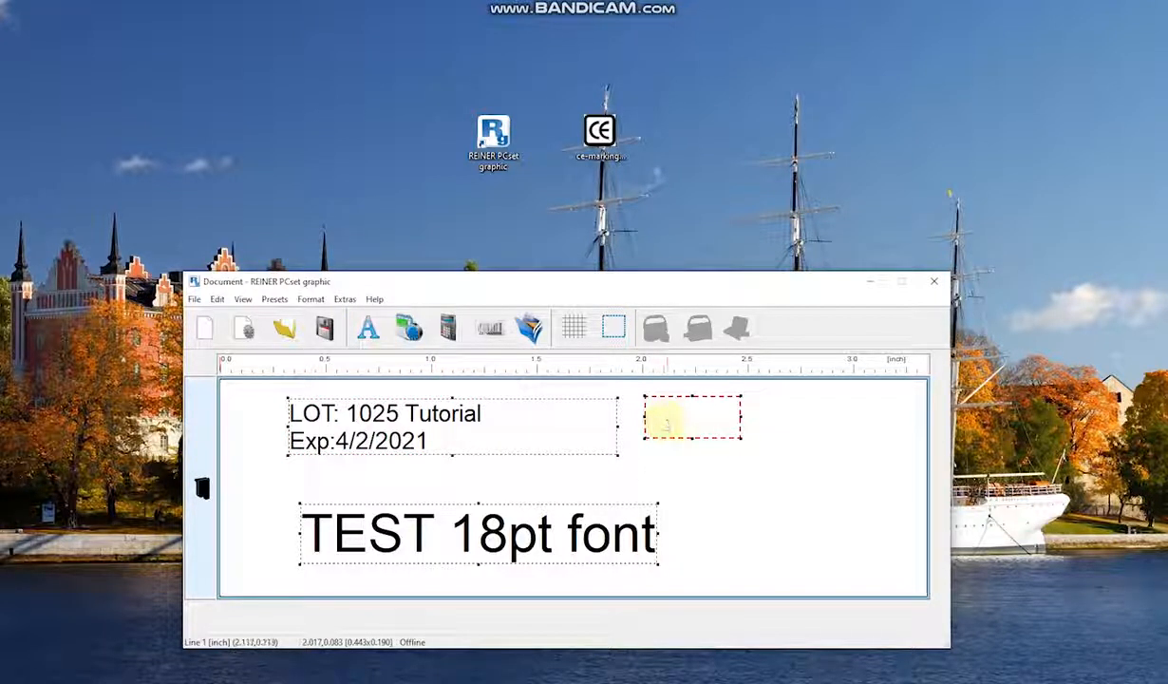
Step: Add sample text lines reading '12pt' in the 12-point font
{"action": "type", "text": "12pt"}
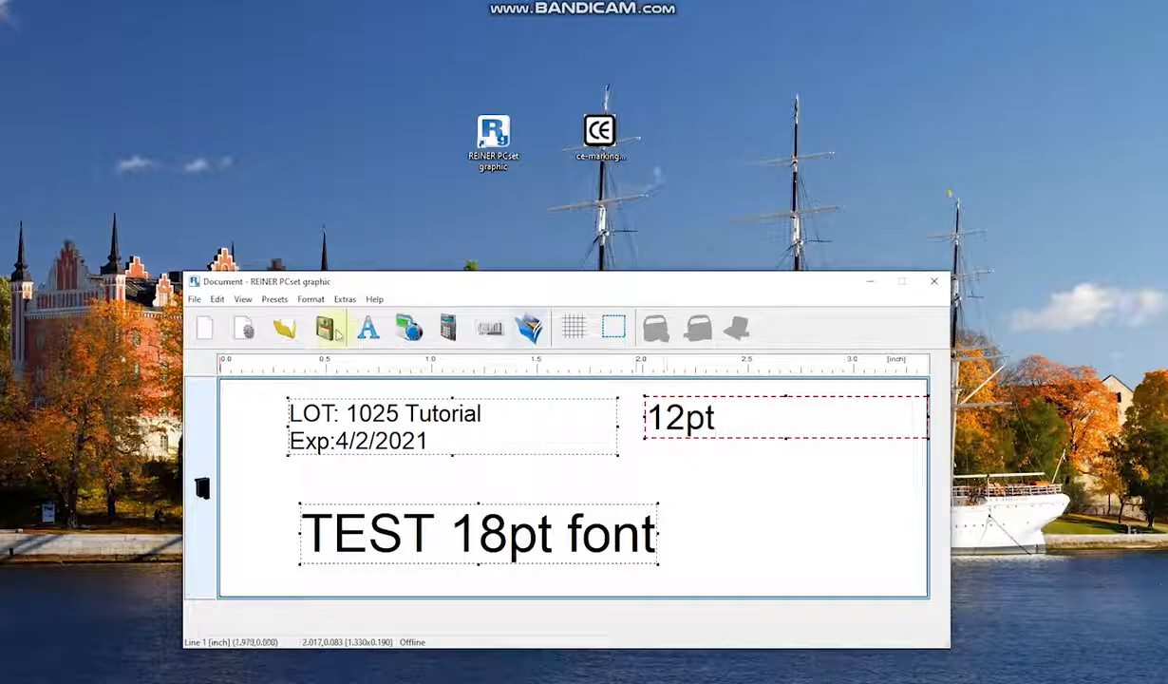
{"action": "type", "text": "12"}
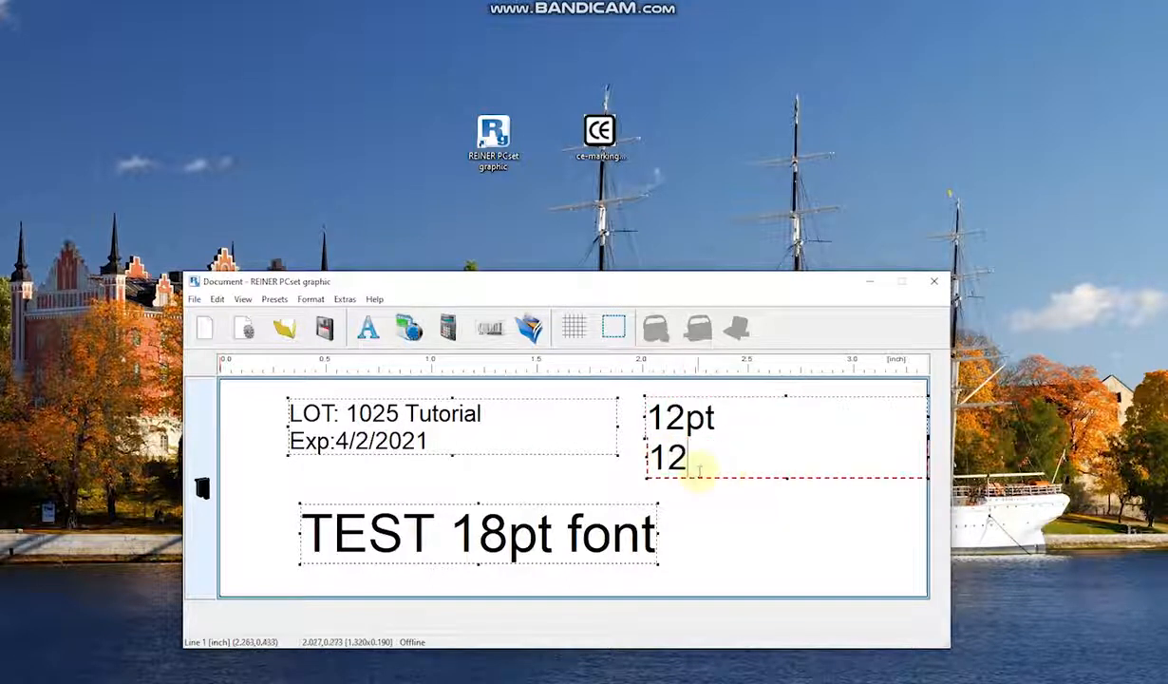
{"action": "type", "text": "pt"}
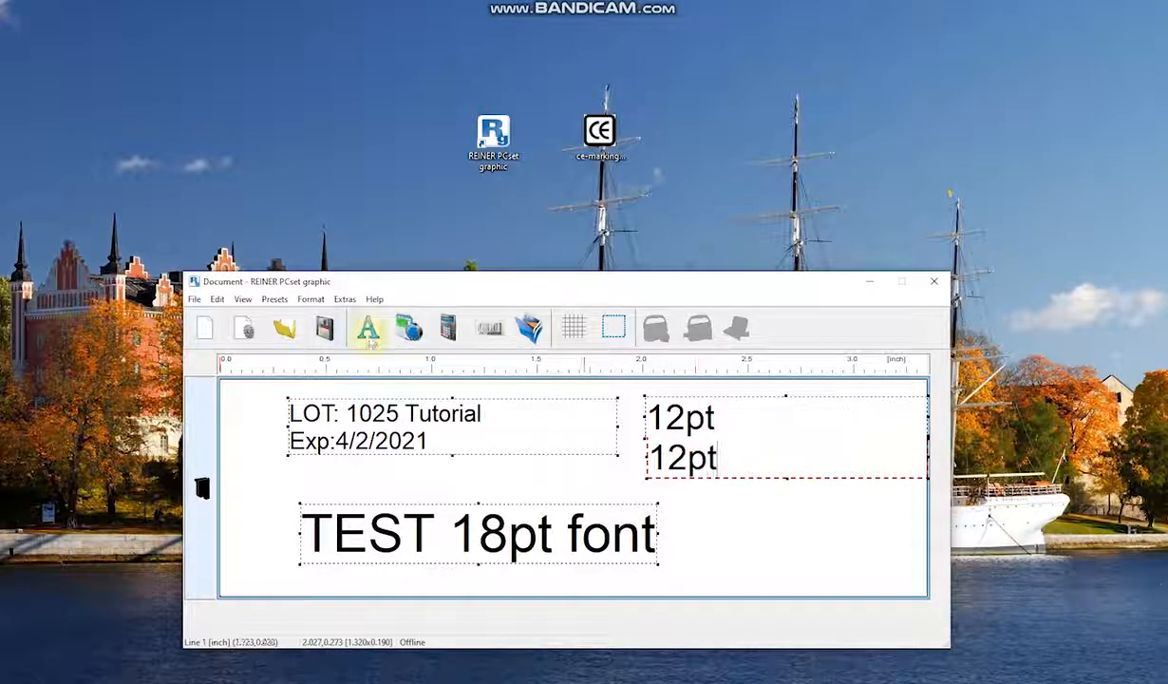
Step: Add a '24pt' sample in 24-point font, move it left, and set a 7-point font
{"action": "left_click", "coordinate": [369, 327]}
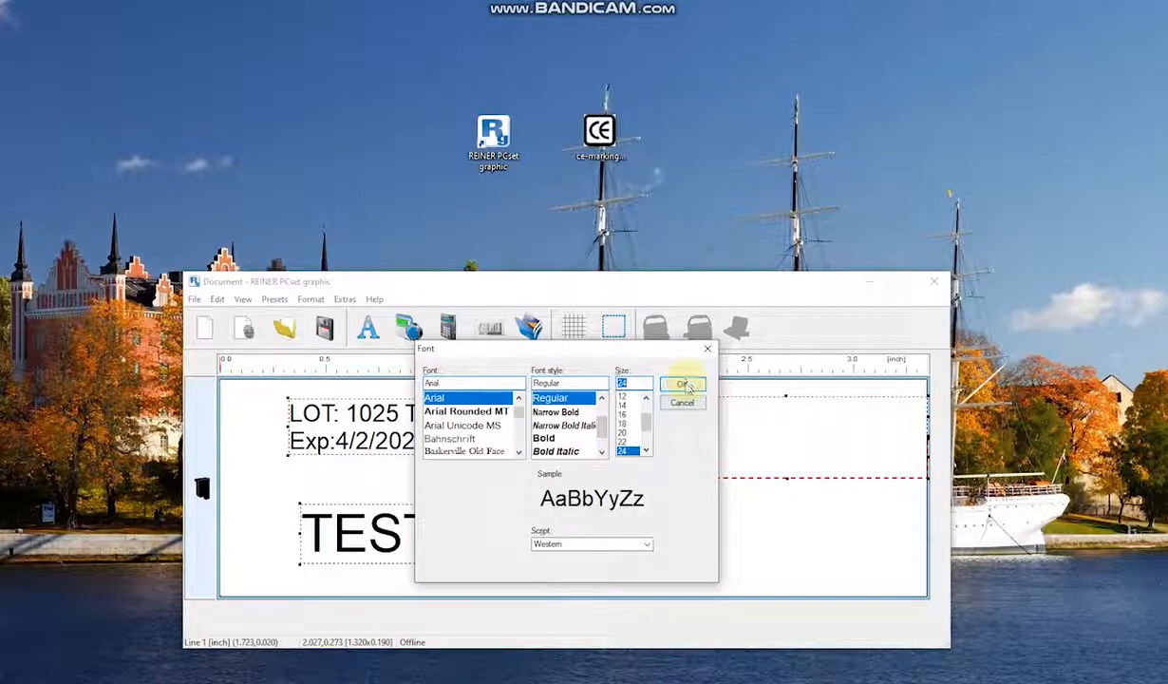
{"action": "left_click", "coordinate": [682, 383]}
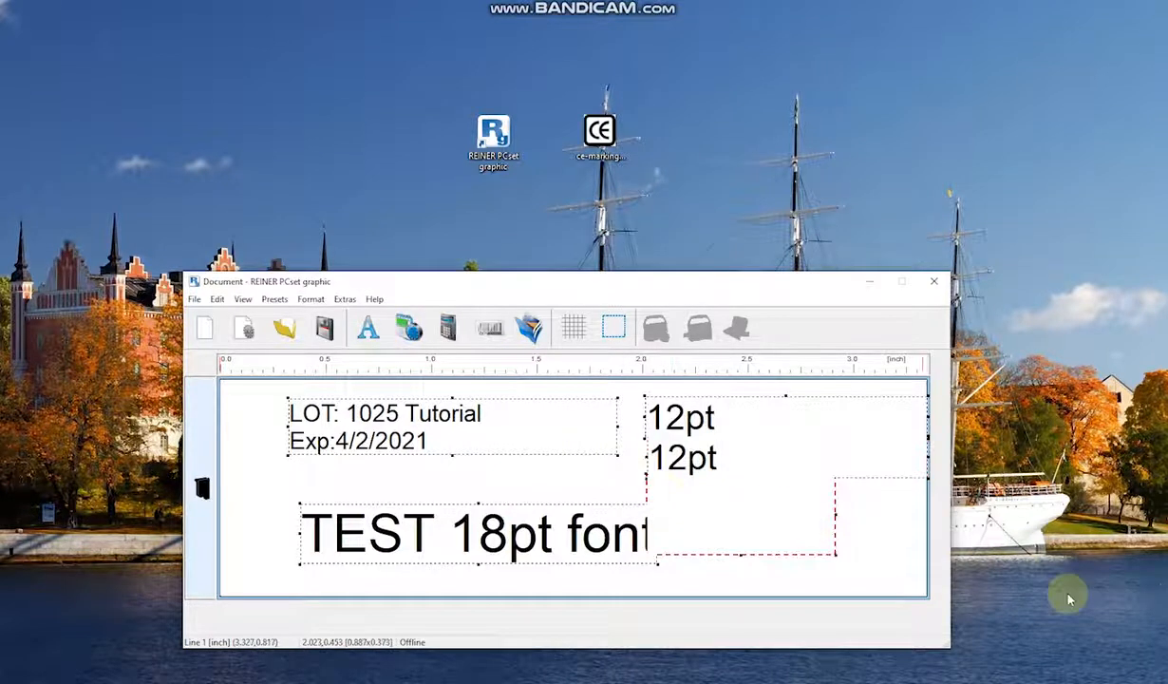
{"action": "type", "text": "24pt"}
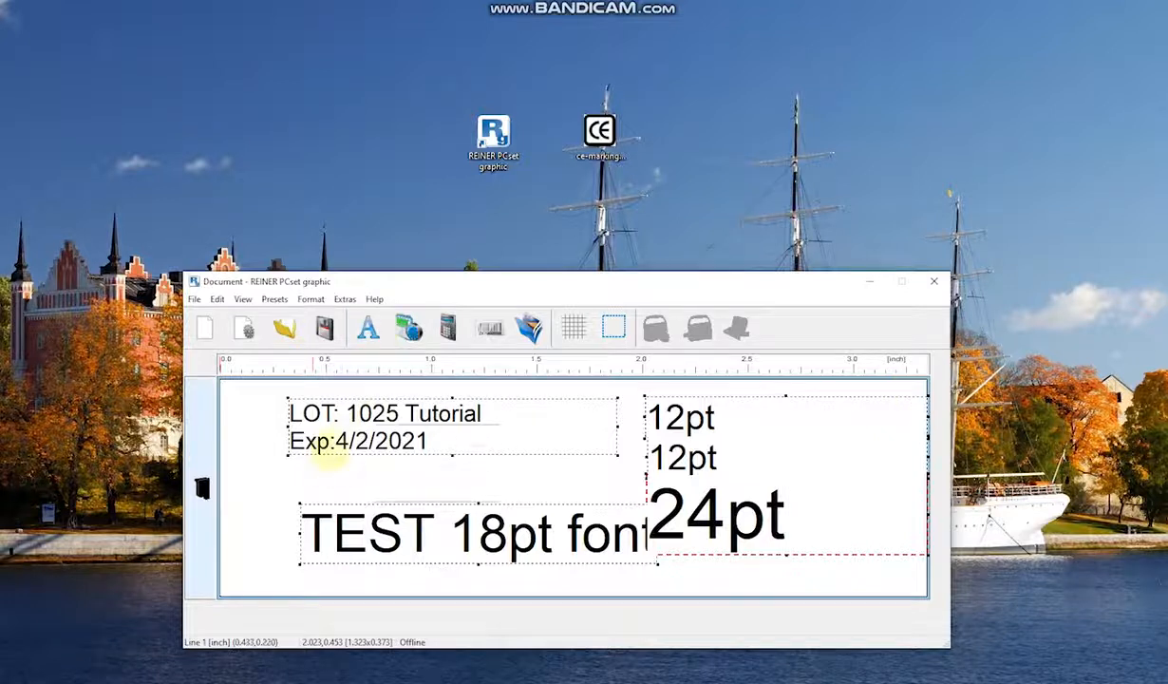
{"action": "left_click_drag", "start_coordinate": [714, 513], "coordinate": [380, 484]}
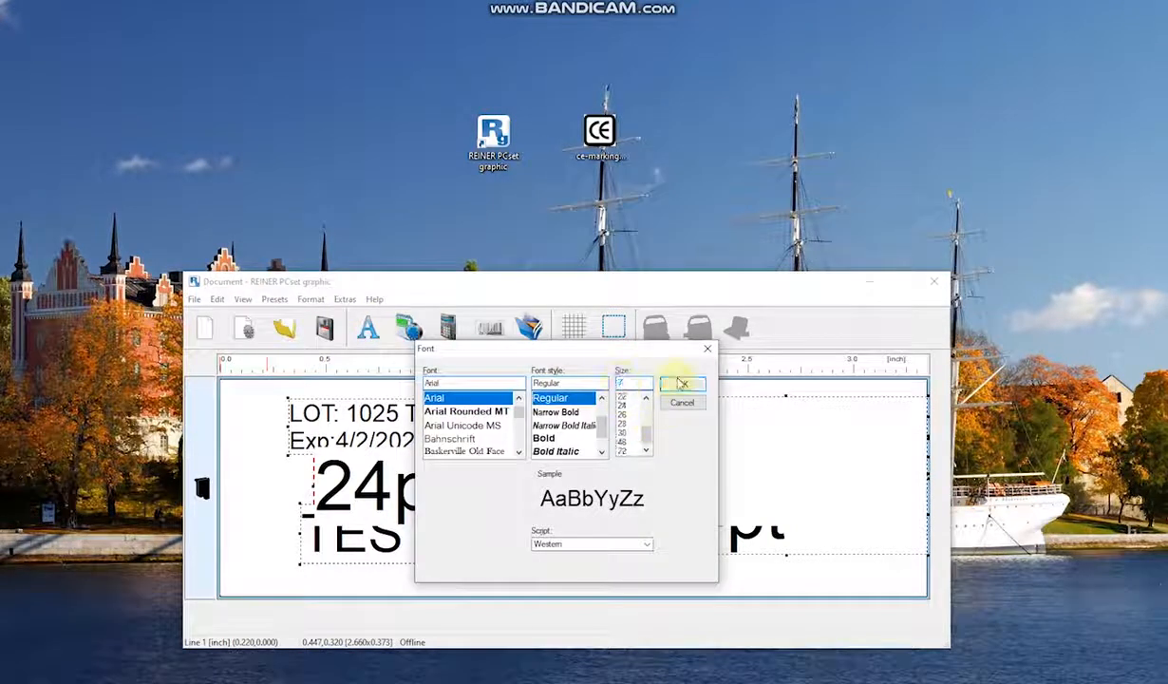
{"action": "left_click", "coordinate": [682, 384]}
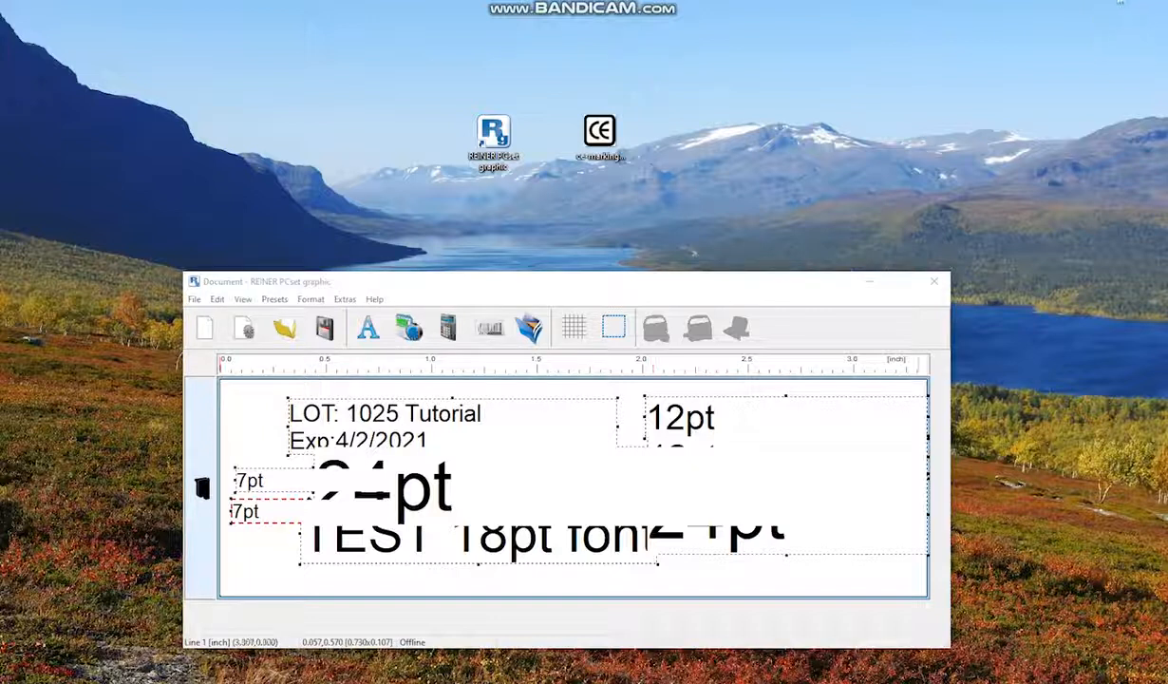
{"action": "mouse_move", "coordinate": [745, 270]}
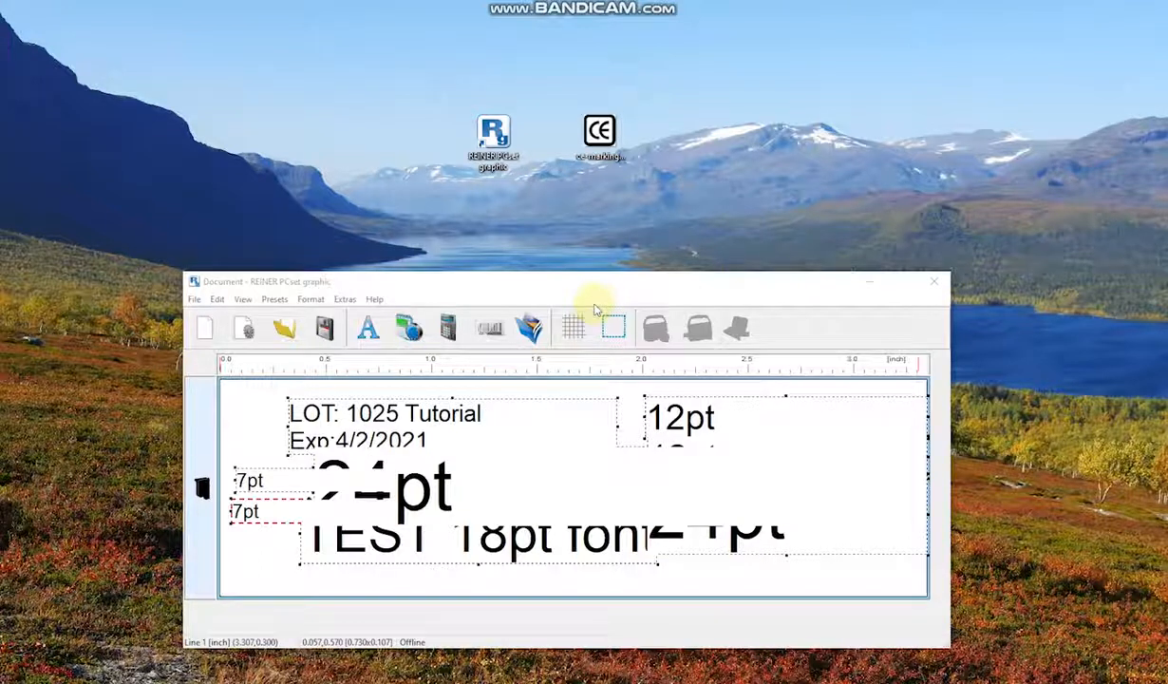
{"action": "mouse_move", "coordinate": [492, 403]}
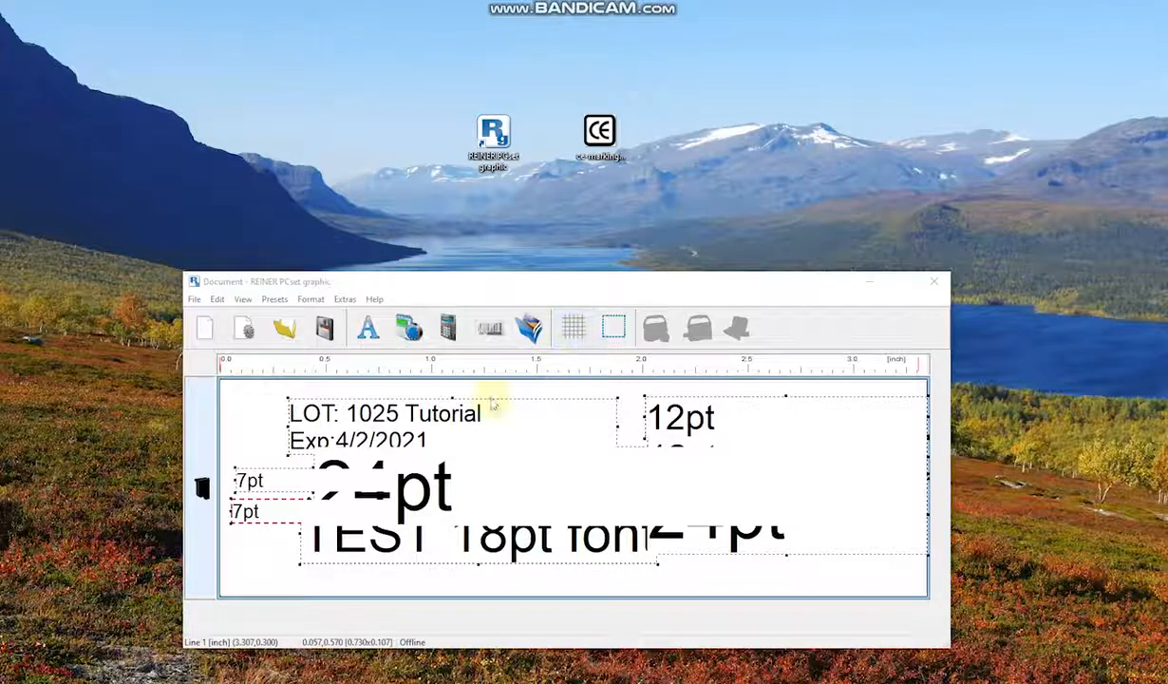
Step: Move the lot text under the right-hand 24pt text so the fields no longer overlap
{"action": "left_click", "coordinate": [384, 422]}
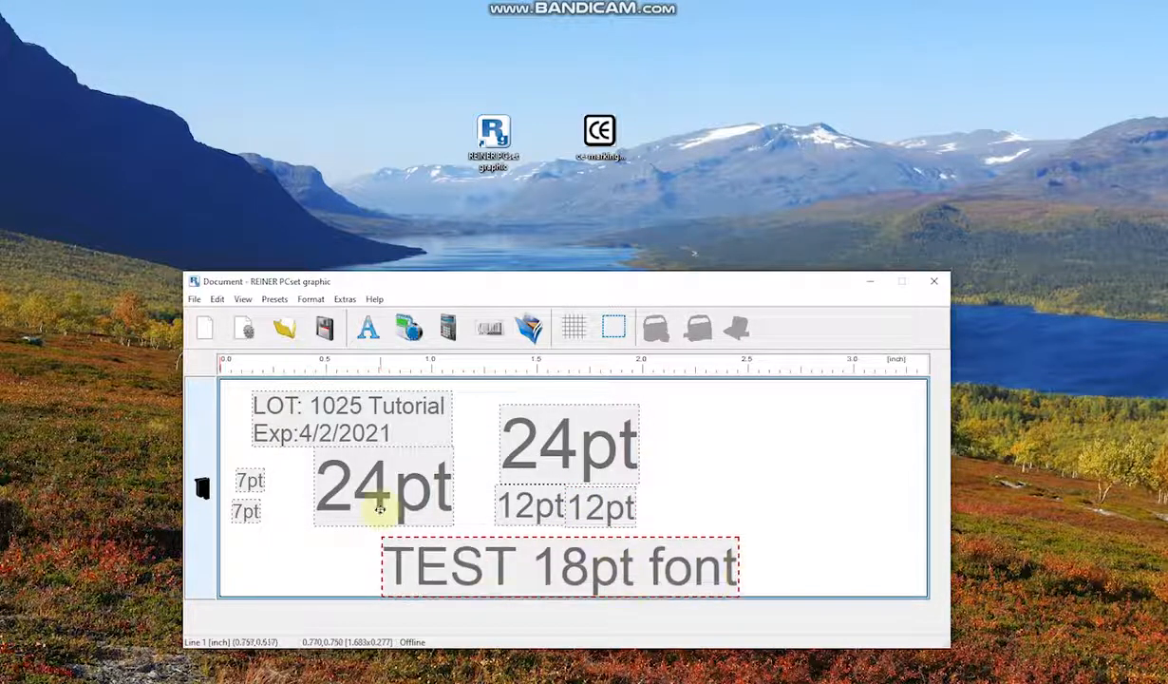
{"action": "left_click_drag", "start_coordinate": [379, 484], "coordinate": [712, 422]}
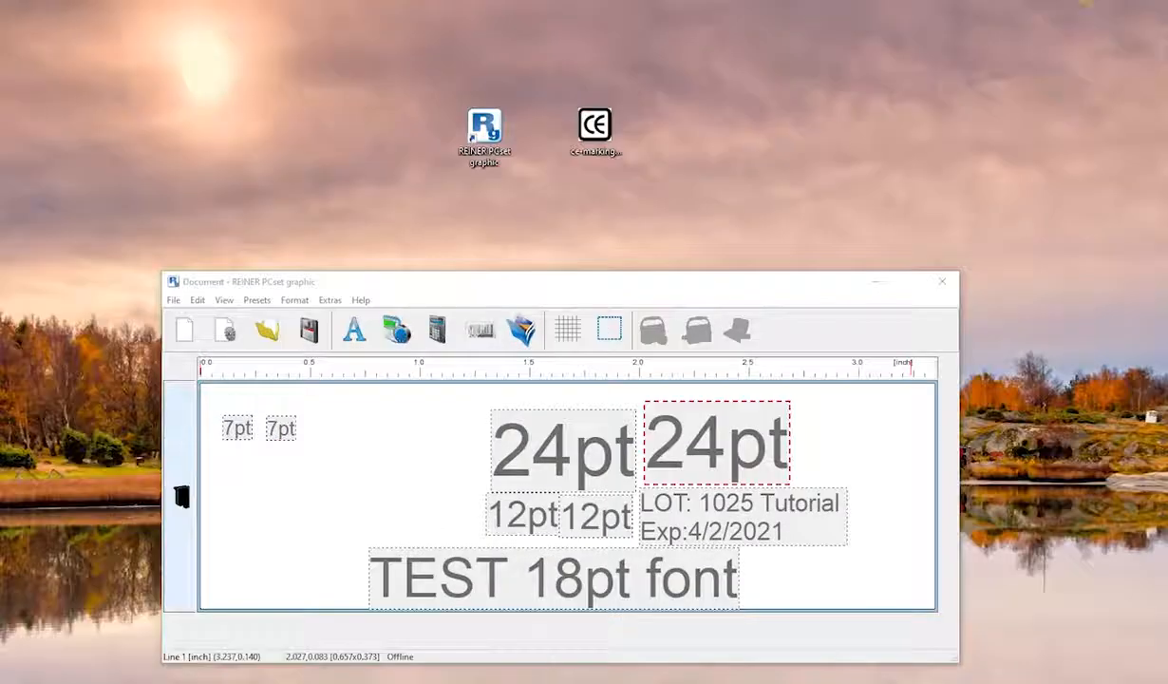
{"action": "mouse_move", "coordinate": [1098, 28]}
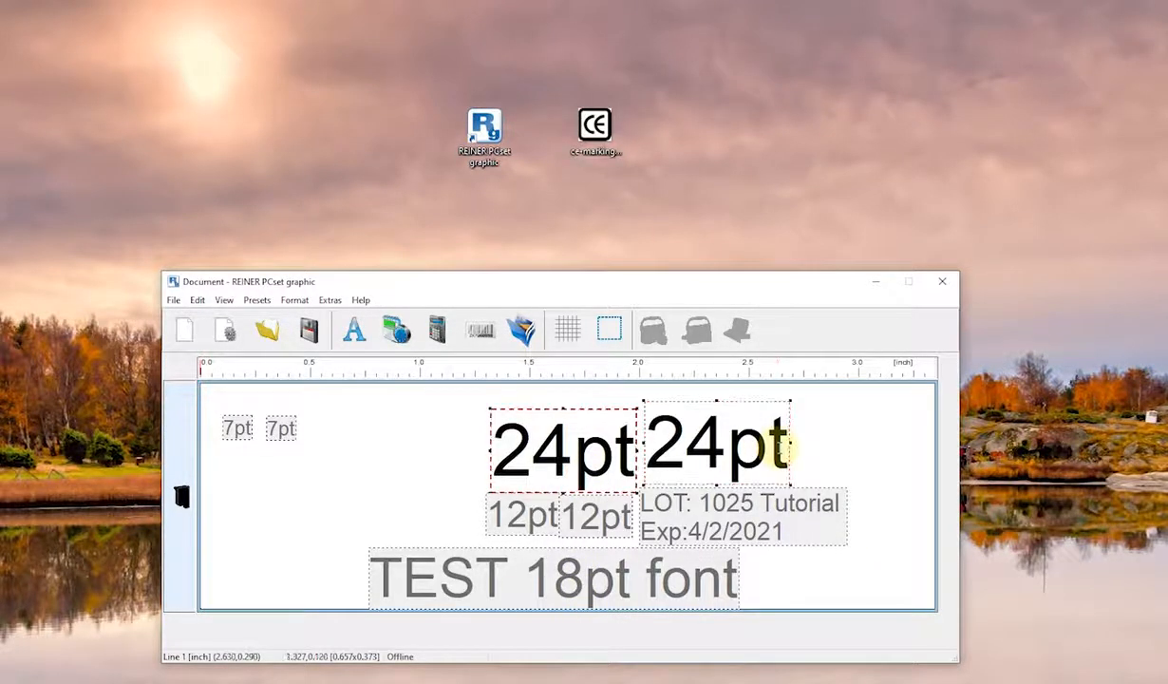
Step: Extend the right 24pt sample so it reads '24point'
{"action": "type", "text": "oint"}
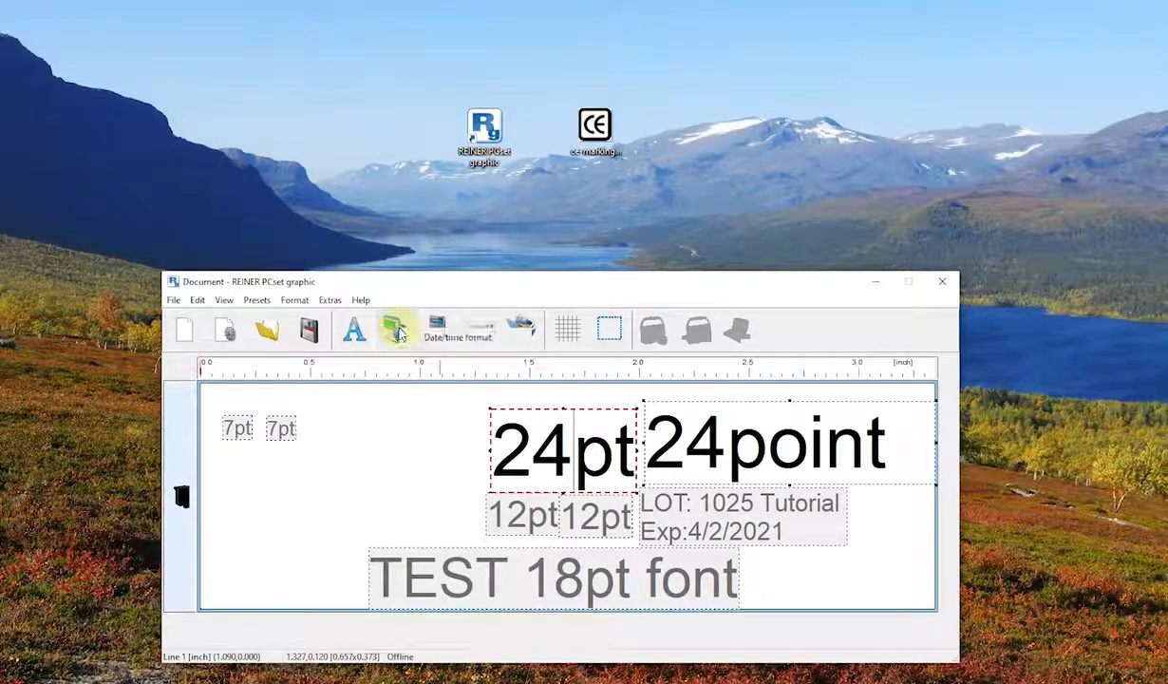
{"action": "mouse_move", "coordinate": [435, 330]}
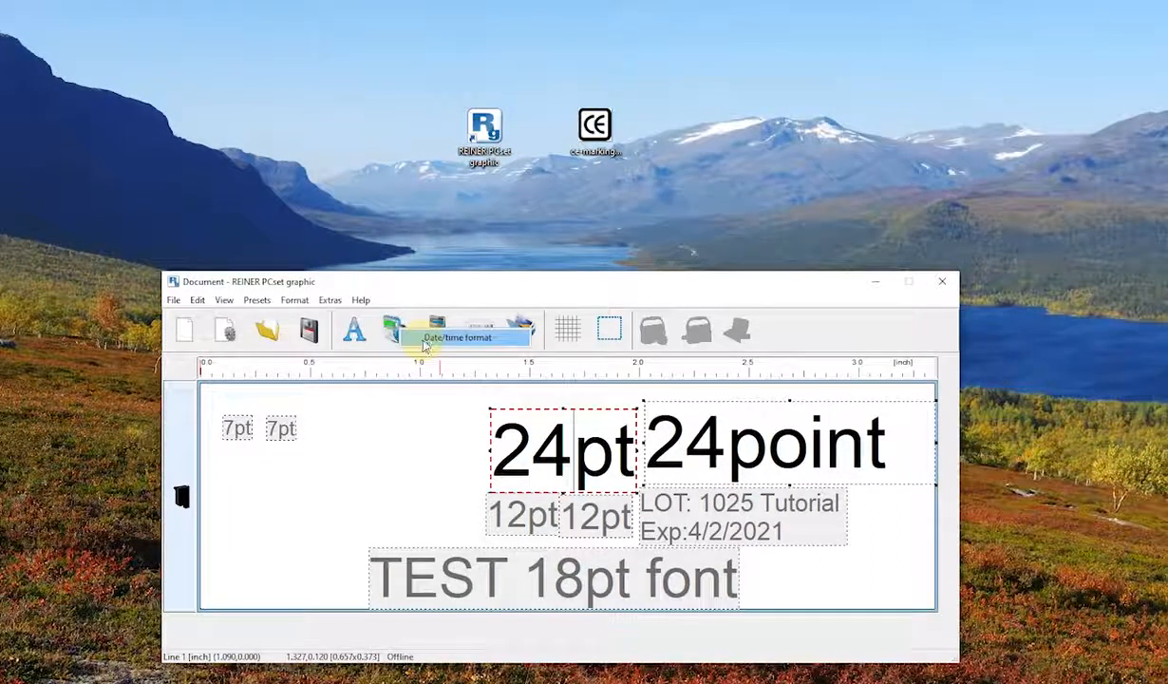
Step: Bring up the Date and Time settings and select the MM/dd/yyyy hh:mm tt format pattern
{"action": "left_click", "coordinate": [463, 338]}
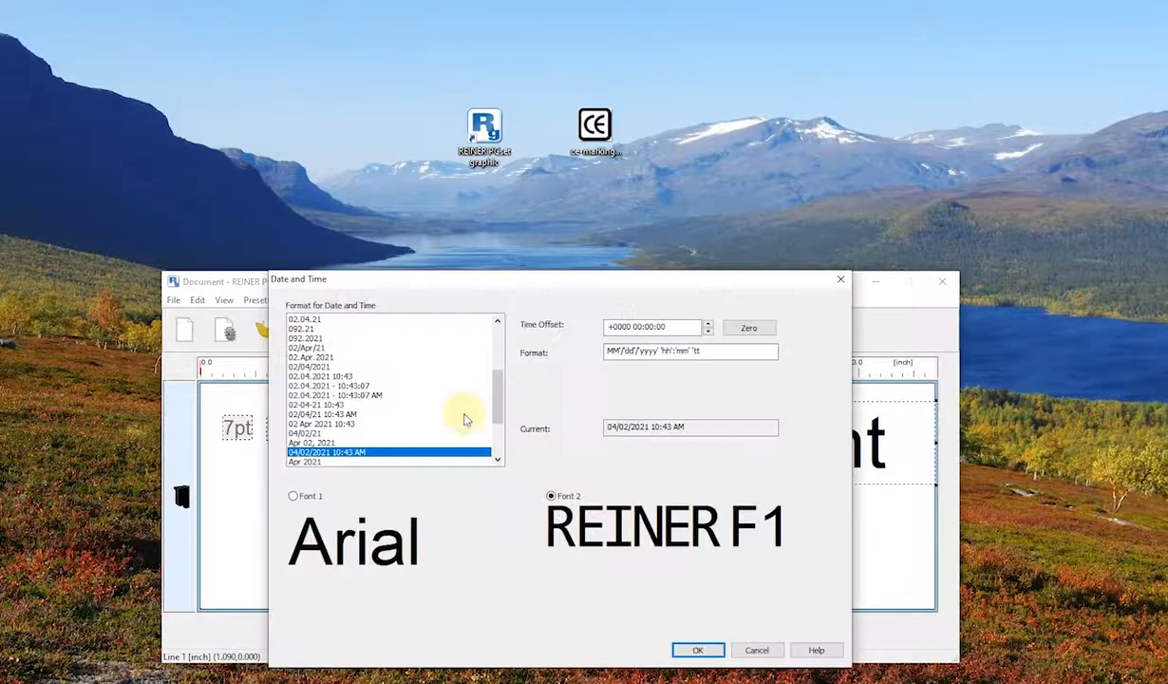
{"action": "mouse_move", "coordinate": [463, 388]}
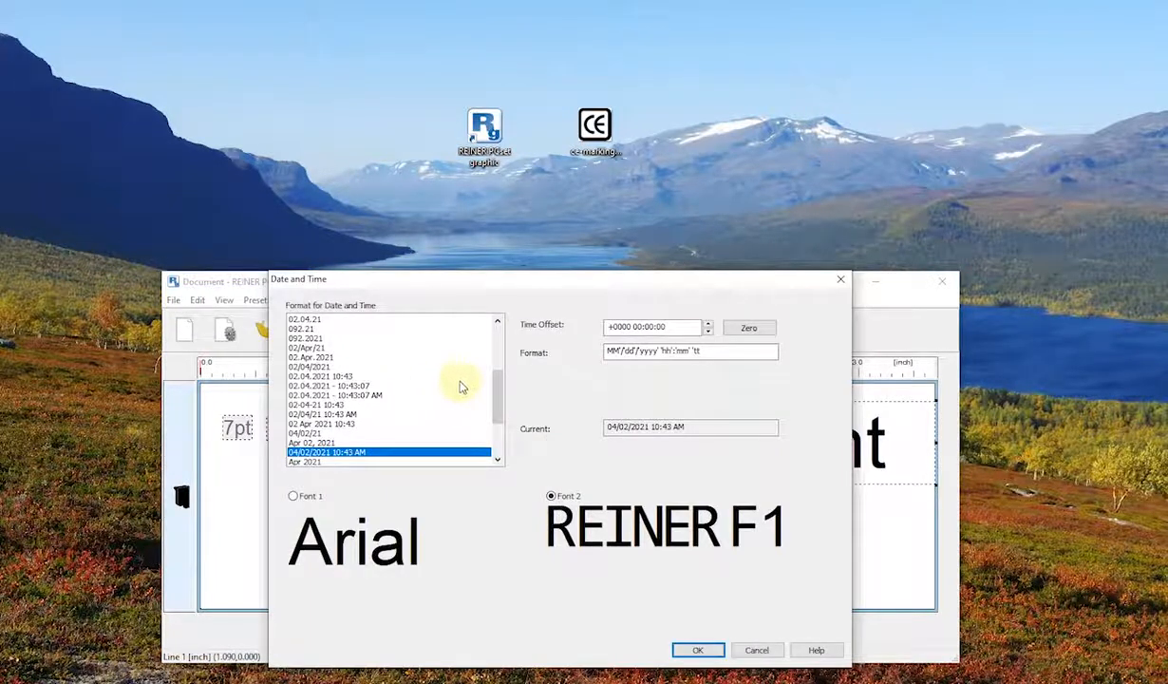
{"action": "mouse_move", "coordinate": [414, 390]}
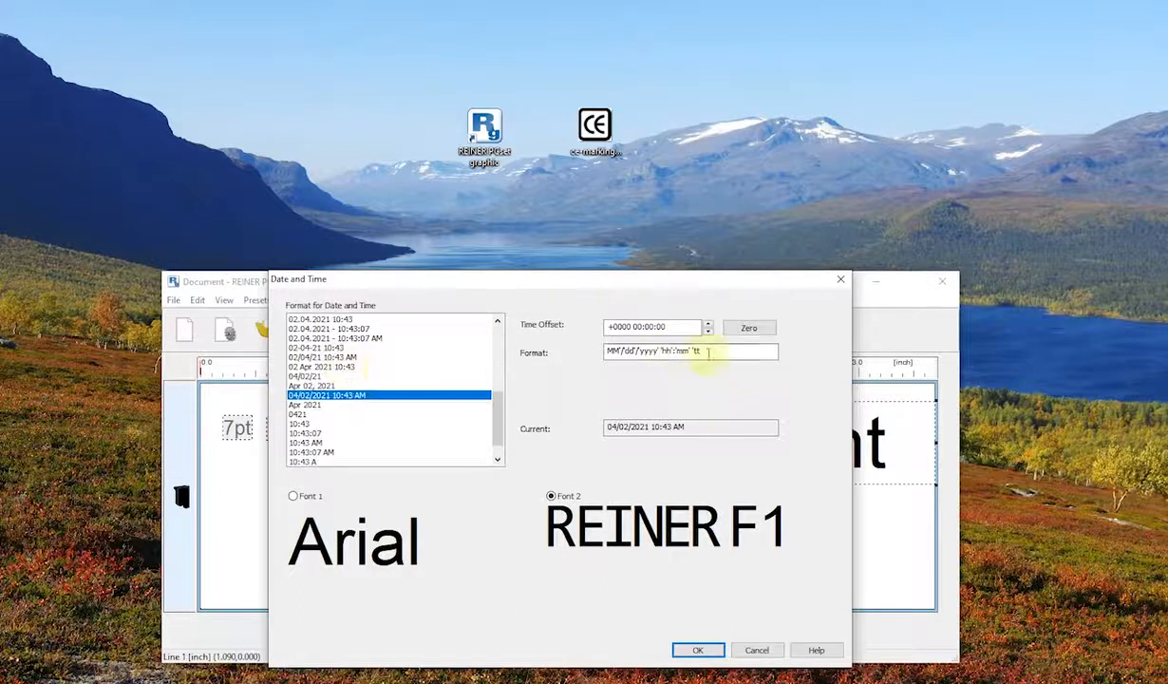
{"action": "triple_click", "coordinate": [691, 349]}
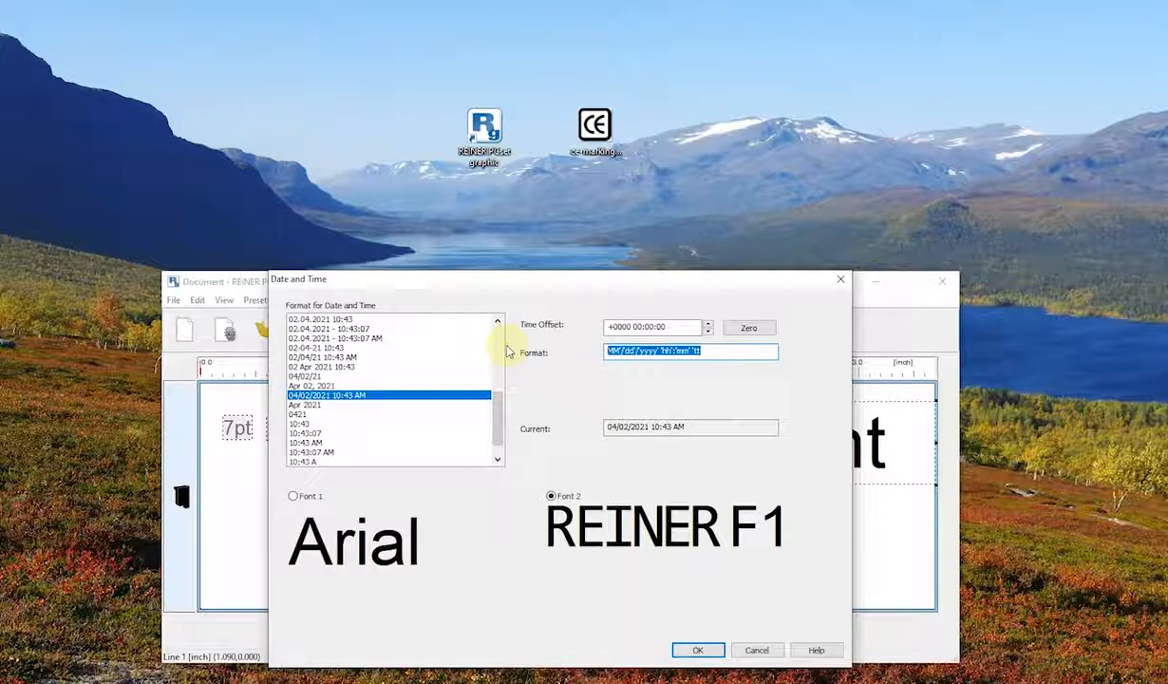
{"action": "mouse_move", "coordinate": [522, 338]}
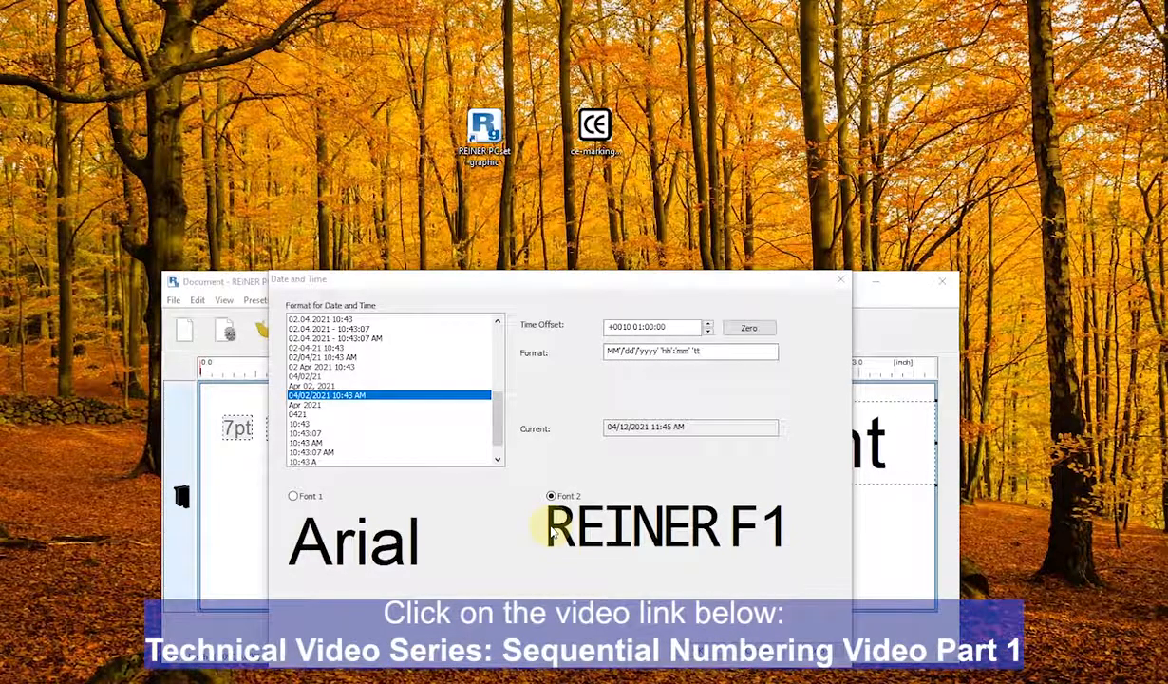
{"action": "mouse_move", "coordinate": [520, 543]}
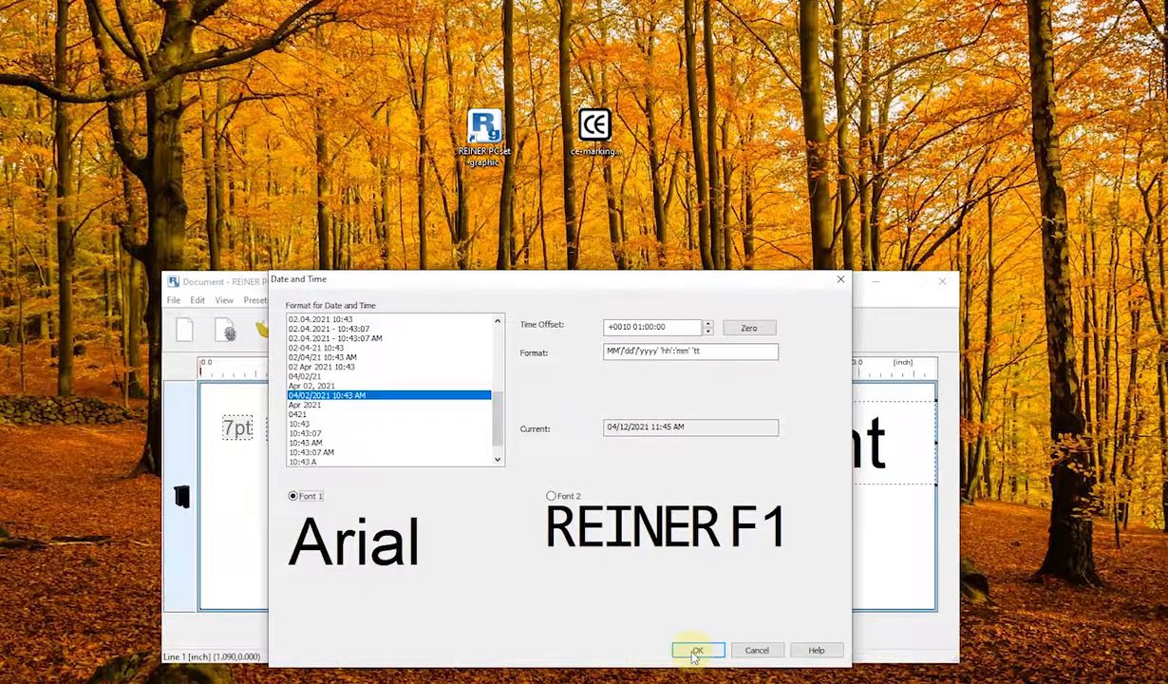
Step: Confirm the date-time settings to insert the field reading 04/12/2021 11:46 AM
{"action": "left_click", "coordinate": [699, 649]}
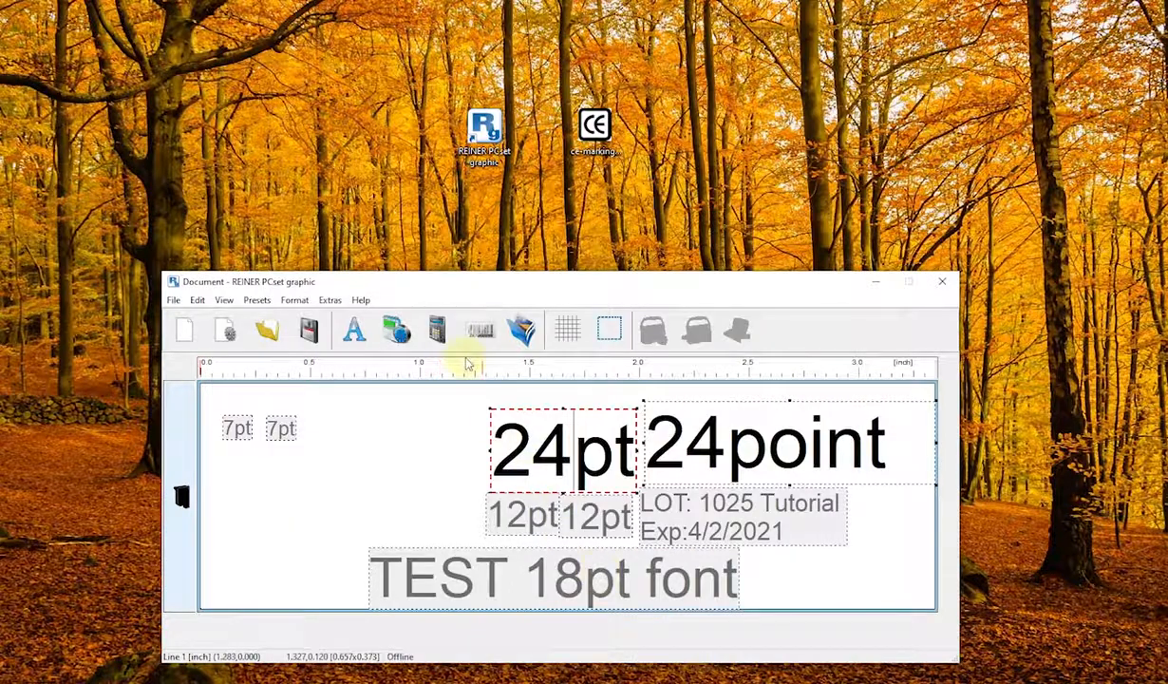
{"action": "mouse_move", "coordinate": [397, 330]}
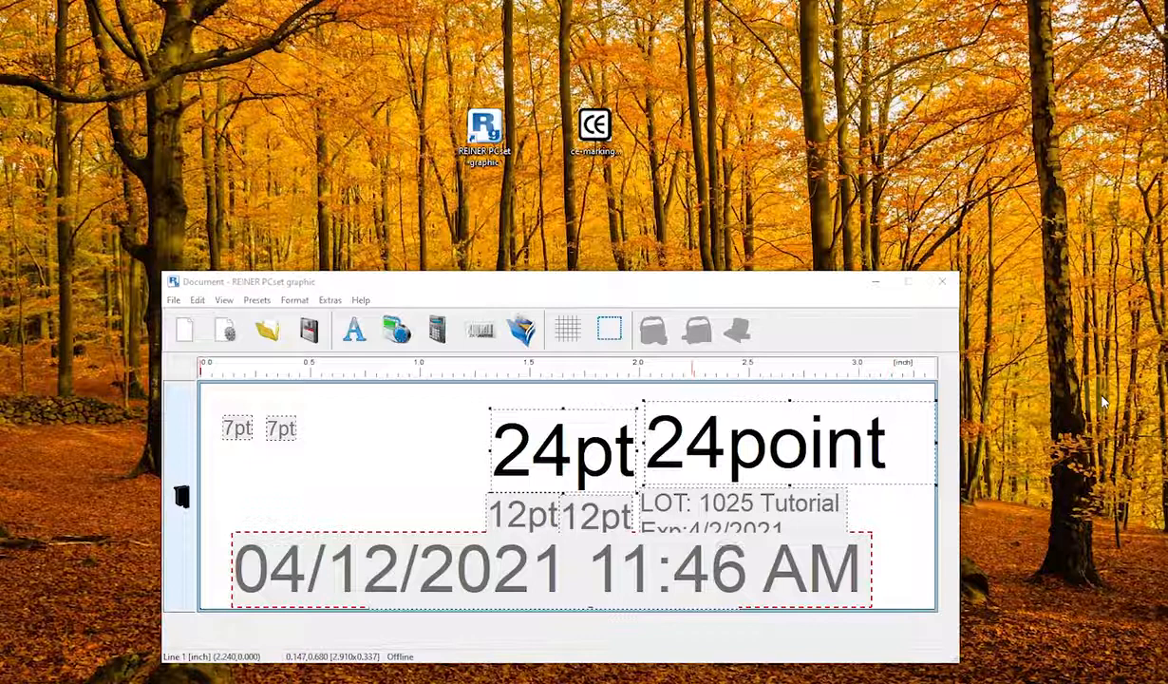
{"action": "mouse_move", "coordinate": [878, 521]}
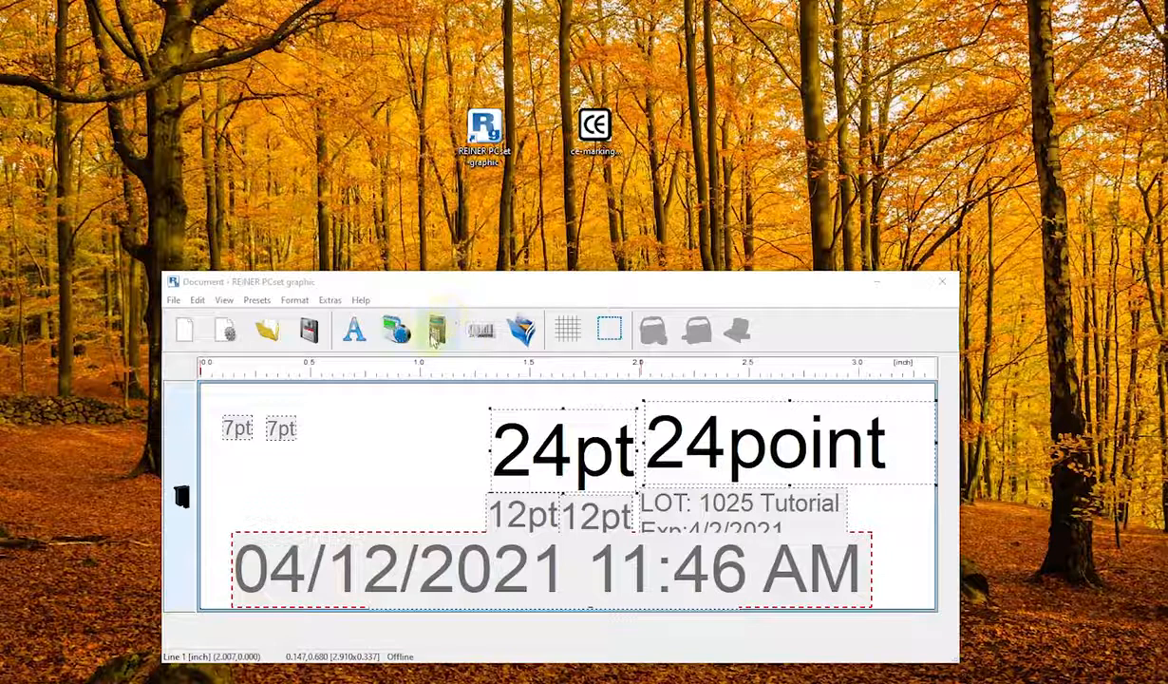
{"action": "mouse_move", "coordinate": [436, 330]}
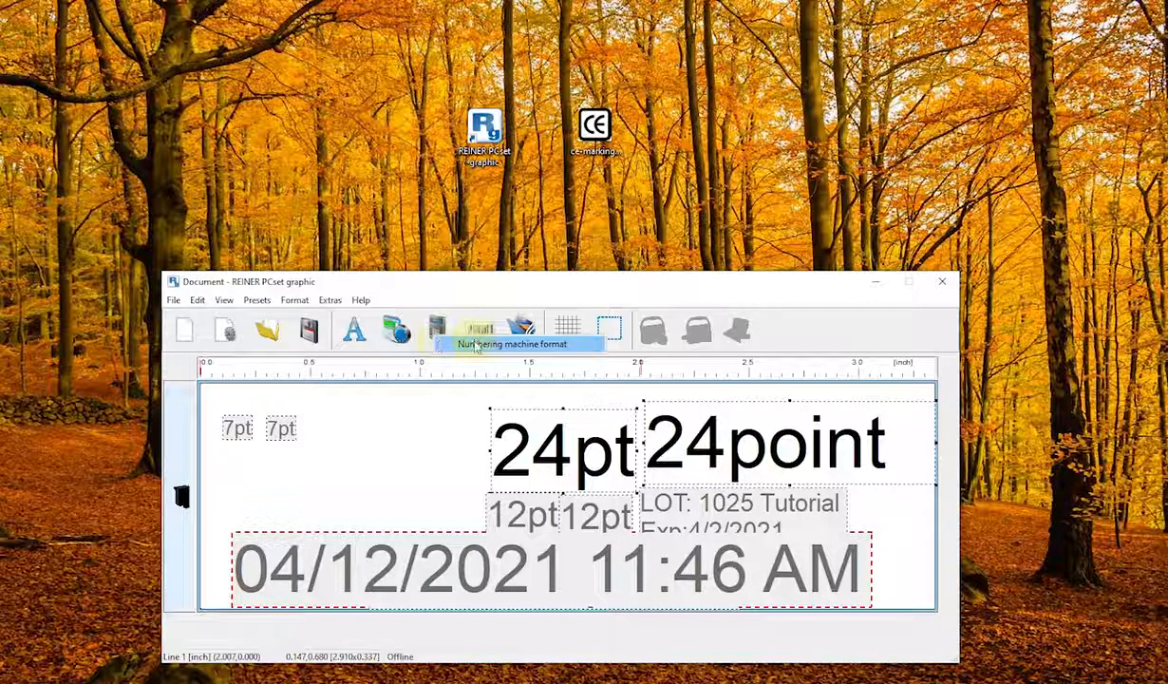
Step: Add an eight-digit numbering counter with leading zeros reading 00000000
{"action": "left_click", "coordinate": [473, 331]}
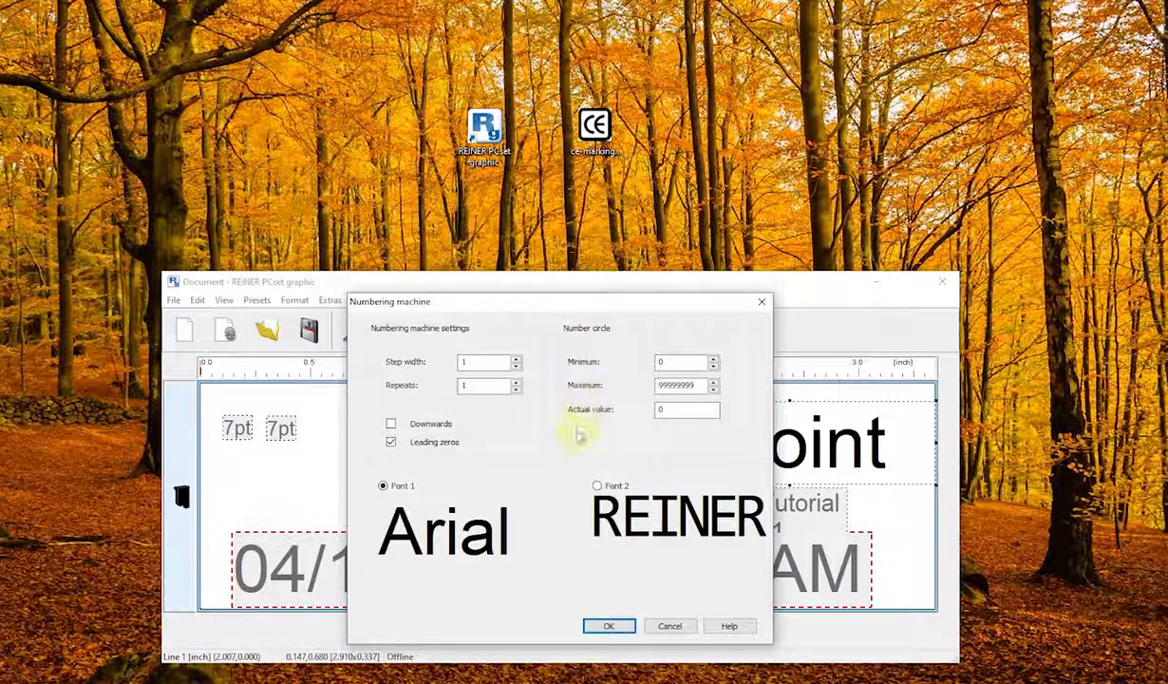
{"action": "mouse_move", "coordinate": [534, 494]}
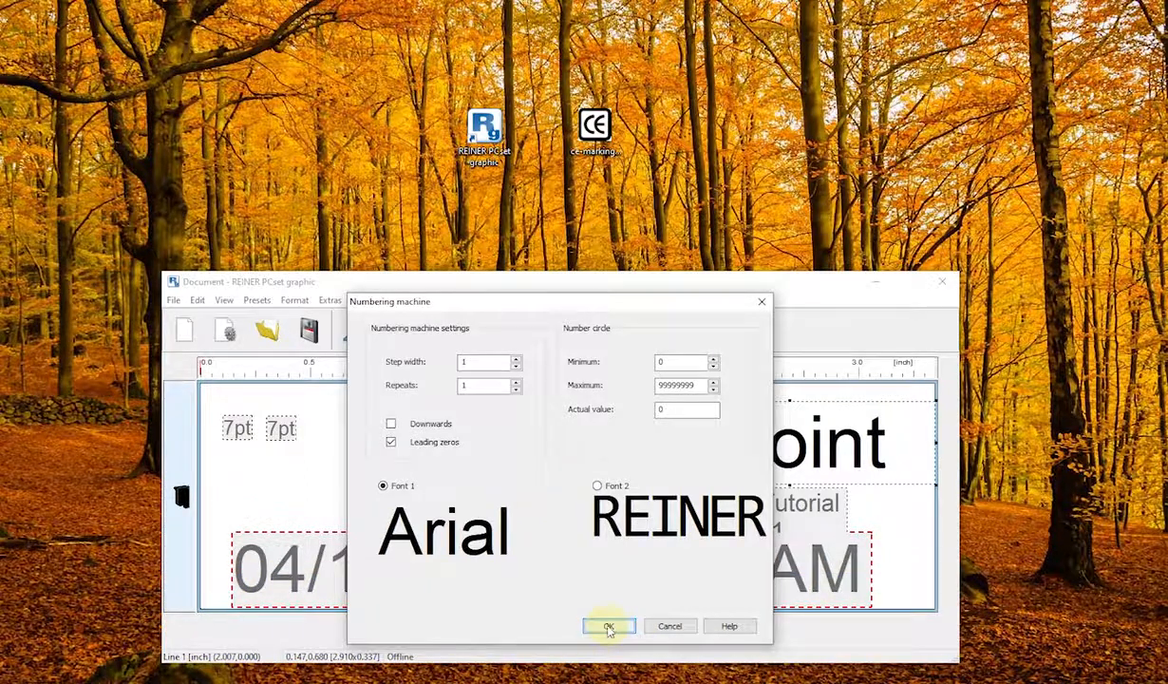
{"action": "left_click", "coordinate": [607, 626]}
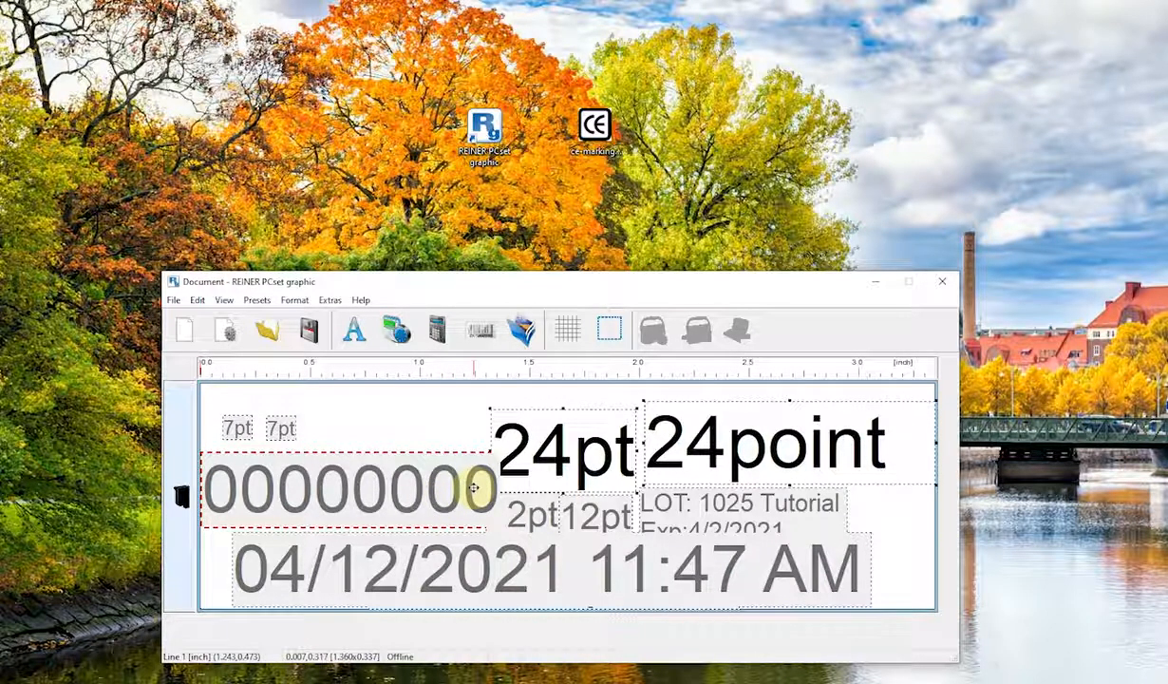
{"action": "mouse_move", "coordinate": [699, 373]}
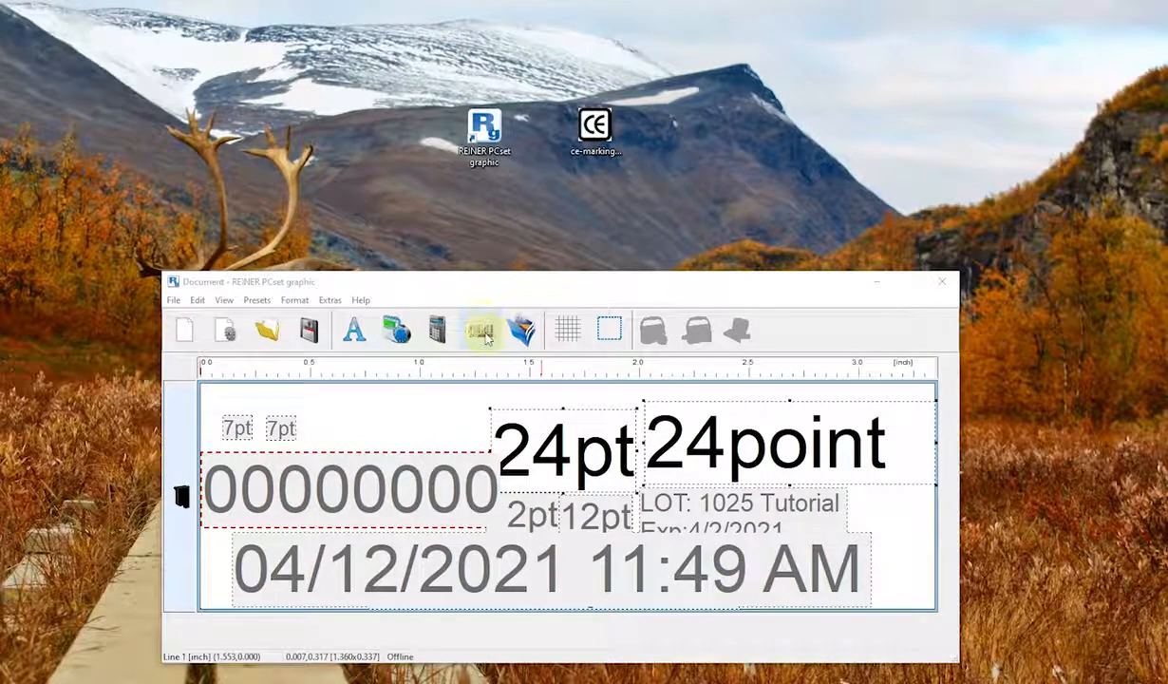
{"action": "mouse_move", "coordinate": [501, 331]}
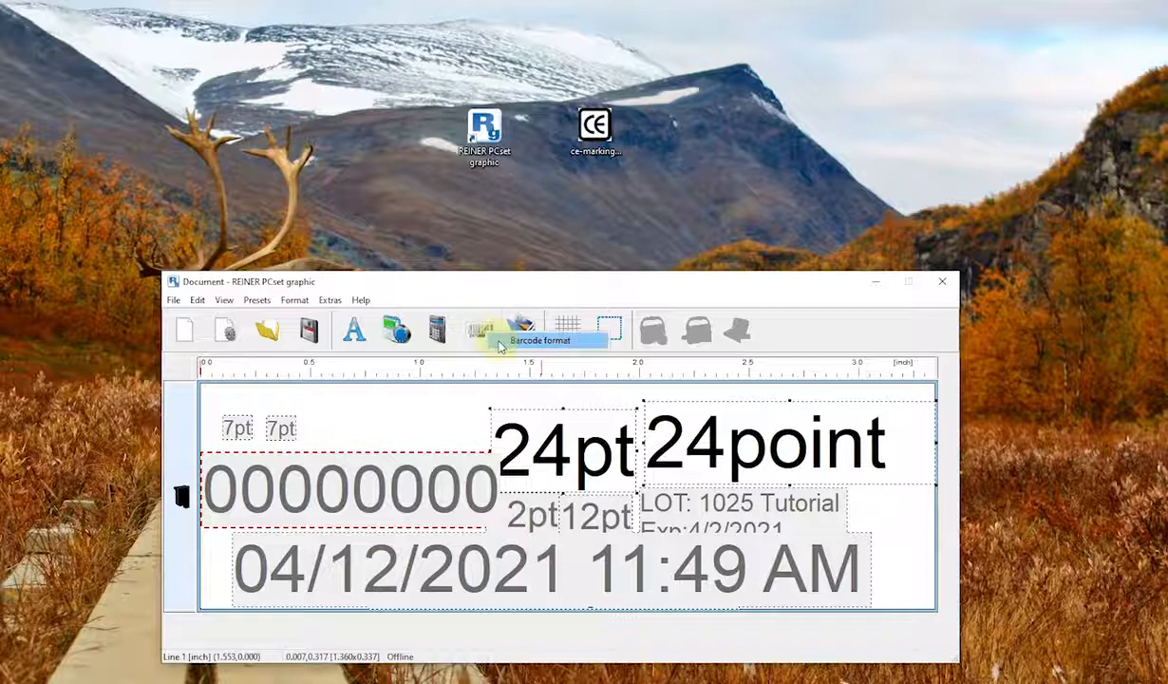
{"action": "left_click", "coordinate": [500, 331]}
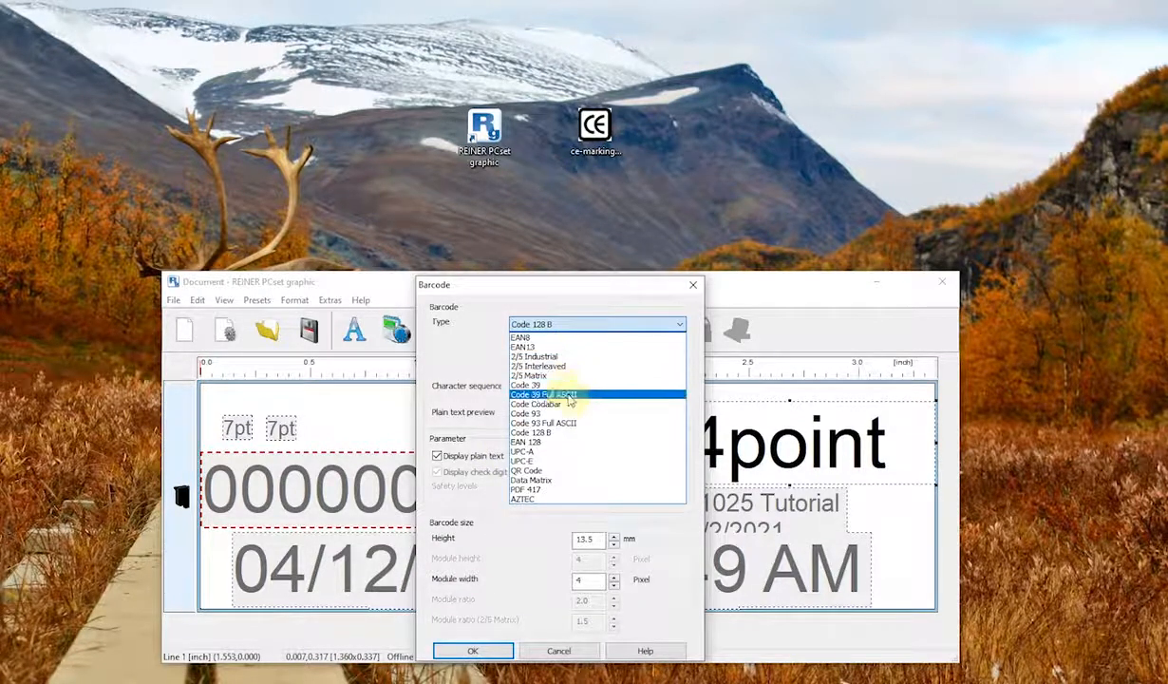
{"action": "mouse_move", "coordinate": [547, 452]}
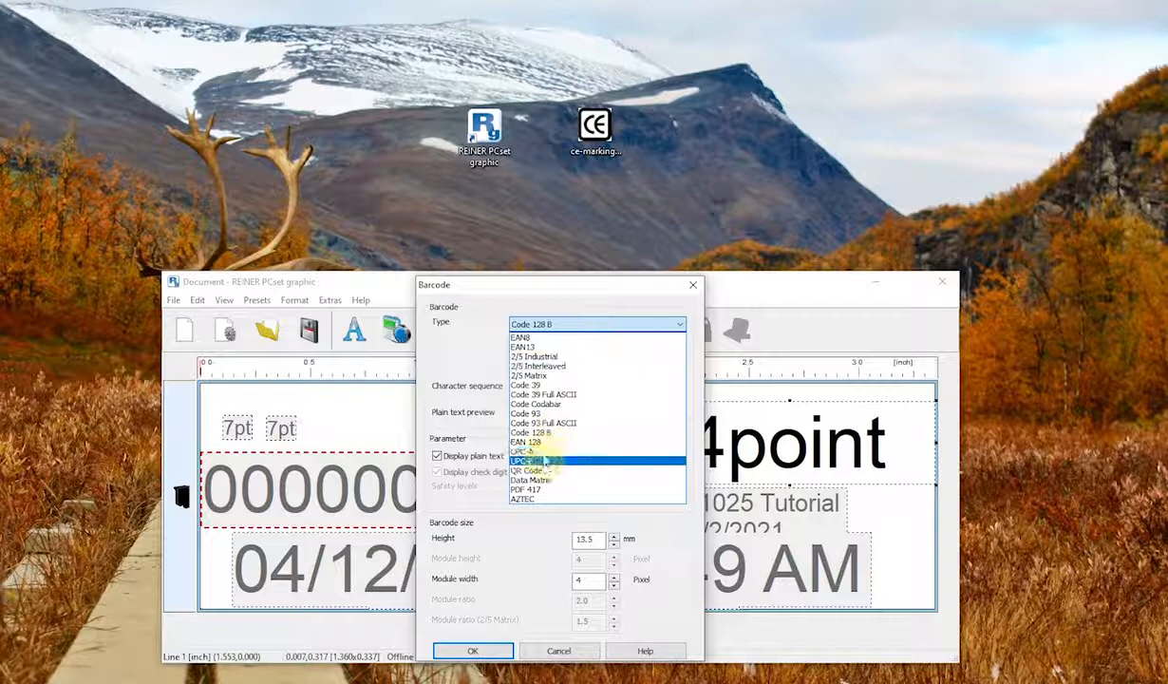
{"action": "left_click", "coordinate": [532, 462]}
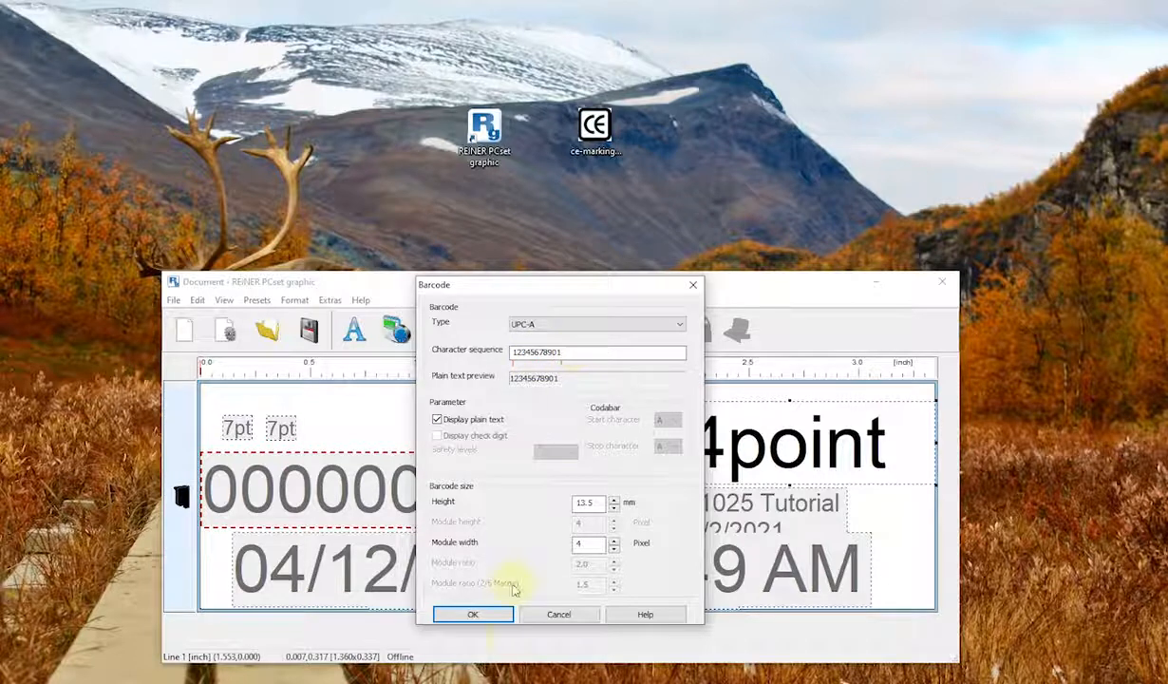
{"action": "left_click", "coordinate": [471, 613]}
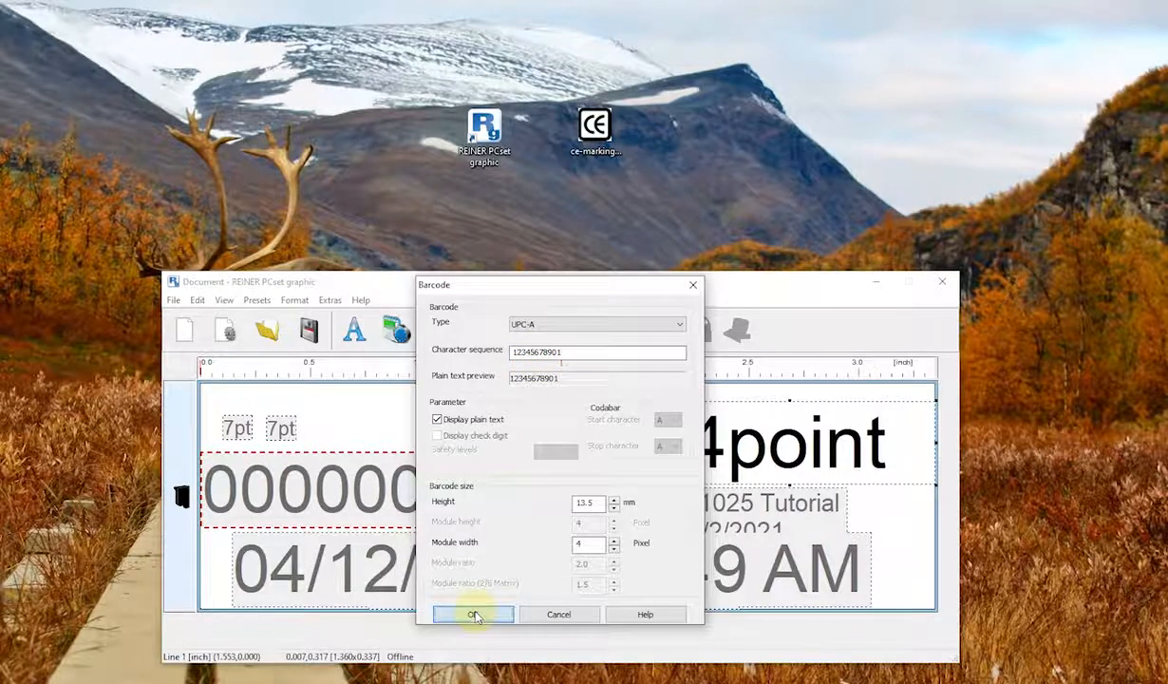
{"action": "left_click", "coordinate": [473, 613]}
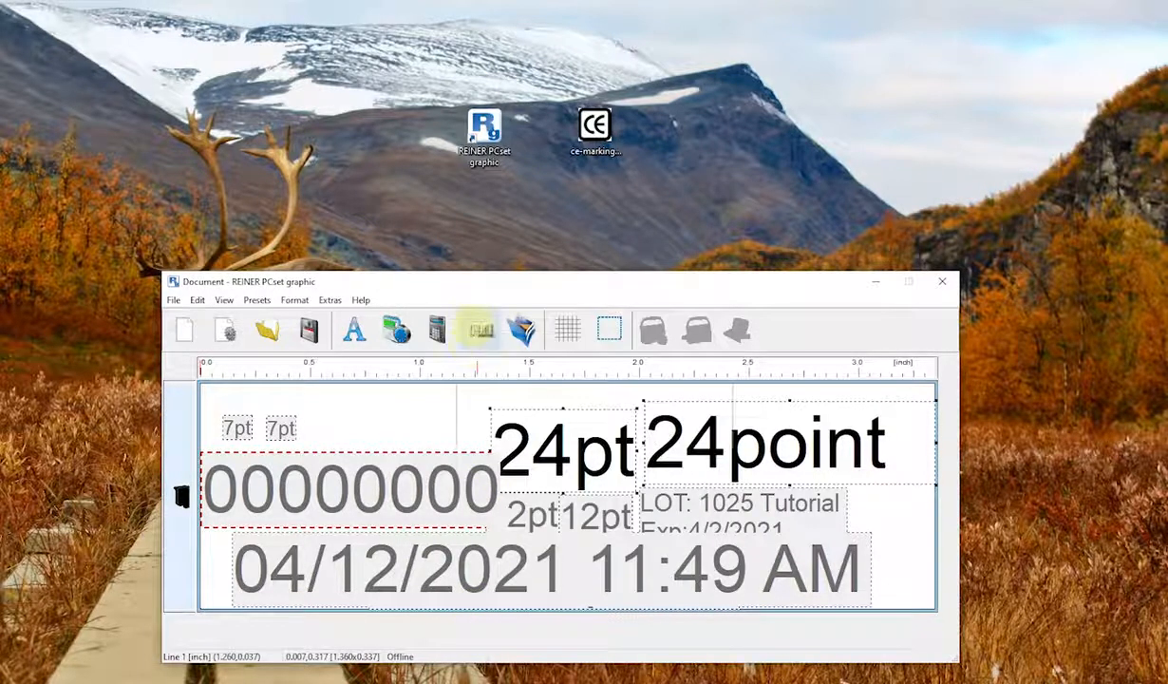
{"action": "left_click", "coordinate": [479, 331]}
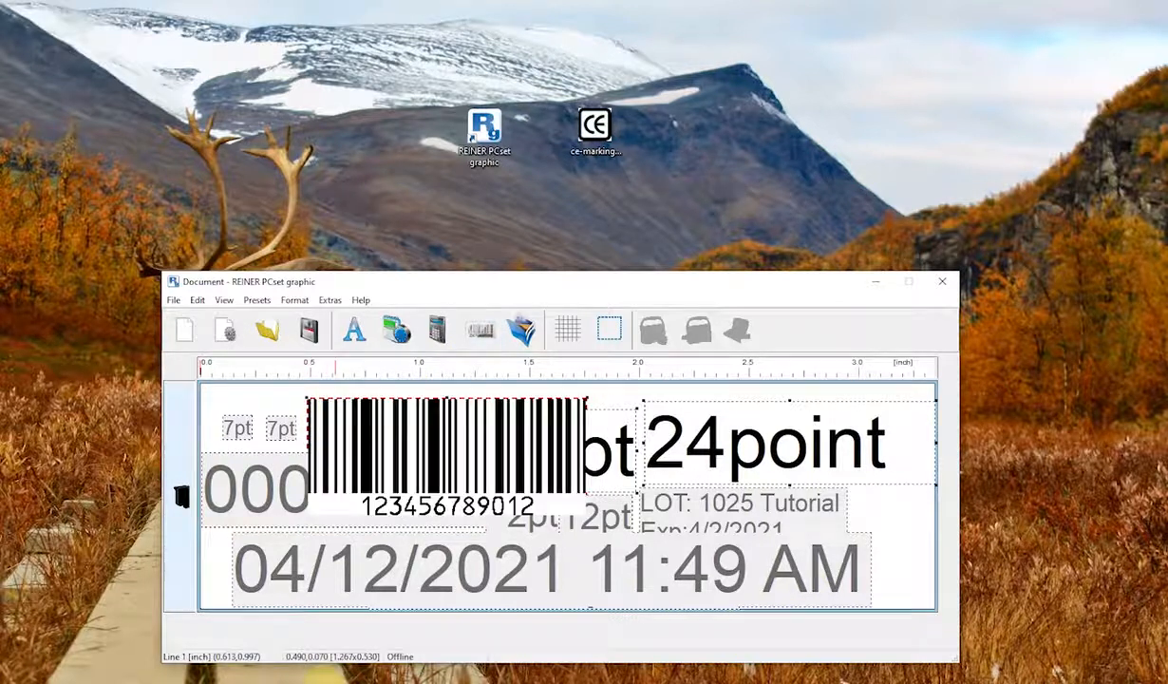
Step: Configure a second UPC-A barcode with the plain-text digits hidden
{"action": "double_click", "coordinate": [446, 446]}
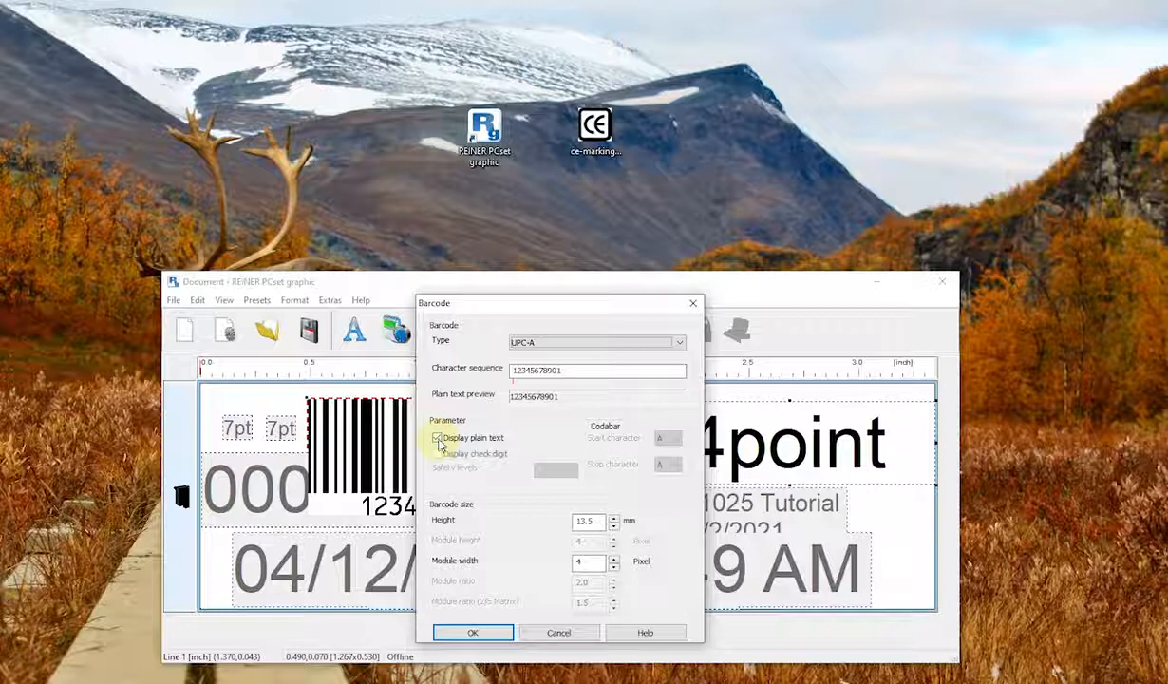
{"action": "left_click", "coordinate": [437, 437]}
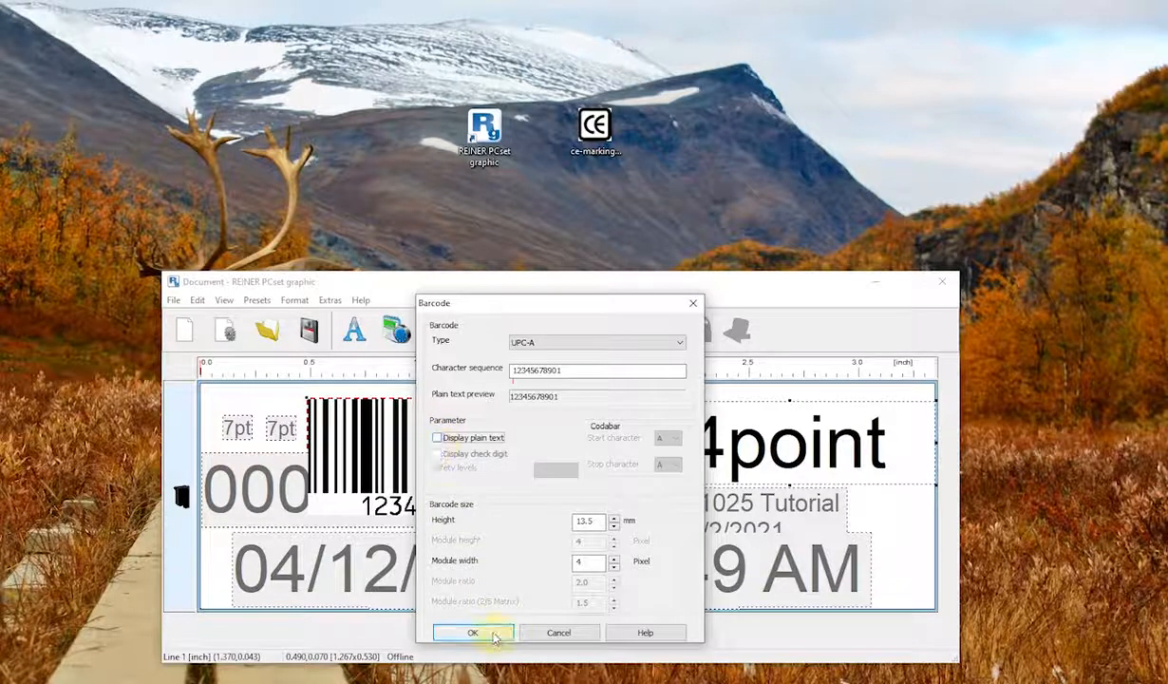
{"action": "left_click", "coordinate": [471, 632]}
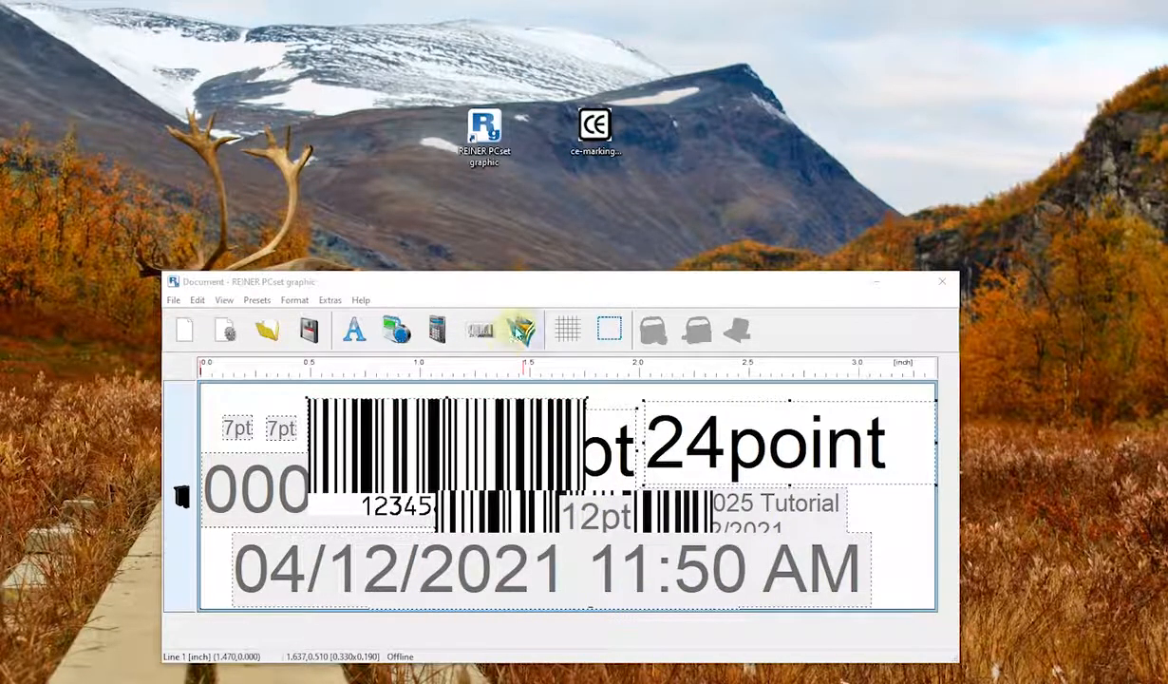
Step: Place the second barcode and insert the ce-marking-certification-500x500 image from the Desktop
{"action": "left_click", "coordinate": [517, 330]}
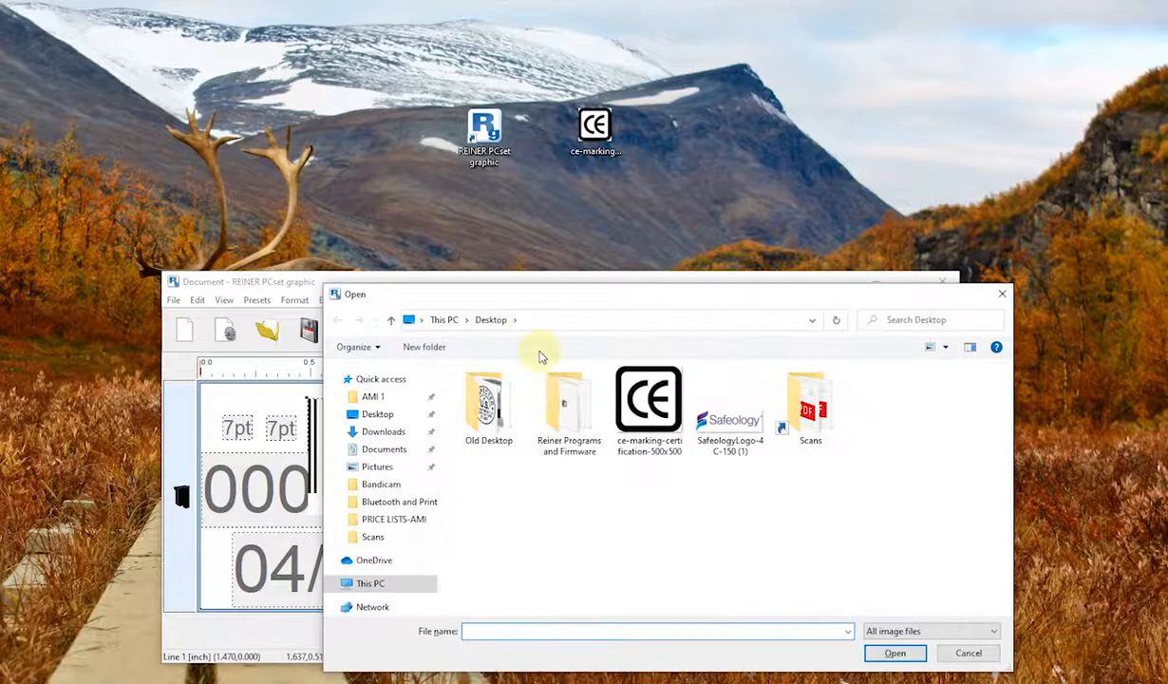
{"action": "mouse_move", "coordinate": [433, 464]}
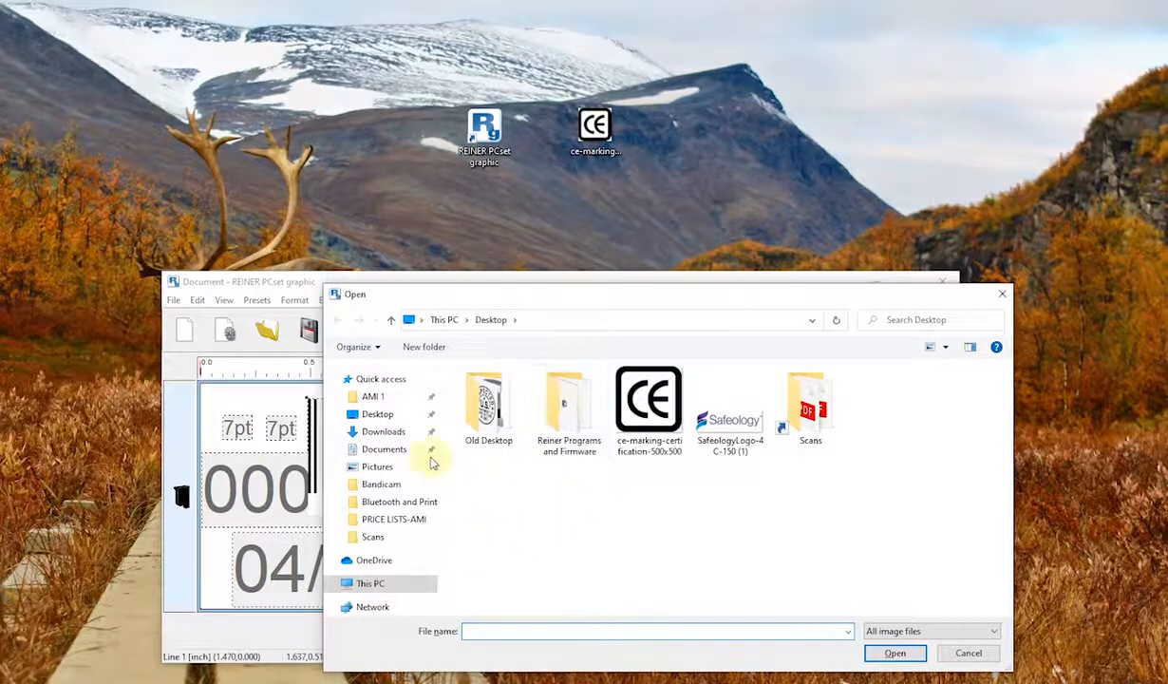
{"action": "mouse_move", "coordinate": [574, 551]}
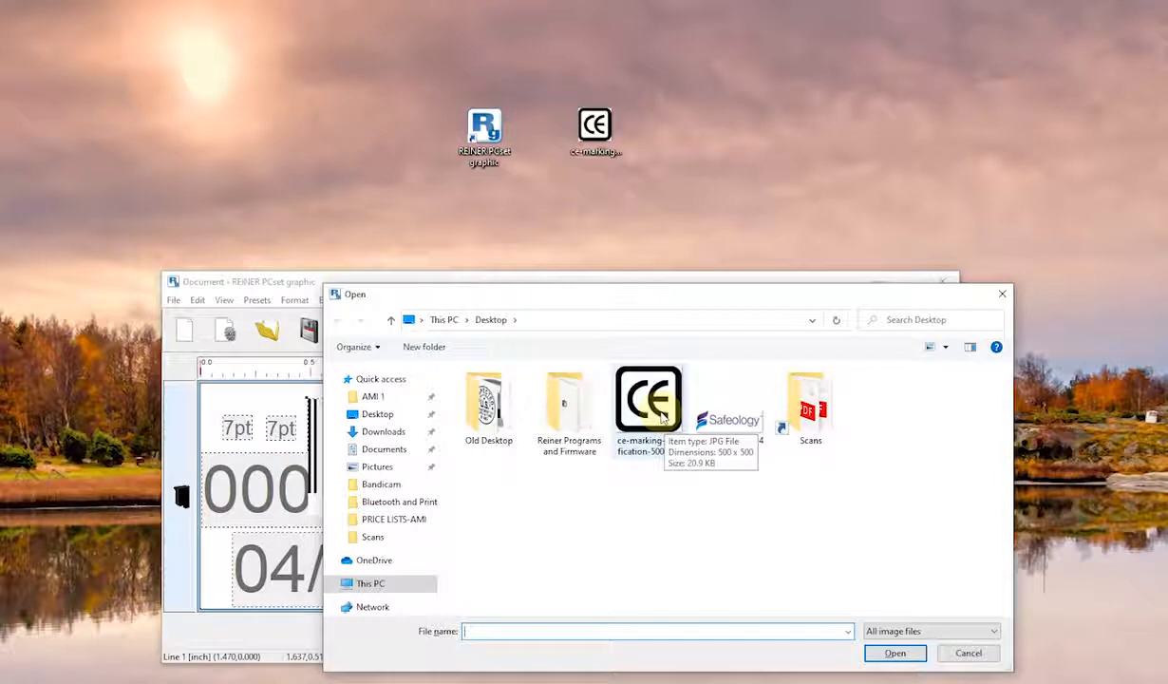
{"action": "left_click", "coordinate": [649, 399]}
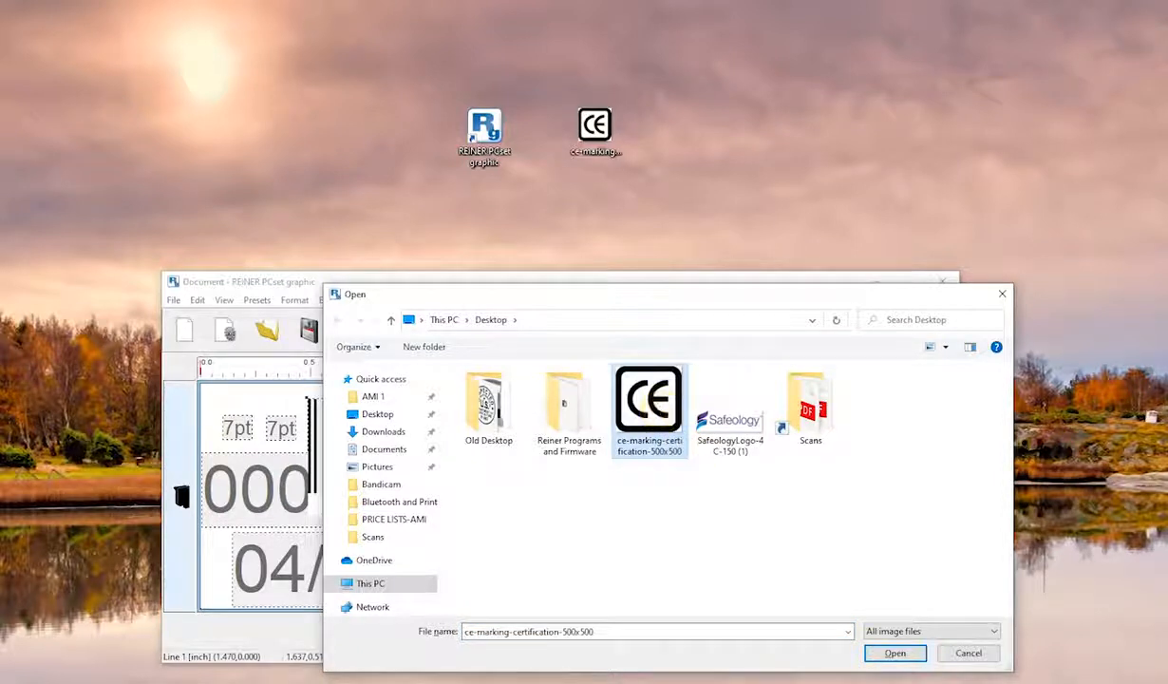
{"action": "left_click", "coordinate": [893, 654]}
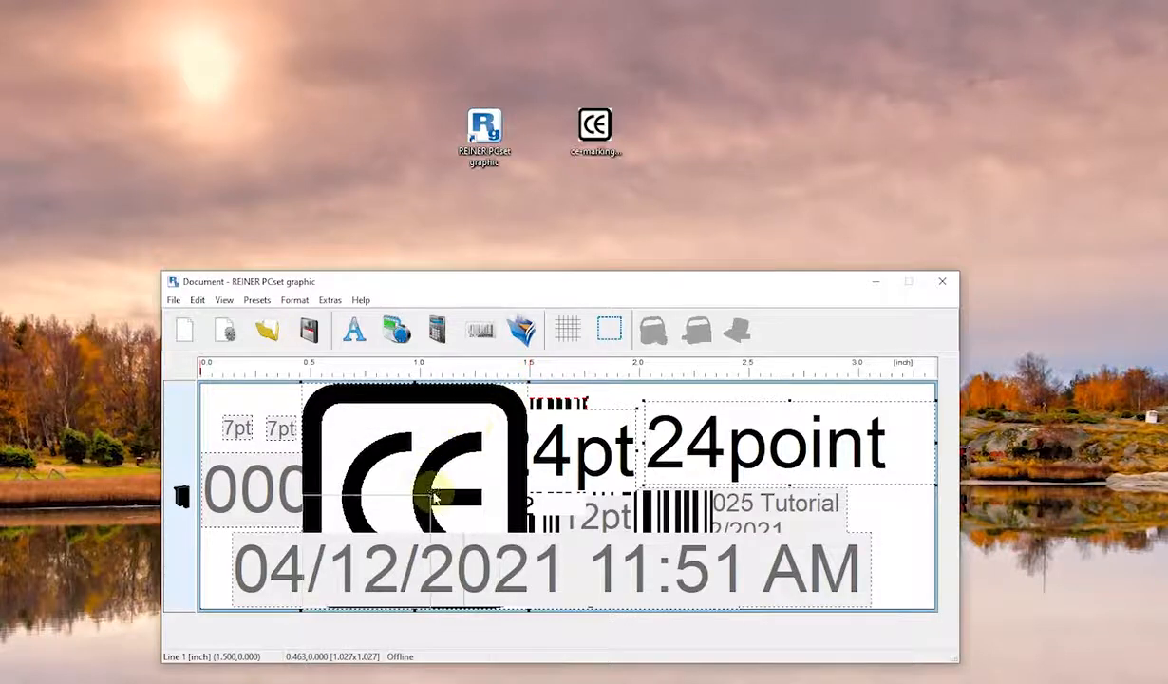
Step: Shrink the CE marking to a small mark beside the 24point text on the right
{"action": "left_click_drag", "start_coordinate": [428, 484], "coordinate": [741, 498]}
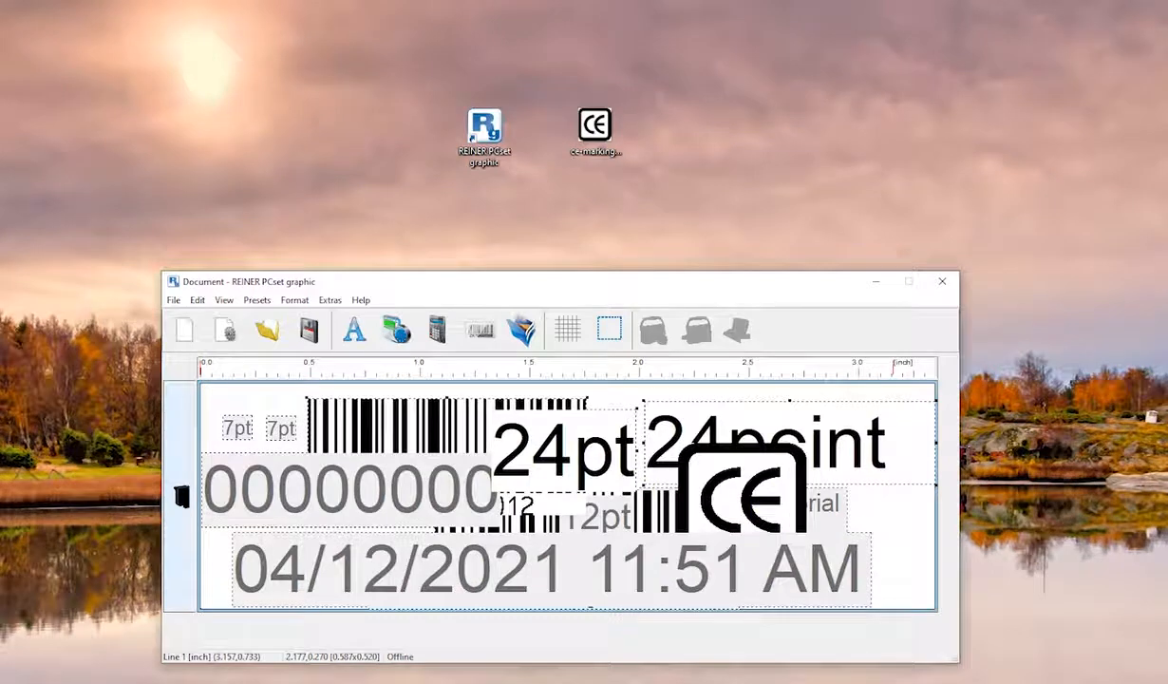
{"action": "mouse_move", "coordinate": [1033, 559]}
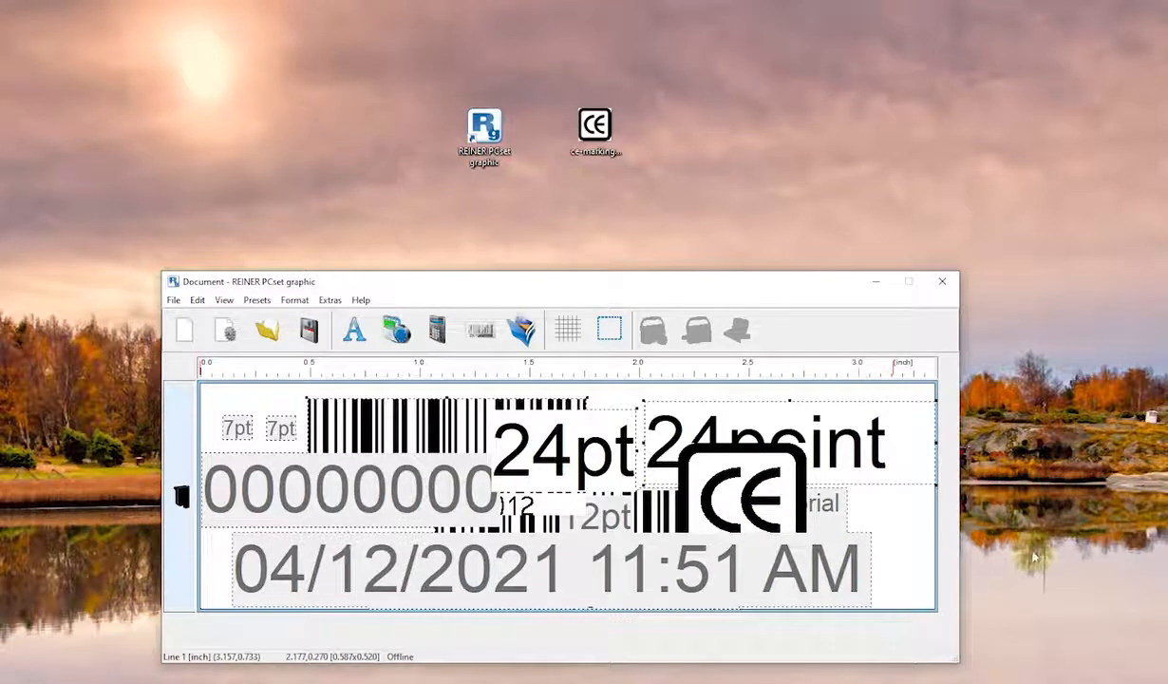
{"action": "mouse_move", "coordinate": [597, 133]}
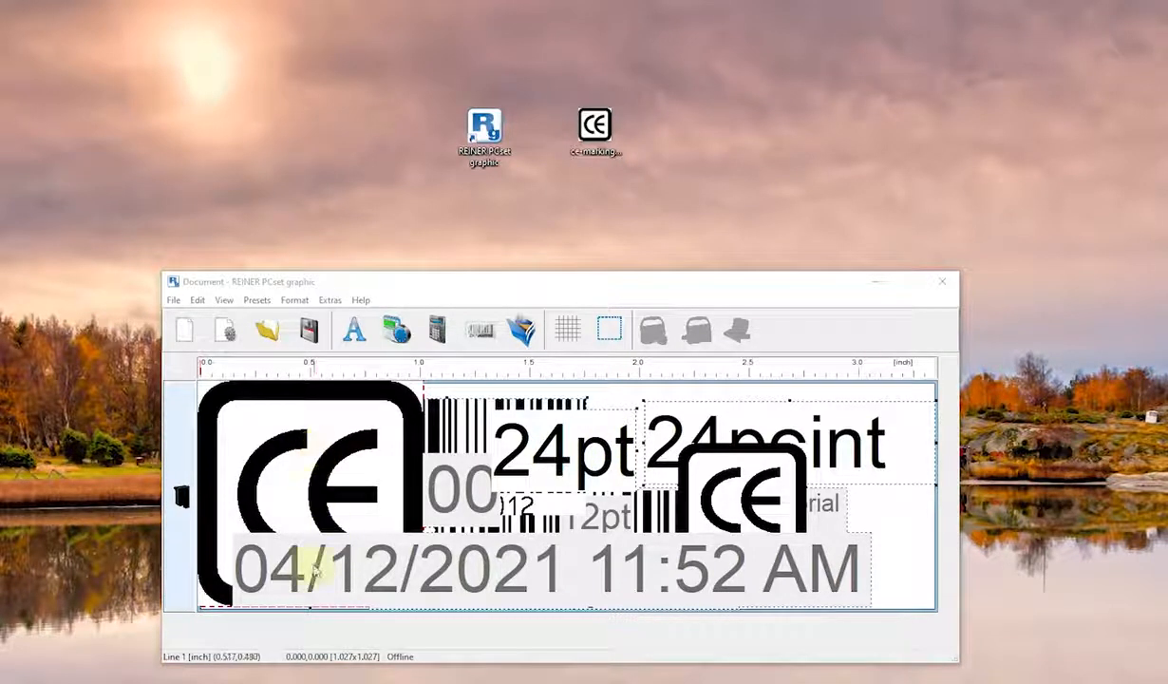
Step: Delete the large duplicate CE mark and second barcode, and move the barcode to the lower left
{"action": "right_click", "coordinate": [313, 570]}
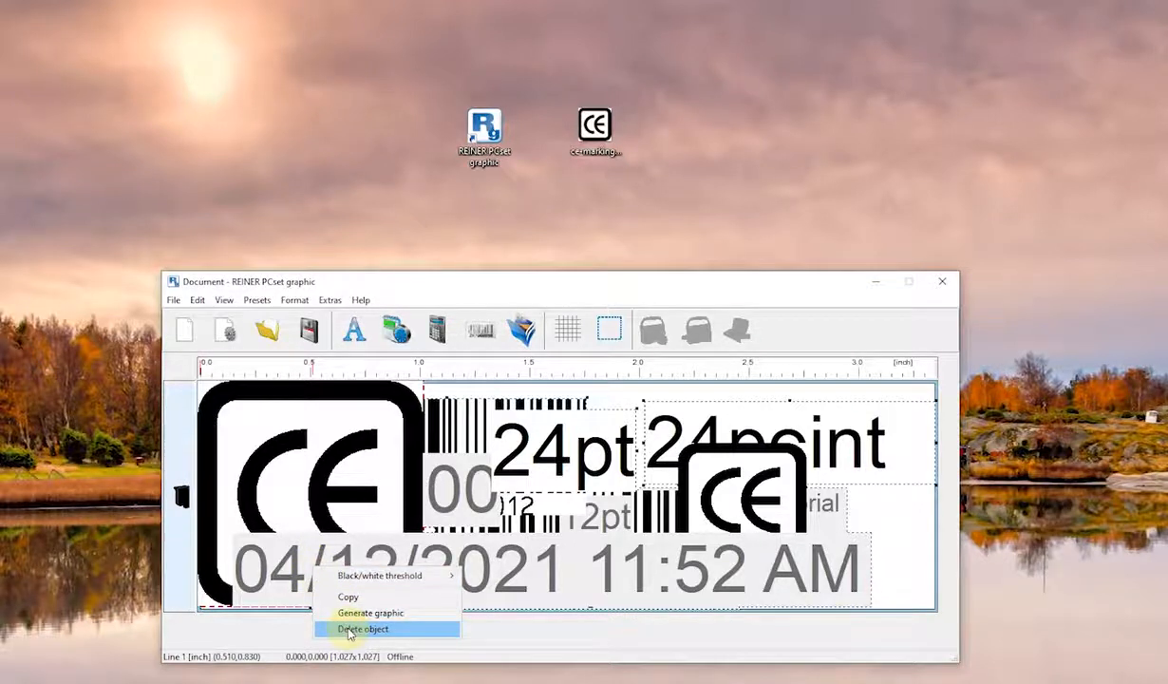
{"action": "left_click", "coordinate": [363, 629]}
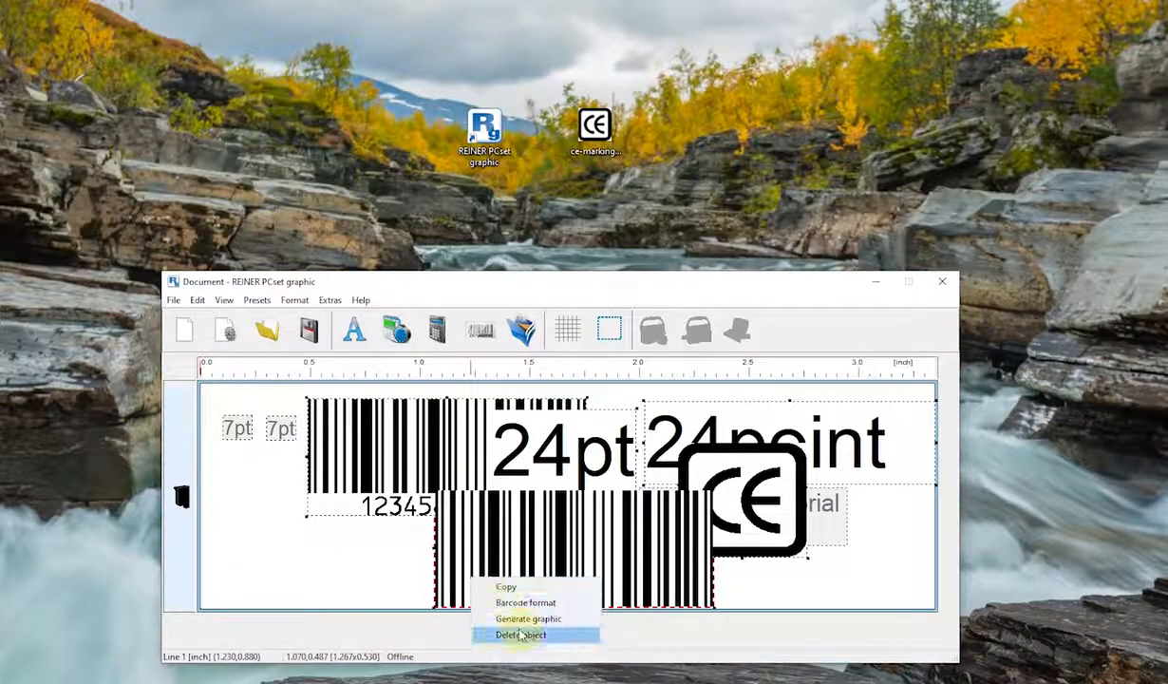
{"action": "left_click", "coordinate": [528, 619]}
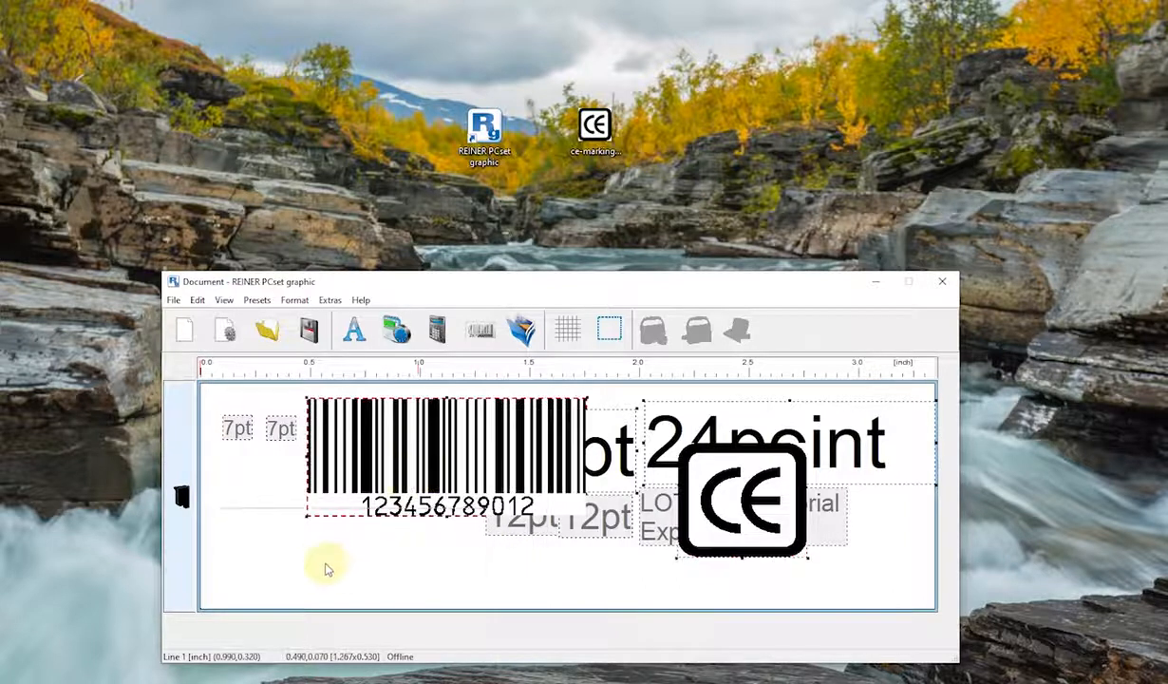
{"action": "left_click_drag", "start_coordinate": [446, 453], "coordinate": [346, 550]}
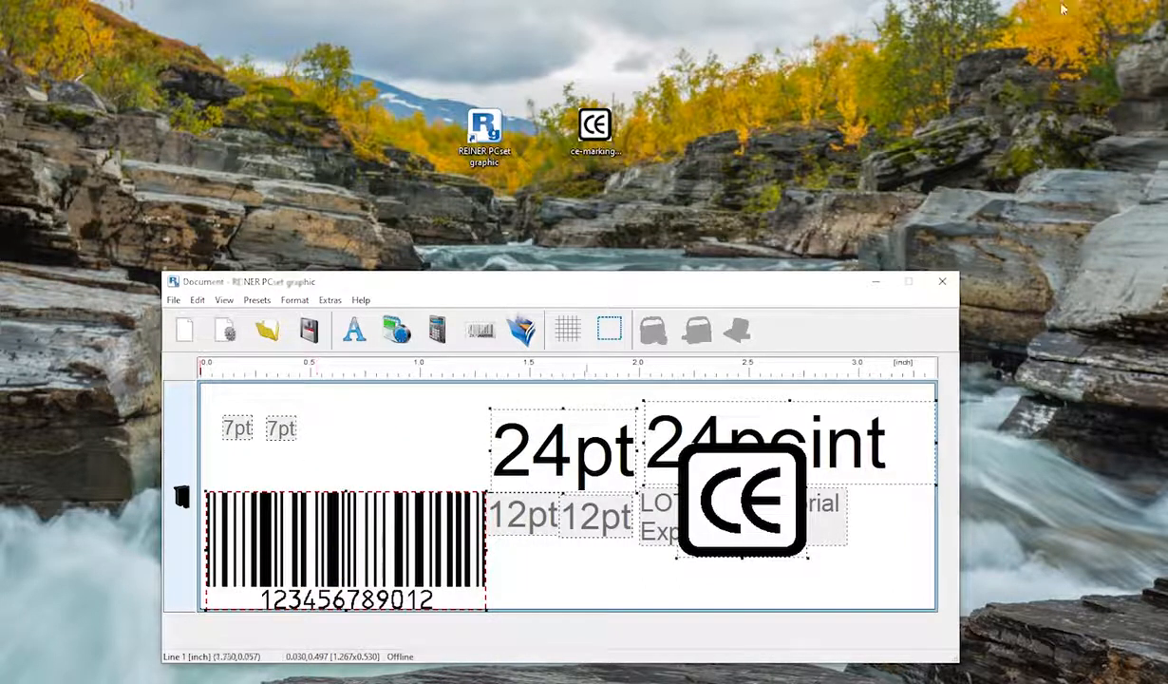
{"action": "left_click", "coordinate": [560, 446]}
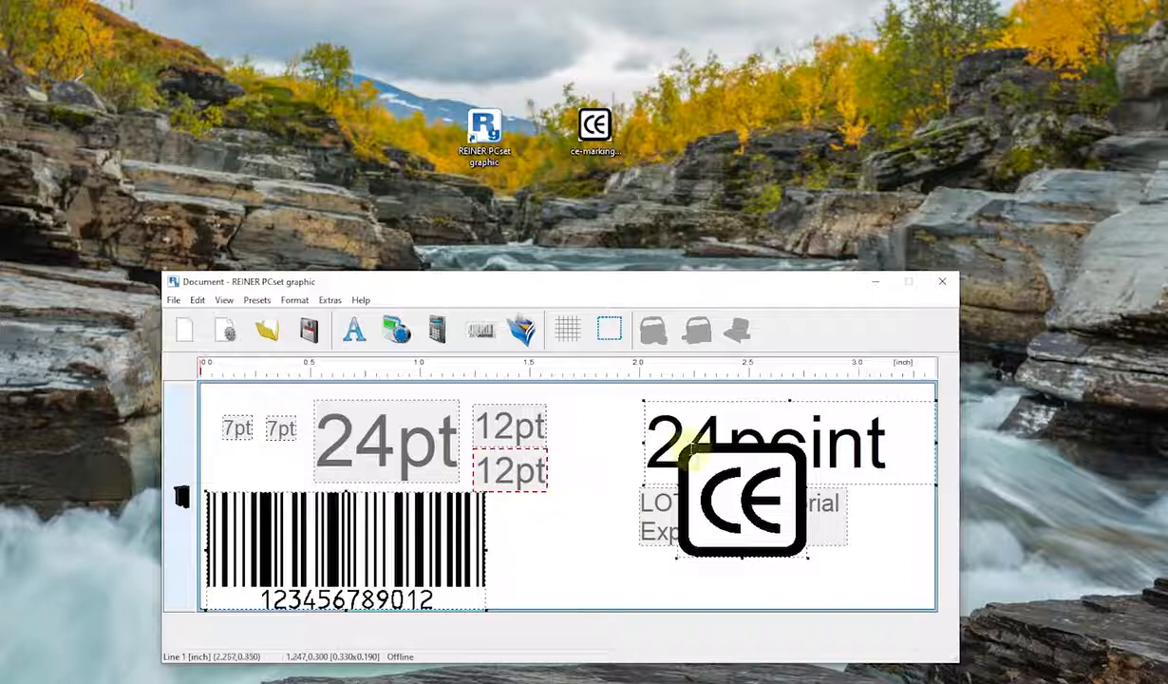
Step: Delete the 24point text and place the CE mark above the LOT text
{"action": "right_click", "coordinate": [741, 498]}
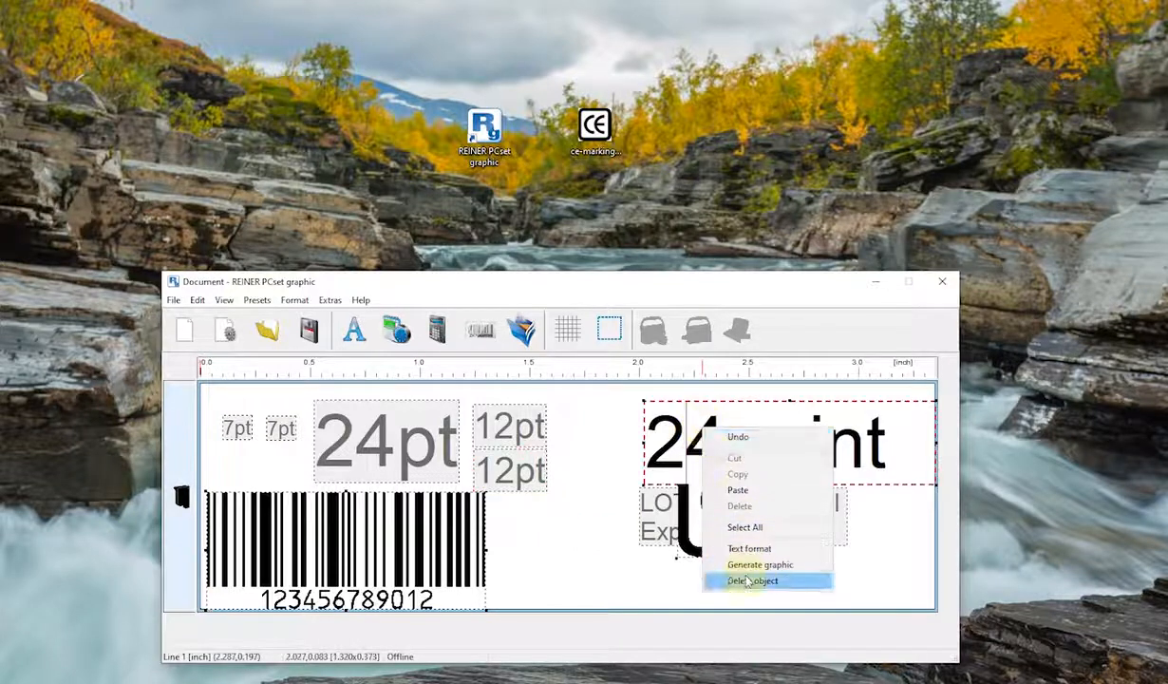
{"action": "left_click", "coordinate": [760, 564]}
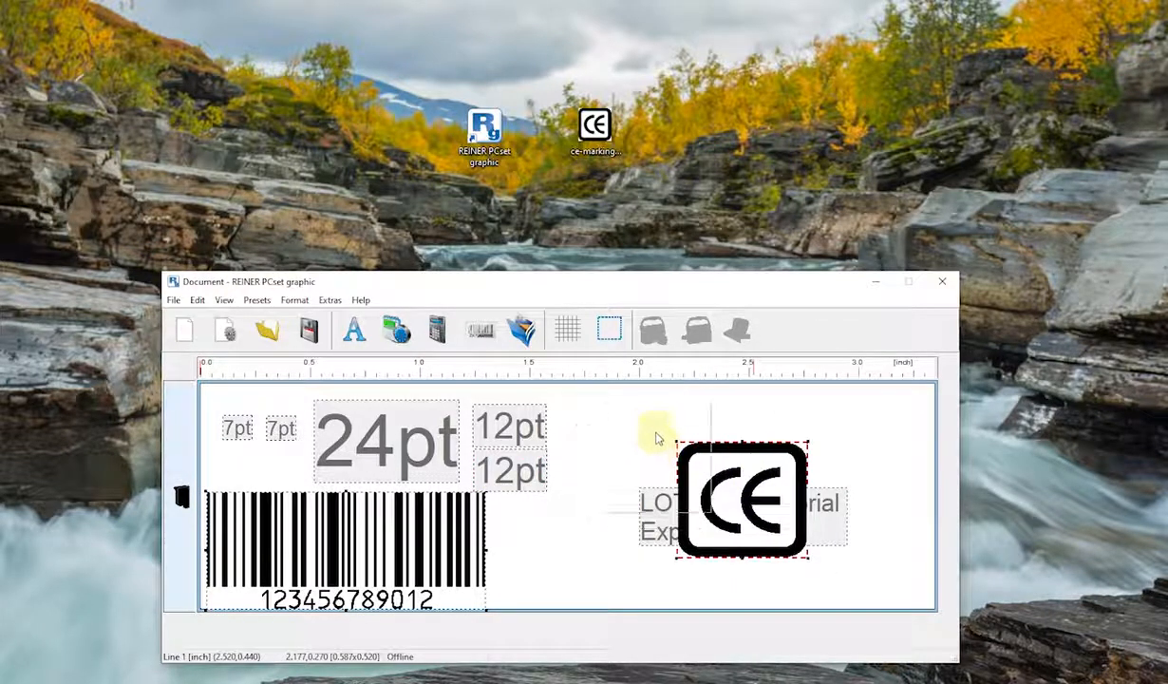
{"action": "left_click_drag", "start_coordinate": [740, 498], "coordinate": [631, 452]}
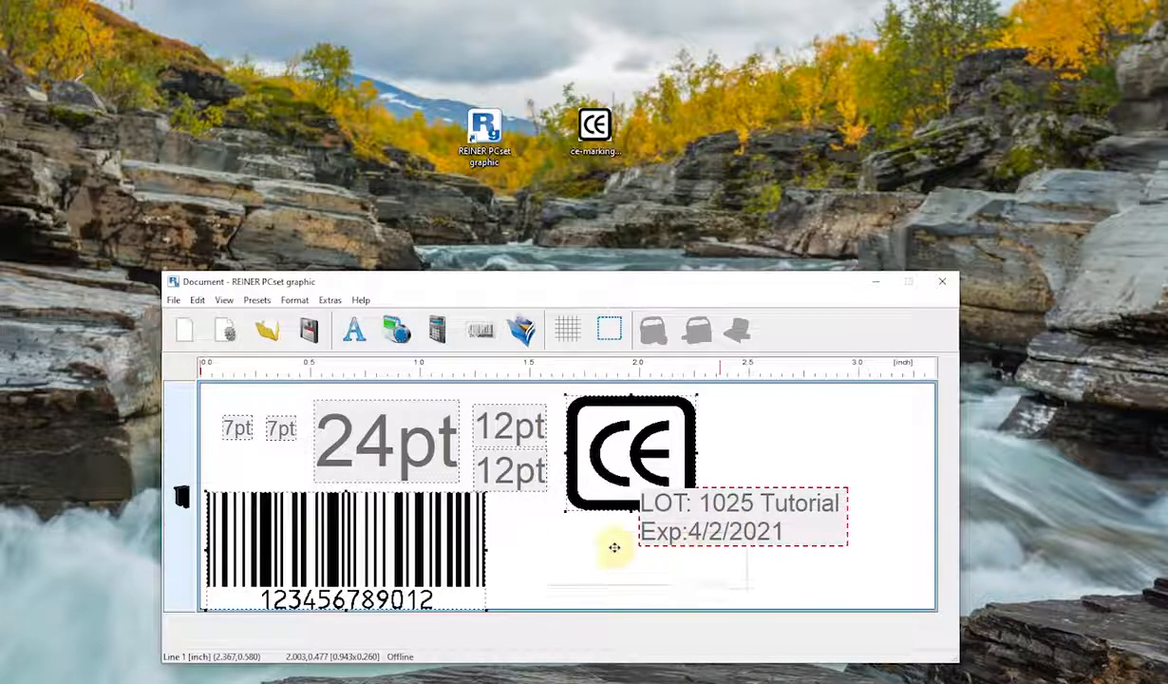
{"action": "left_click_drag", "start_coordinate": [741, 516], "coordinate": [615, 551]}
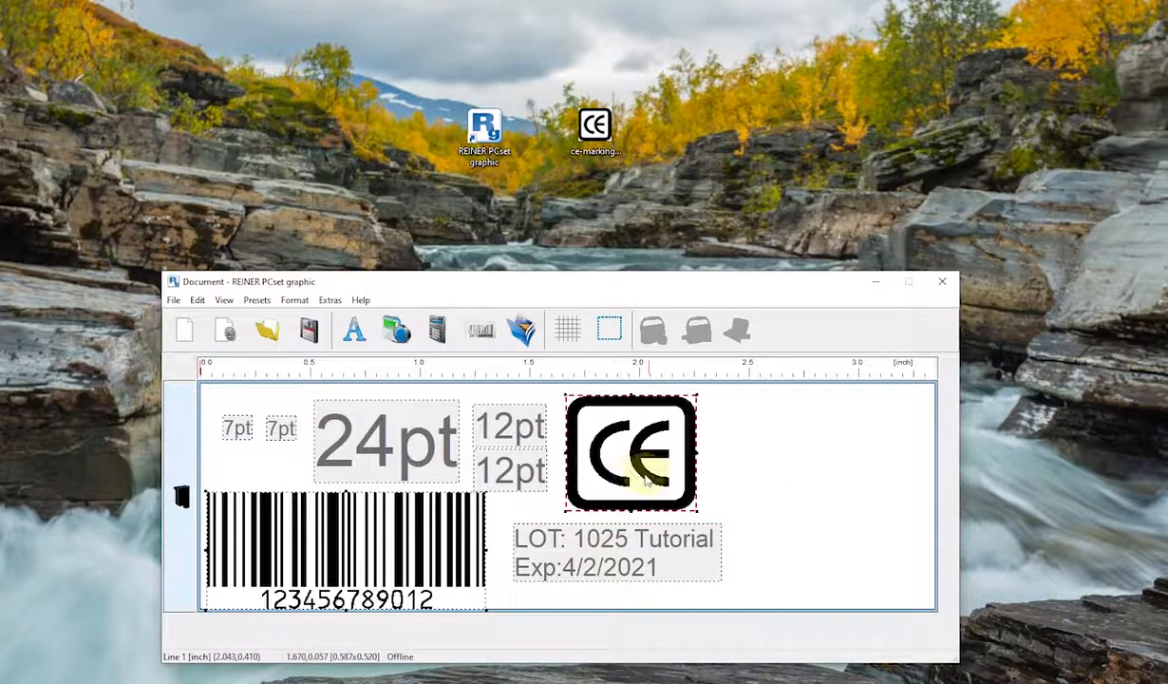
{"action": "left_click_drag", "start_coordinate": [631, 478], "coordinate": [623, 447]}
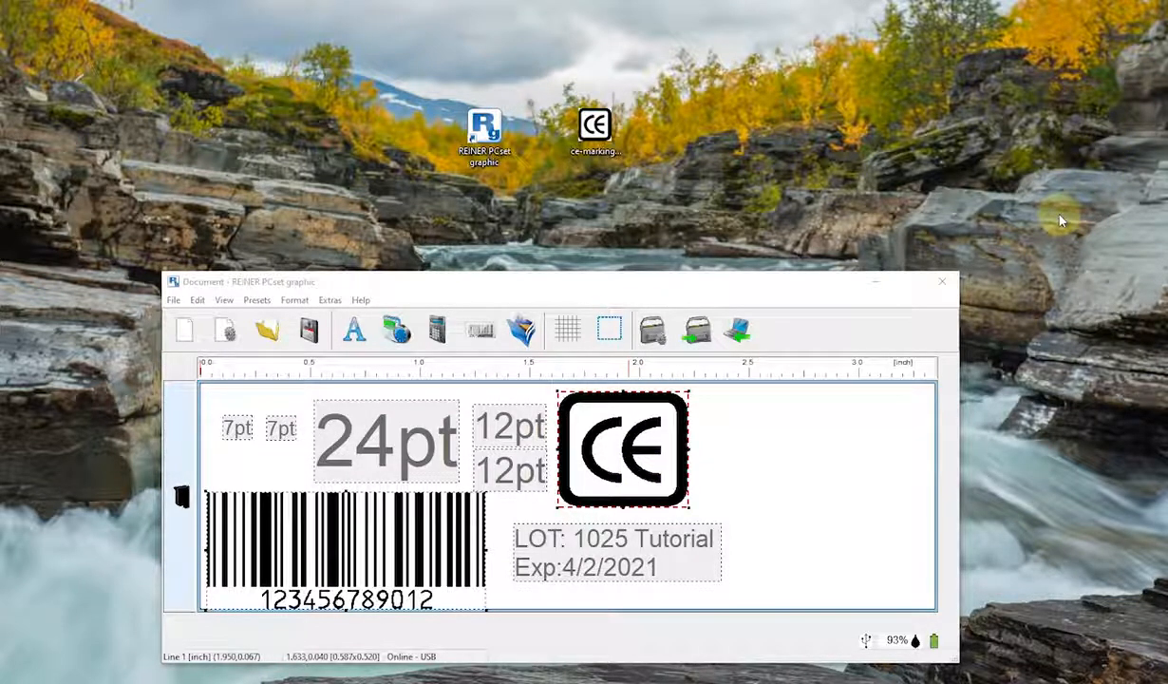
{"action": "mouse_move", "coordinate": [654, 307]}
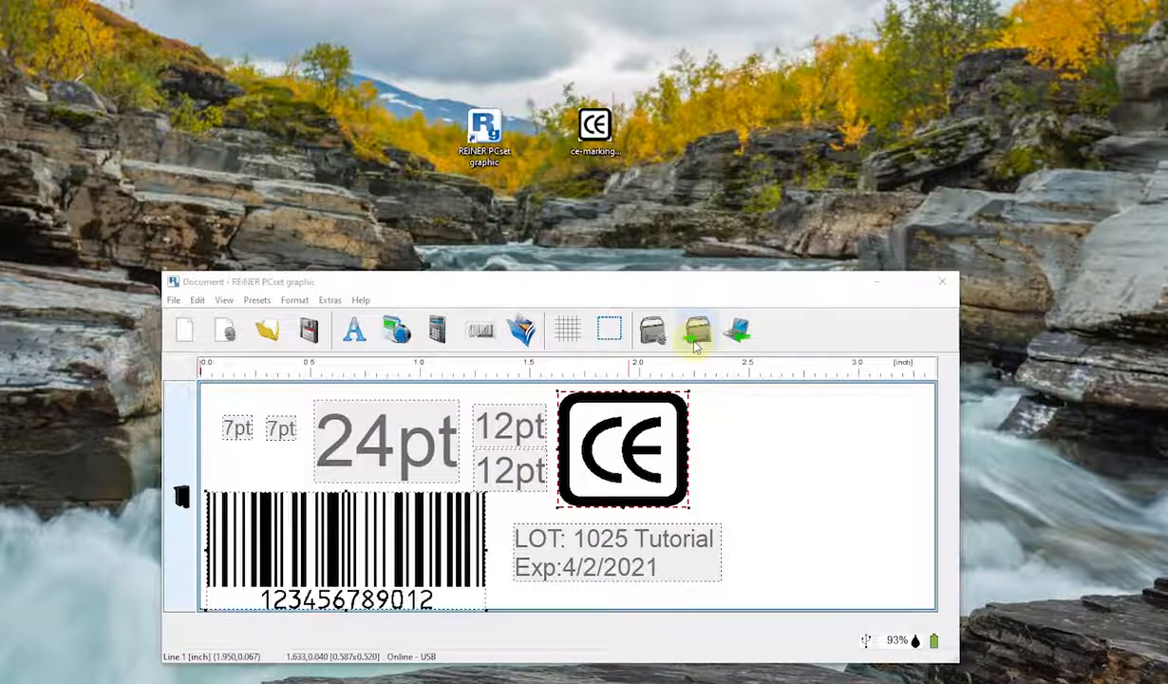
Step: Transfer the label to the device, replacing the document already stored there
{"action": "left_click", "coordinate": [699, 330]}
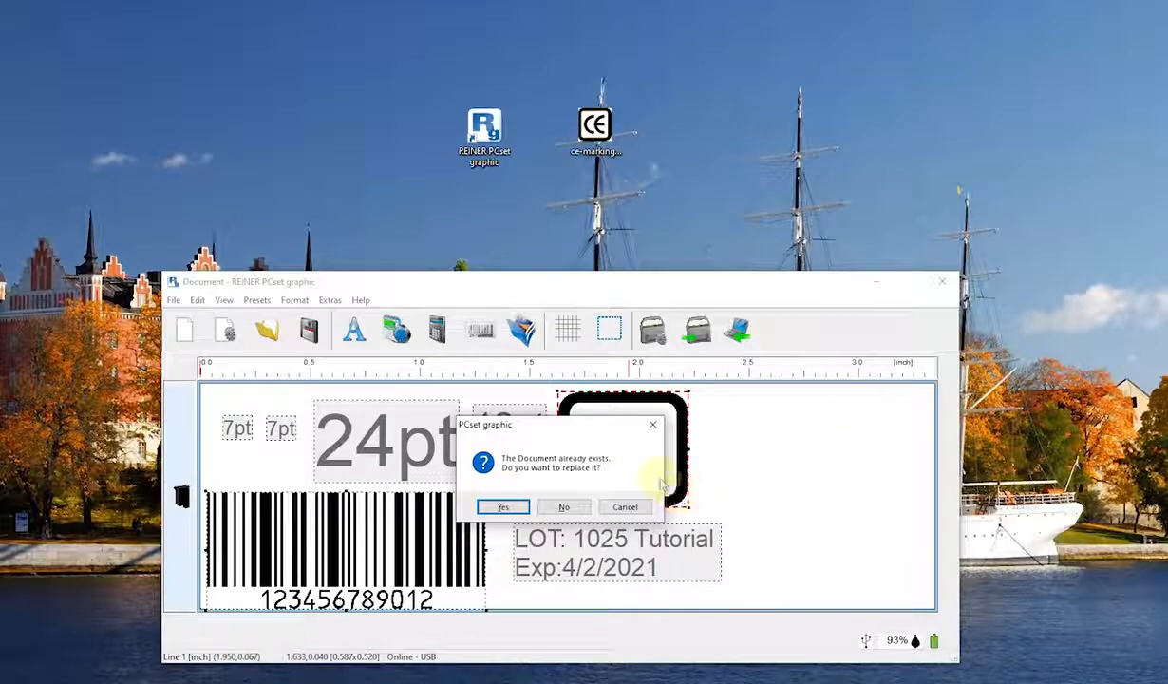
{"action": "mouse_move", "coordinate": [623, 490]}
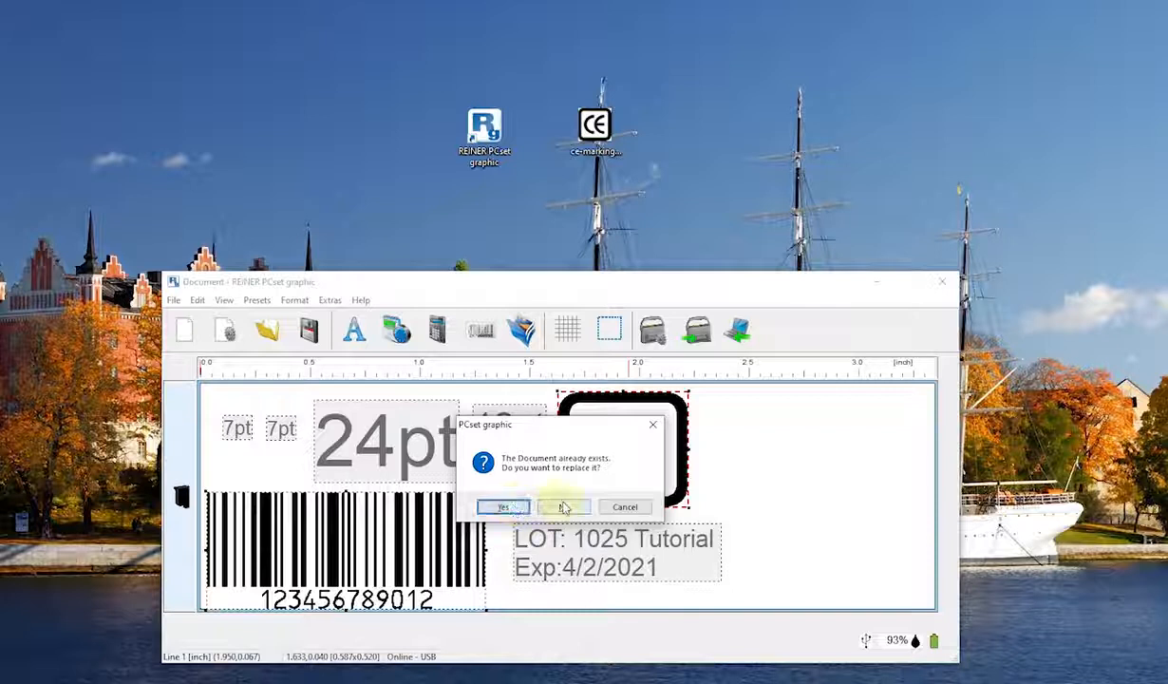
{"action": "left_click", "coordinate": [502, 505]}
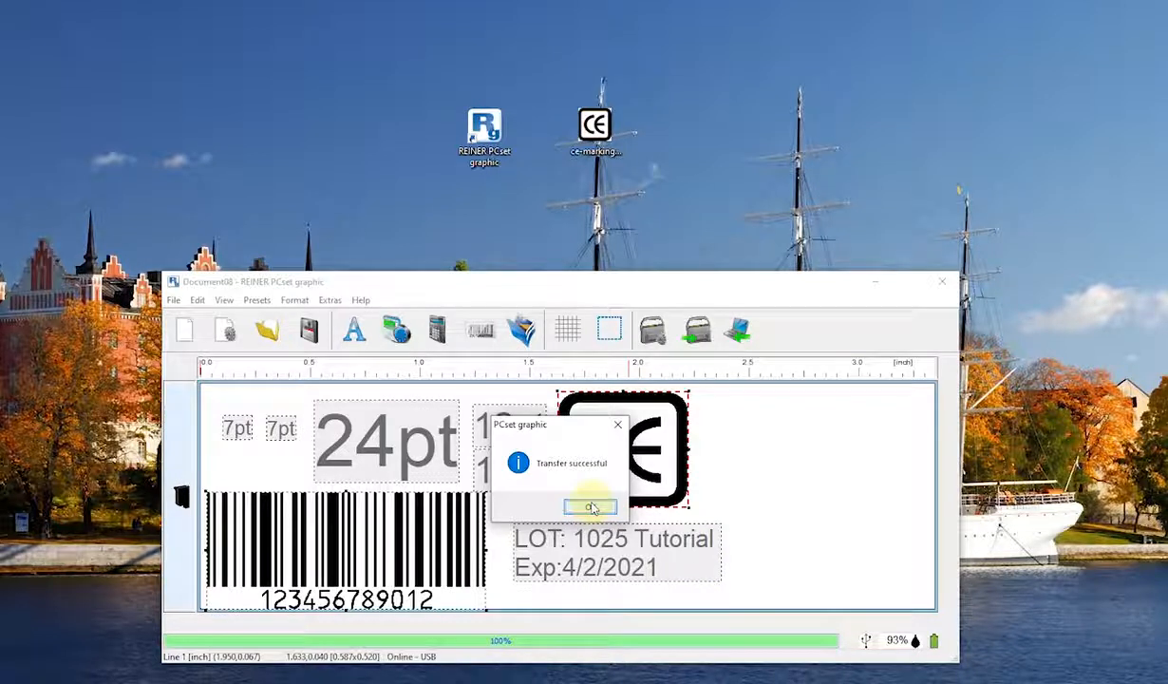
Step: Acknowledge the 'Transfer successful' message to return to the label layout
{"action": "left_click", "coordinate": [589, 505]}
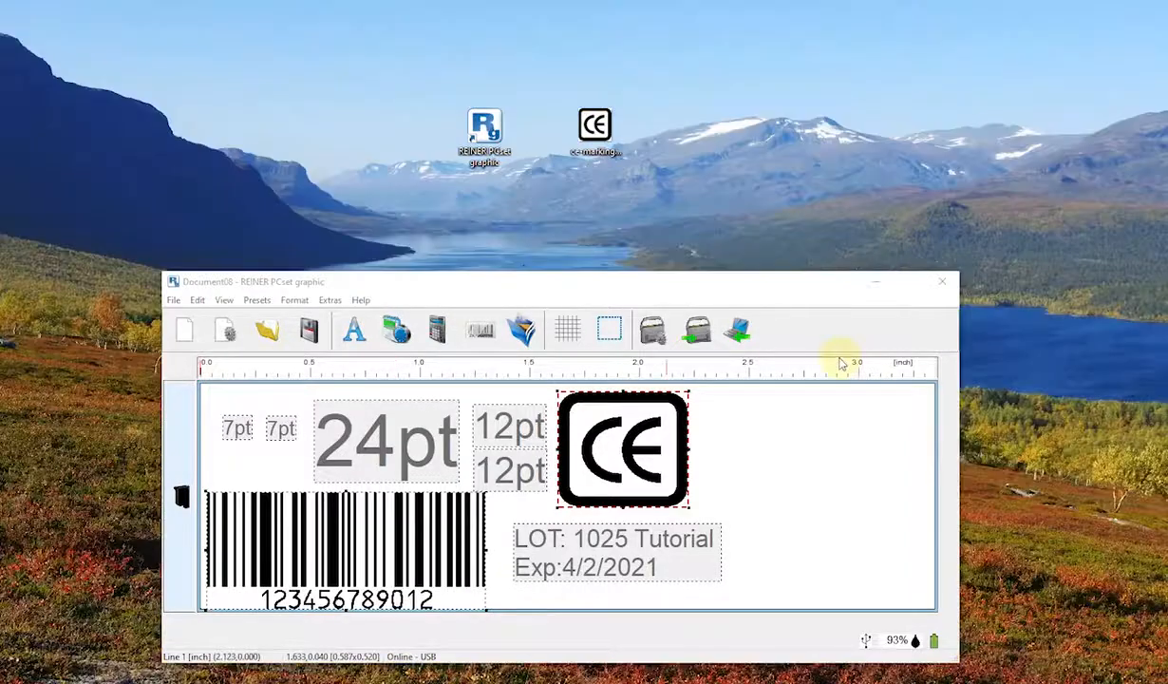
{"action": "mouse_move", "coordinate": [716, 522]}
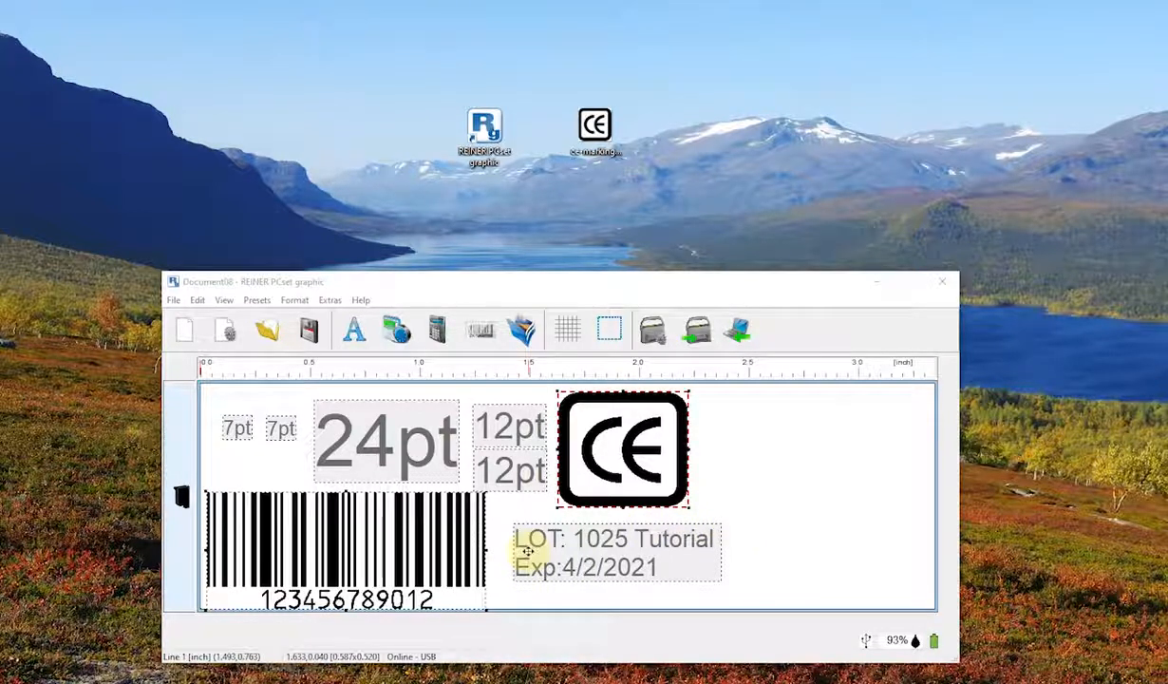
{"action": "mouse_move", "coordinate": [181, 496]}
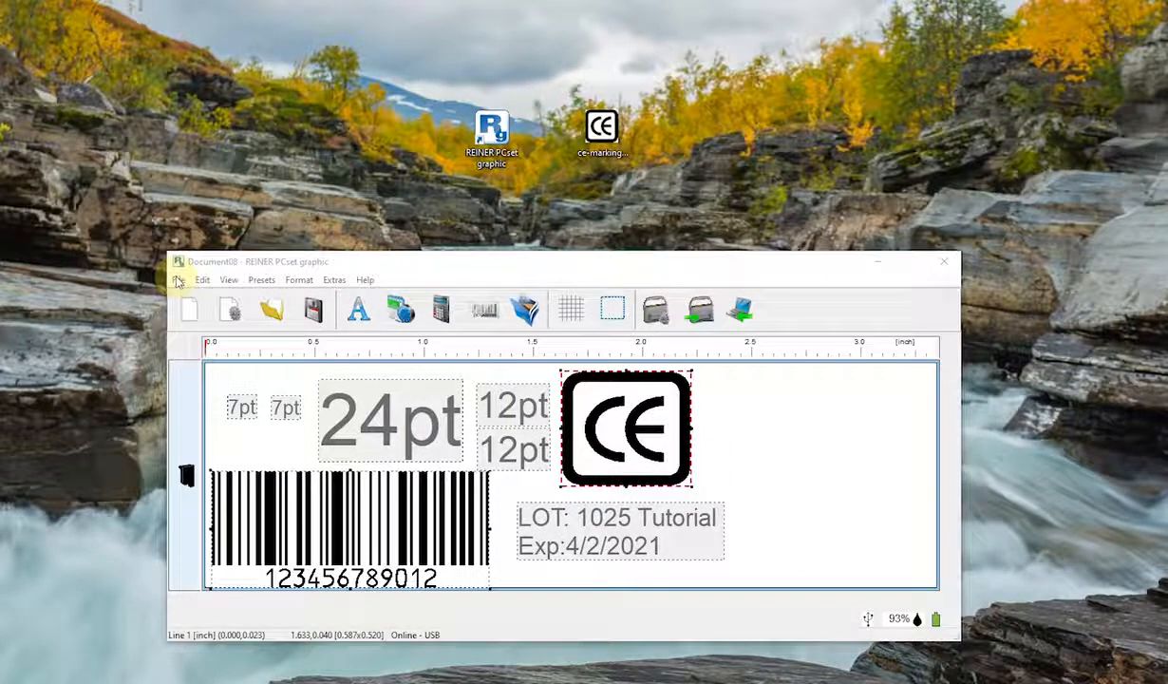
{"action": "left_click", "coordinate": [178, 279]}
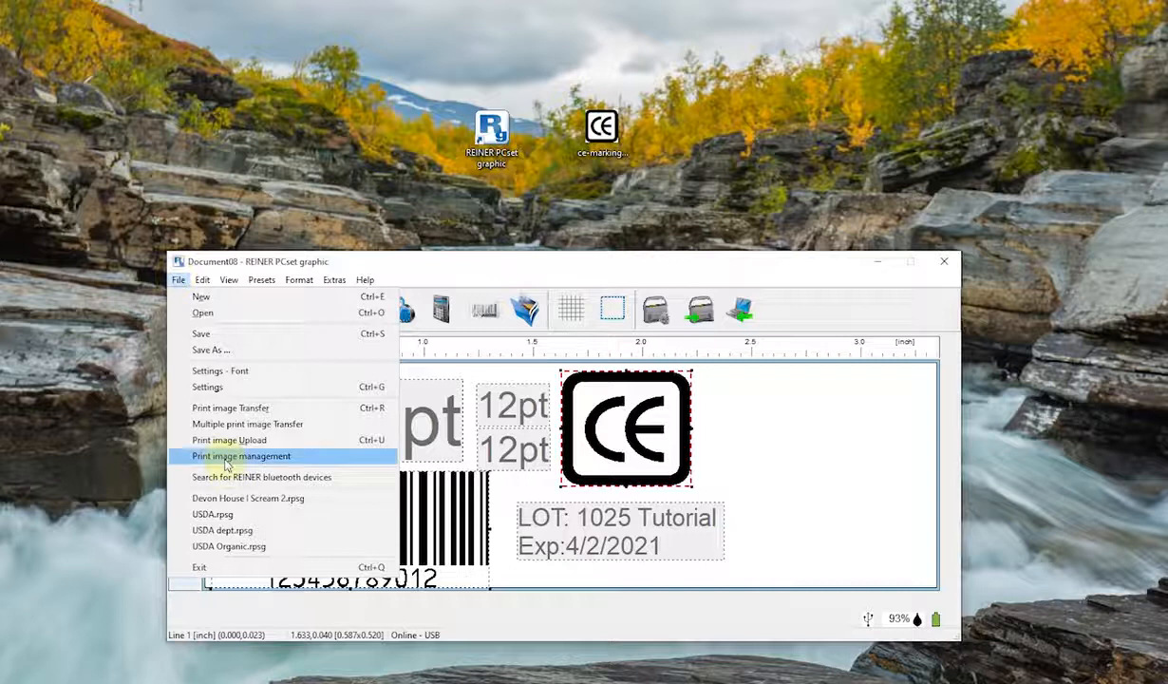
{"action": "left_click", "coordinate": [241, 456]}
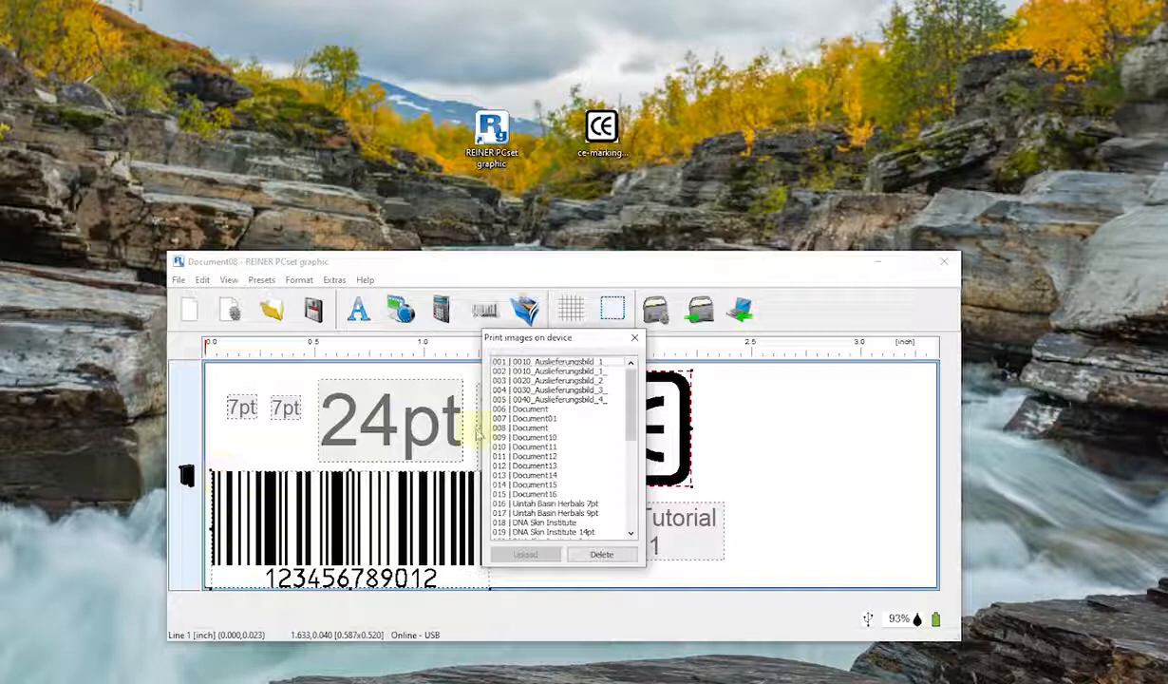
{"action": "scroll", "scroll_direction": "down", "scroll_amount": 3}
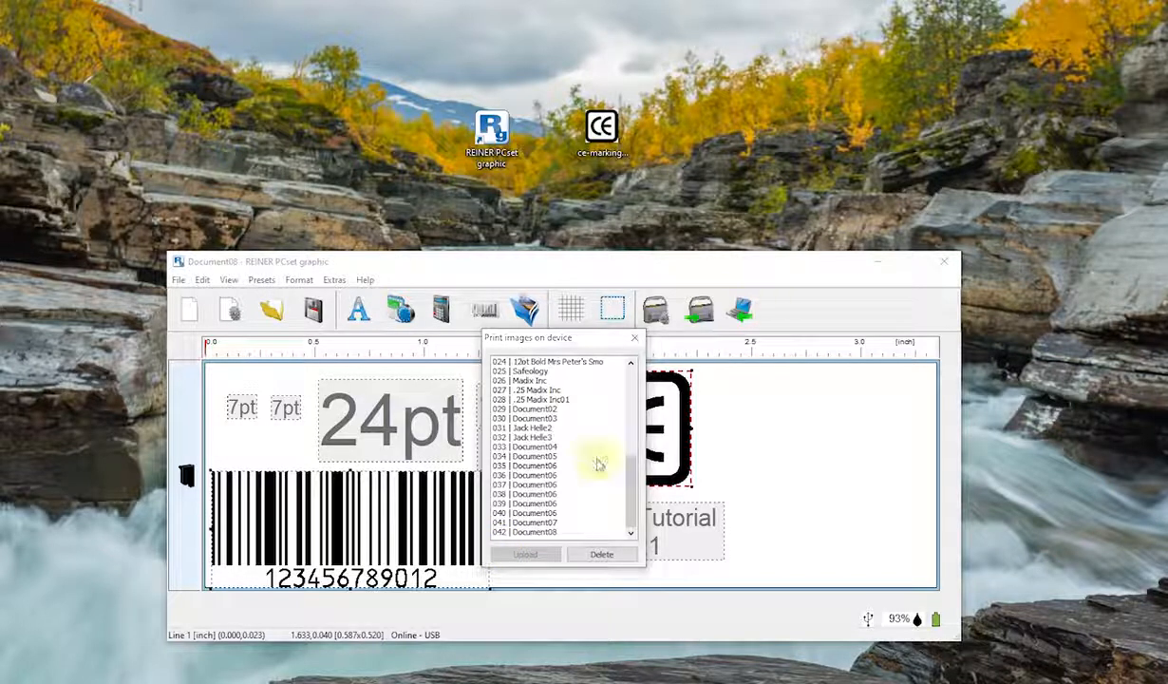
{"action": "left_click", "coordinate": [554, 484]}
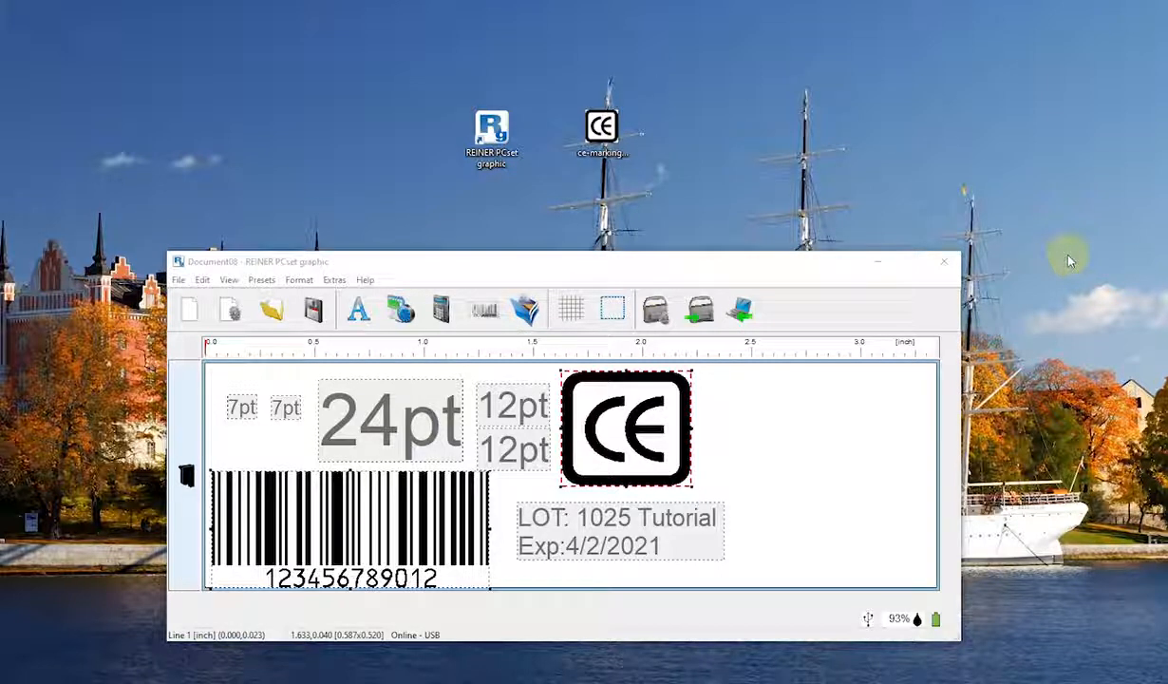
{"action": "mouse_move", "coordinate": [984, 353]}
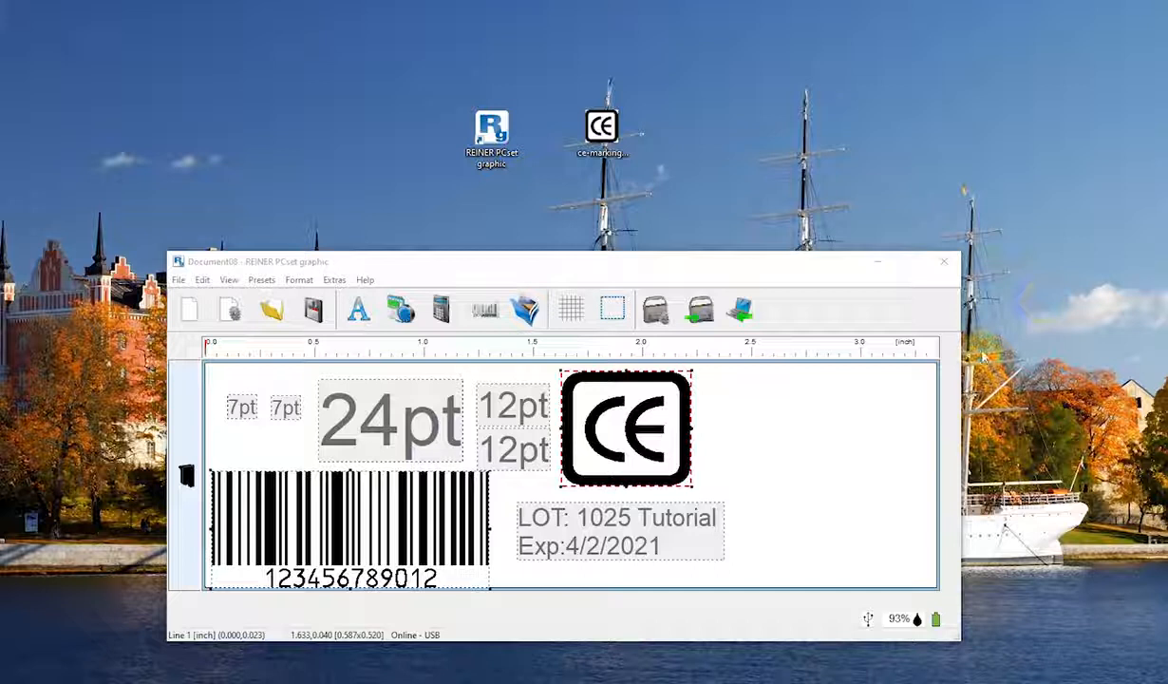
{"action": "mouse_move", "coordinate": [1092, 350]}
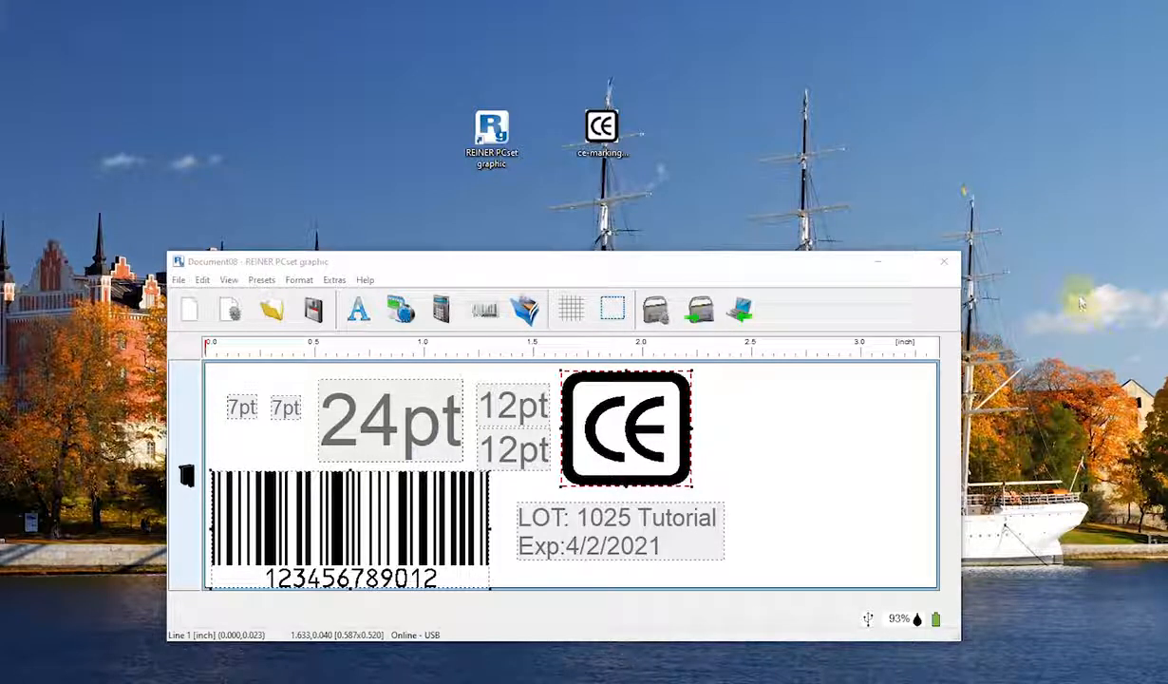
{"action": "mouse_move", "coordinate": [270, 310]}
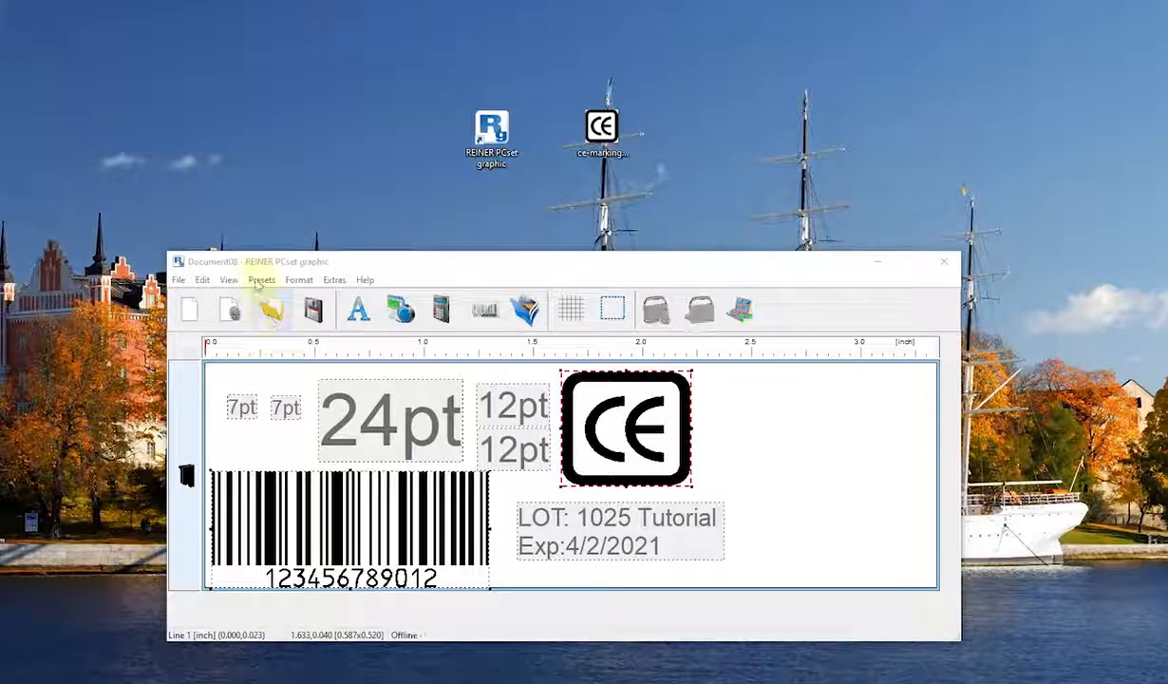
Step: Open the Presets menu to choose a different printer model while offline
{"action": "left_click", "coordinate": [228, 279]}
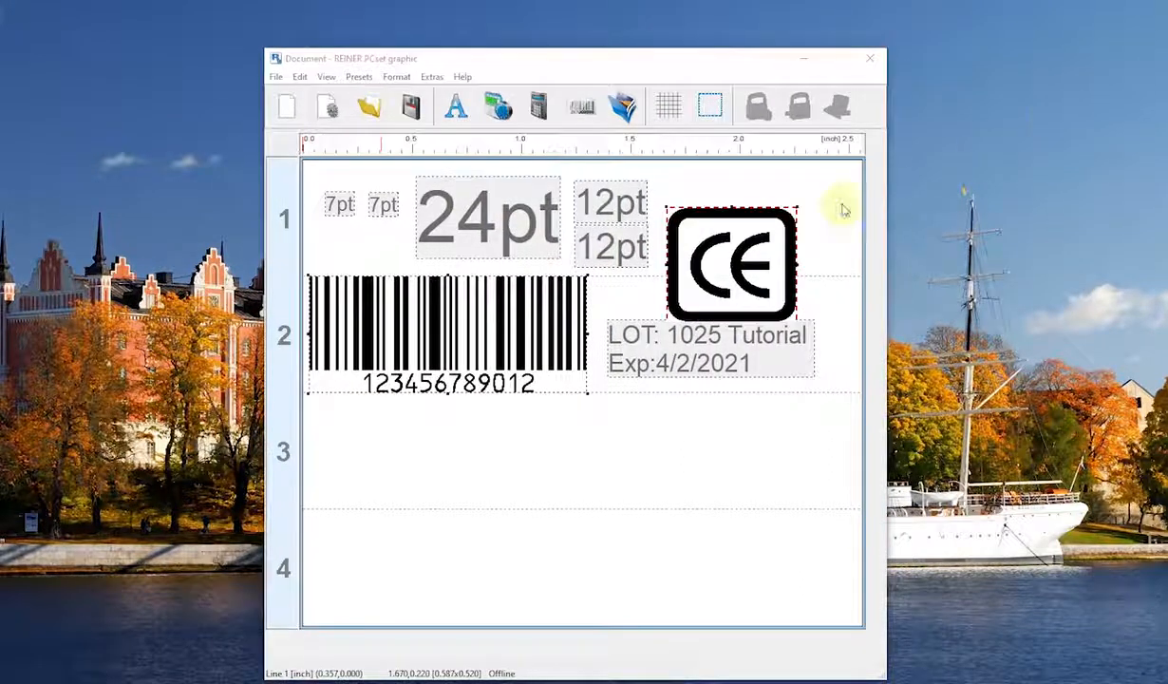
{"action": "mouse_move", "coordinate": [289, 213]}
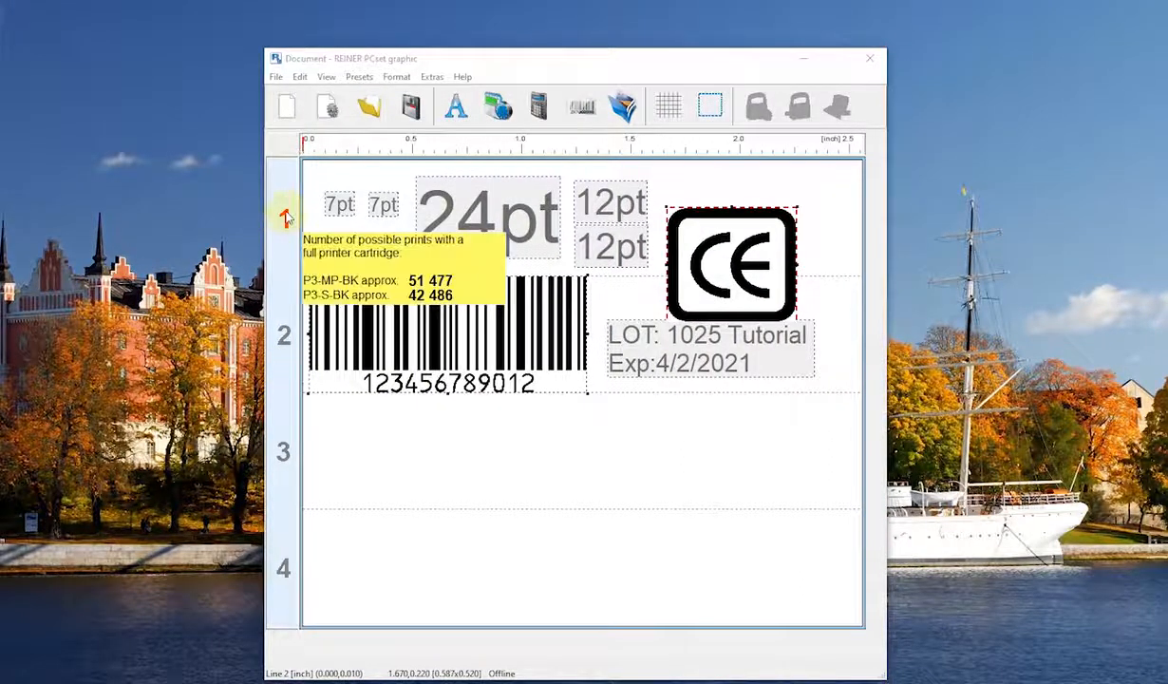
{"action": "mouse_move", "coordinate": [251, 593]}
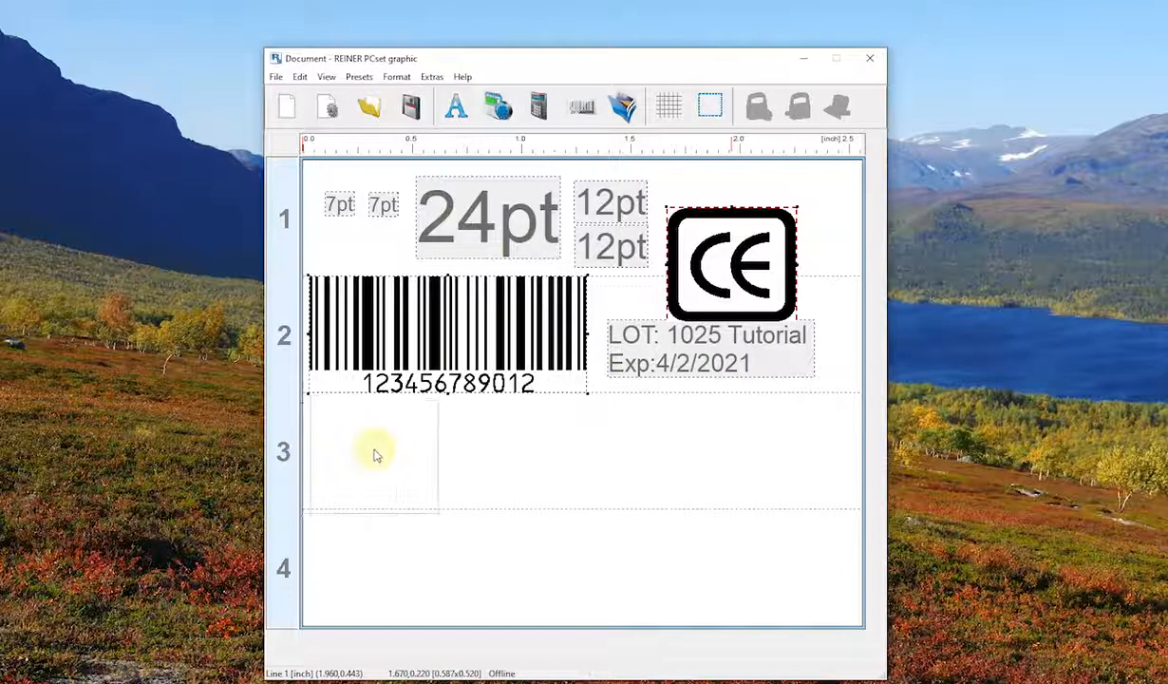
Step: Move the CE symbol down into slot 3 of the four-line layout
{"action": "left_click_drag", "start_coordinate": [731, 264], "coordinate": [372, 452]}
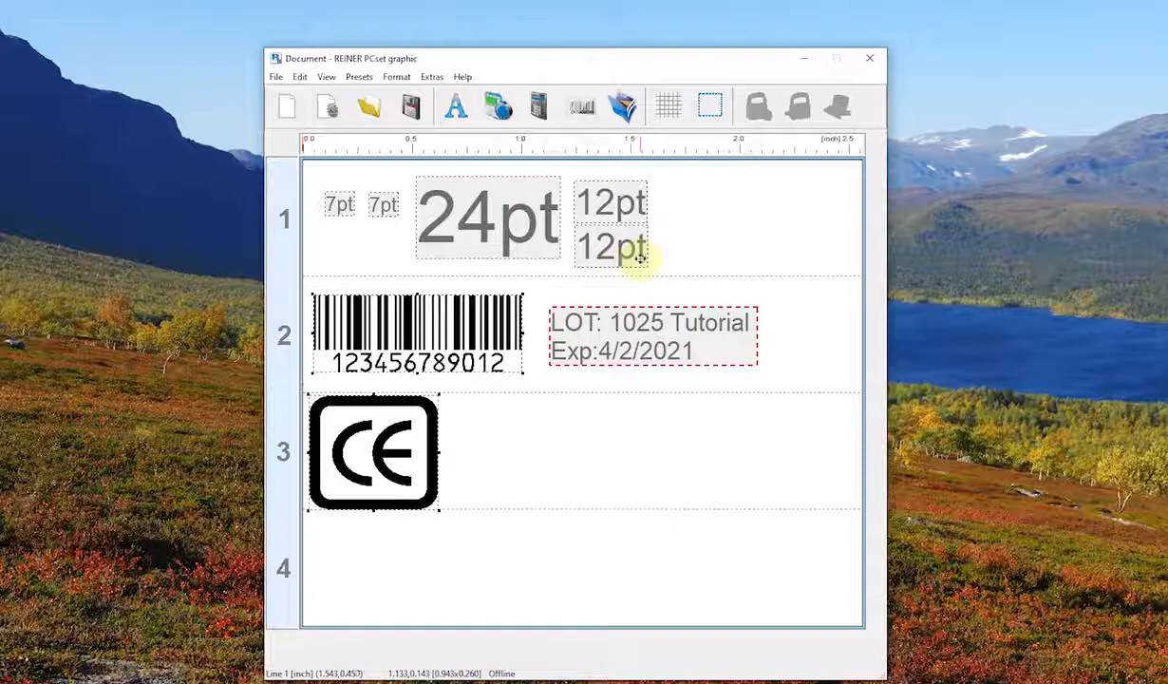
{"action": "mouse_move", "coordinate": [283, 220]}
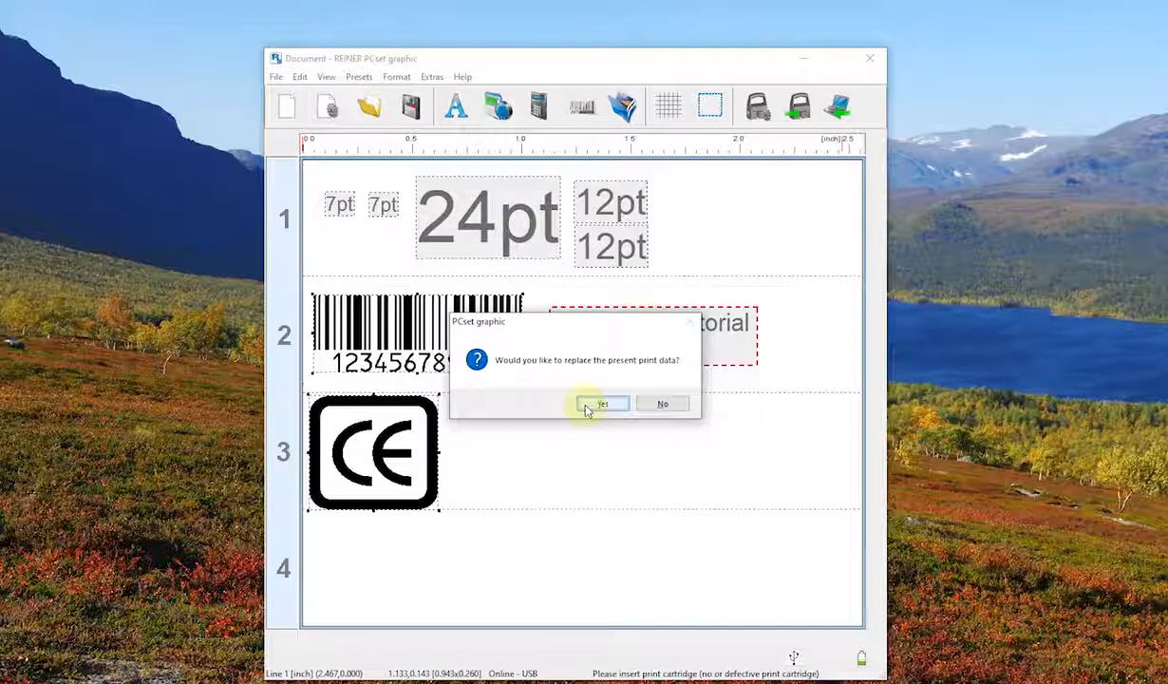
Step: Confirm replacing the printer's print data and acknowledge the successful transfer
{"action": "left_click", "coordinate": [602, 403]}
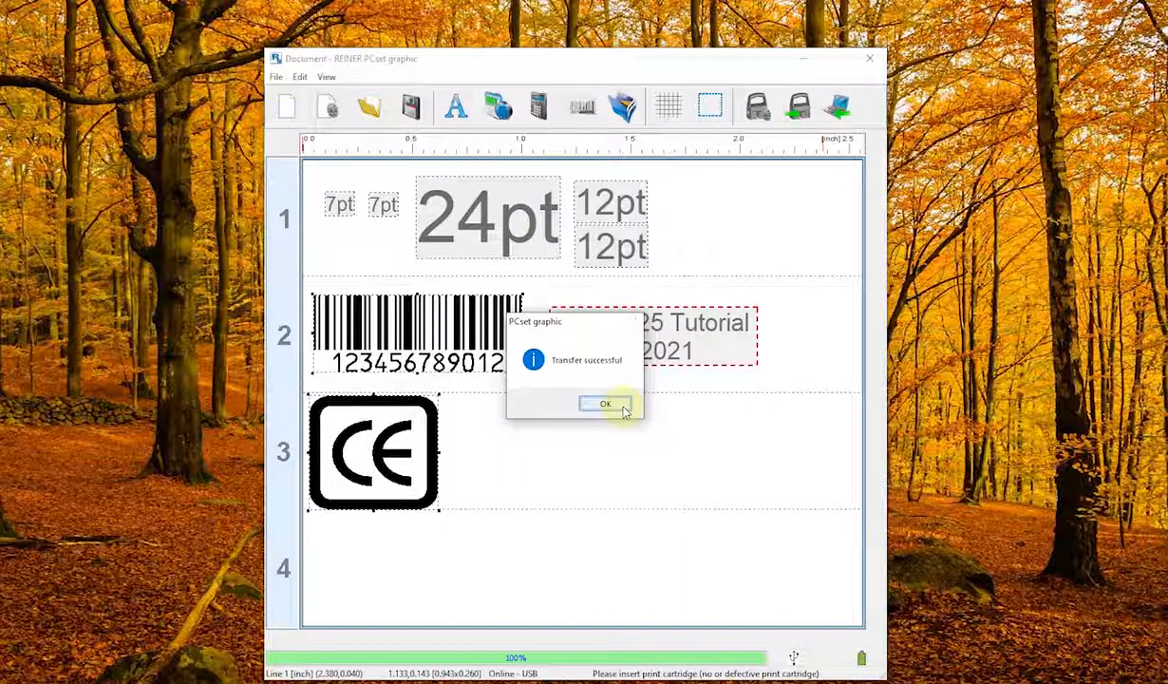
{"action": "left_click", "coordinate": [605, 402]}
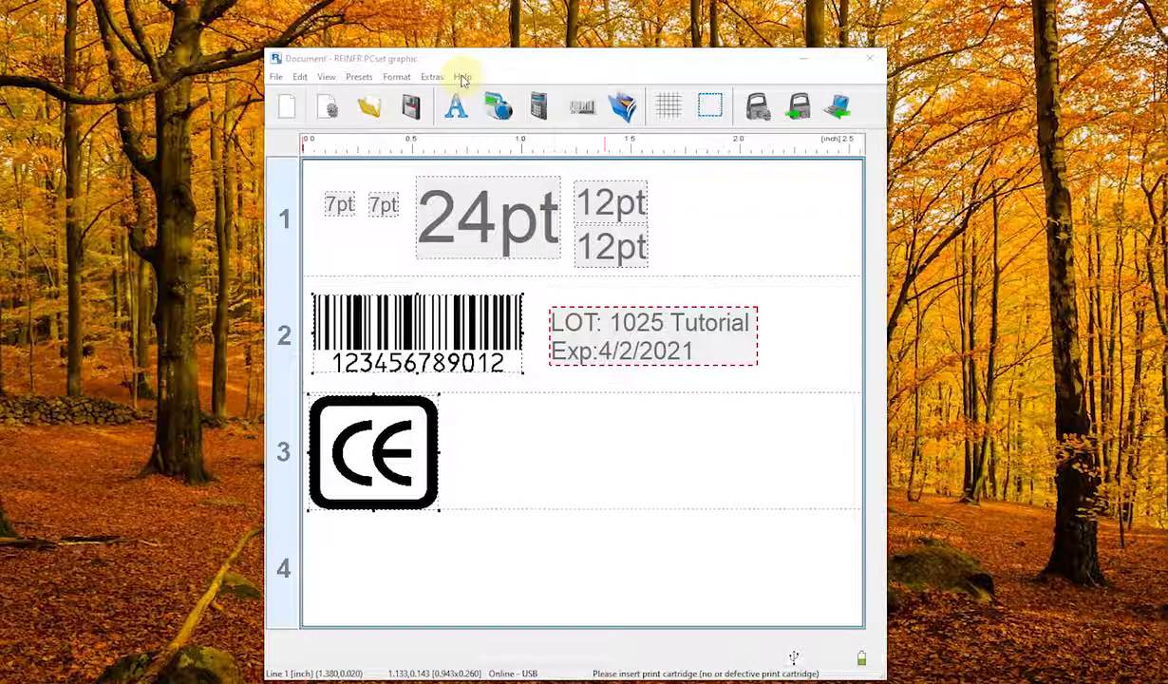
Step: Launch the jetStamp graphic 970 help and switch to its Search tab
{"action": "left_click", "coordinate": [463, 76]}
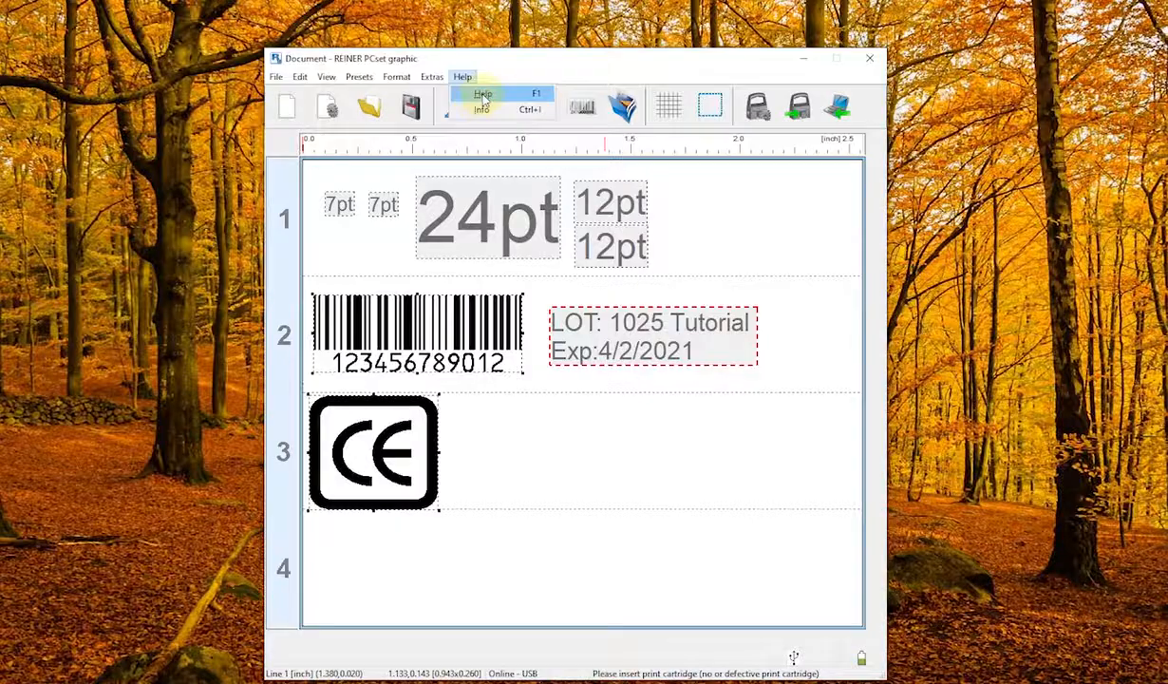
{"action": "left_click", "coordinate": [478, 108]}
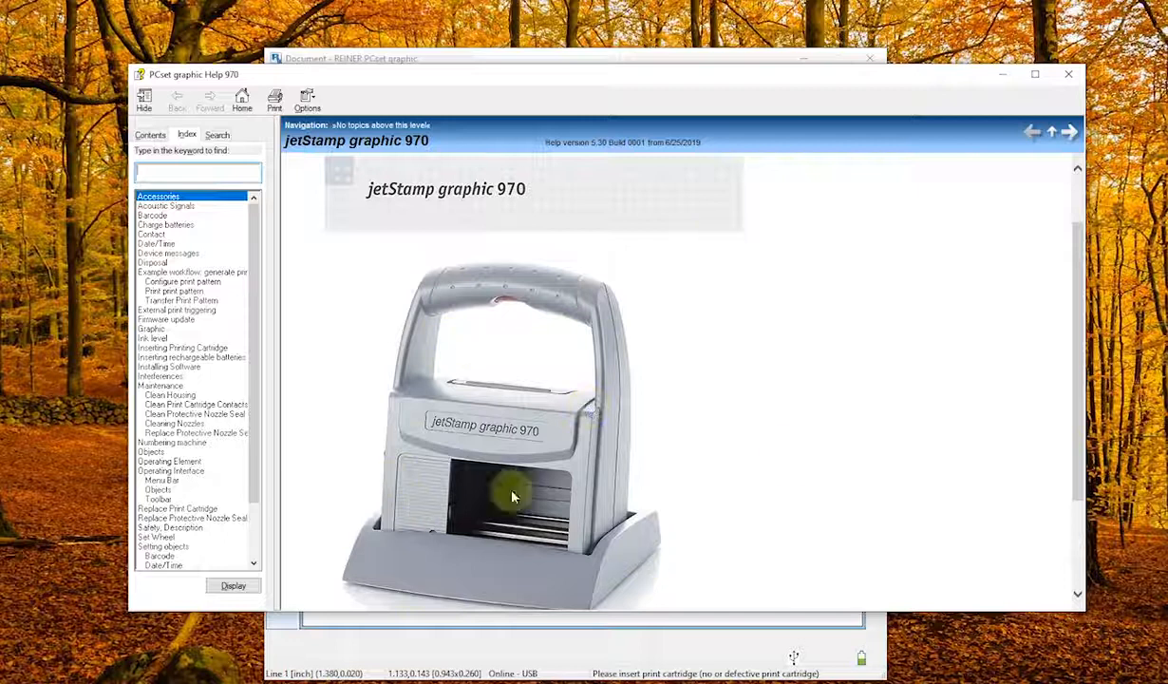
{"action": "left_click", "coordinate": [216, 133]}
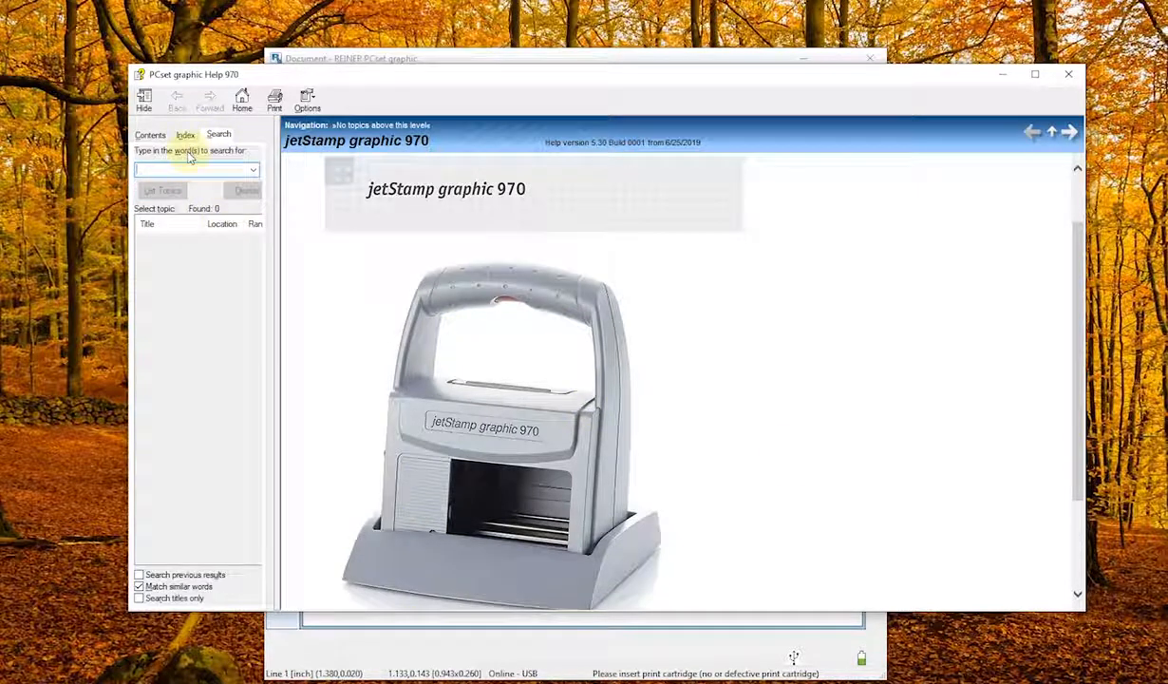
{"action": "left_click", "coordinate": [151, 133]}
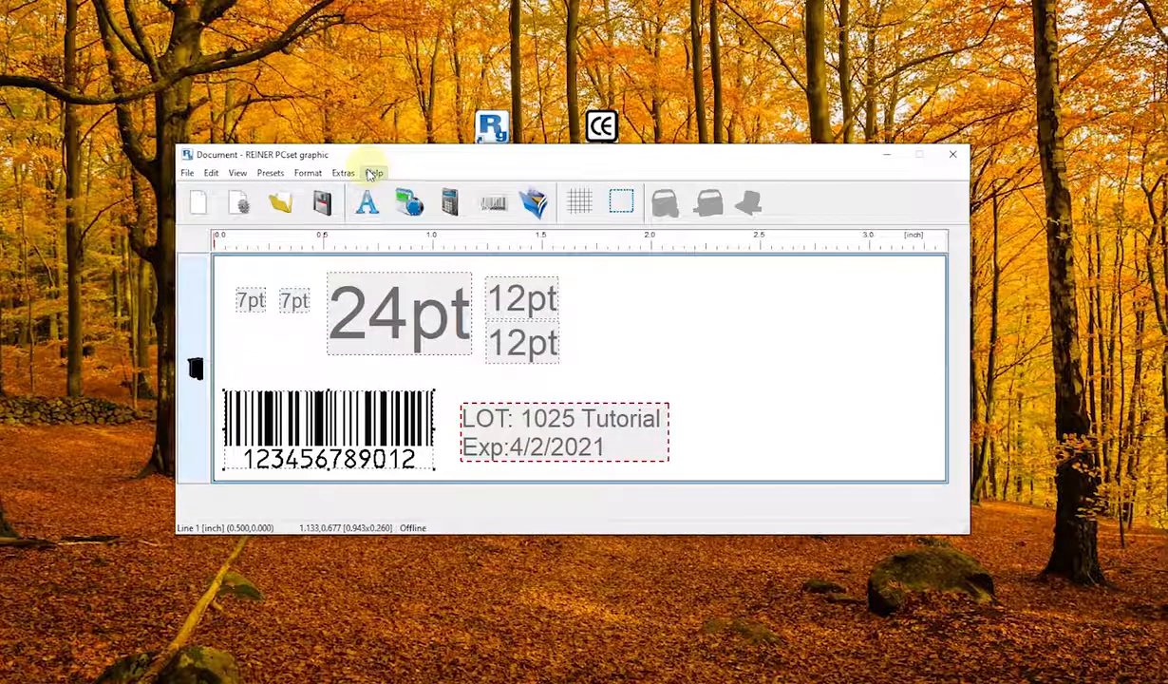
Step: Open the Help menu for the jetStamp 1025 layout
{"action": "left_click", "coordinate": [372, 173]}
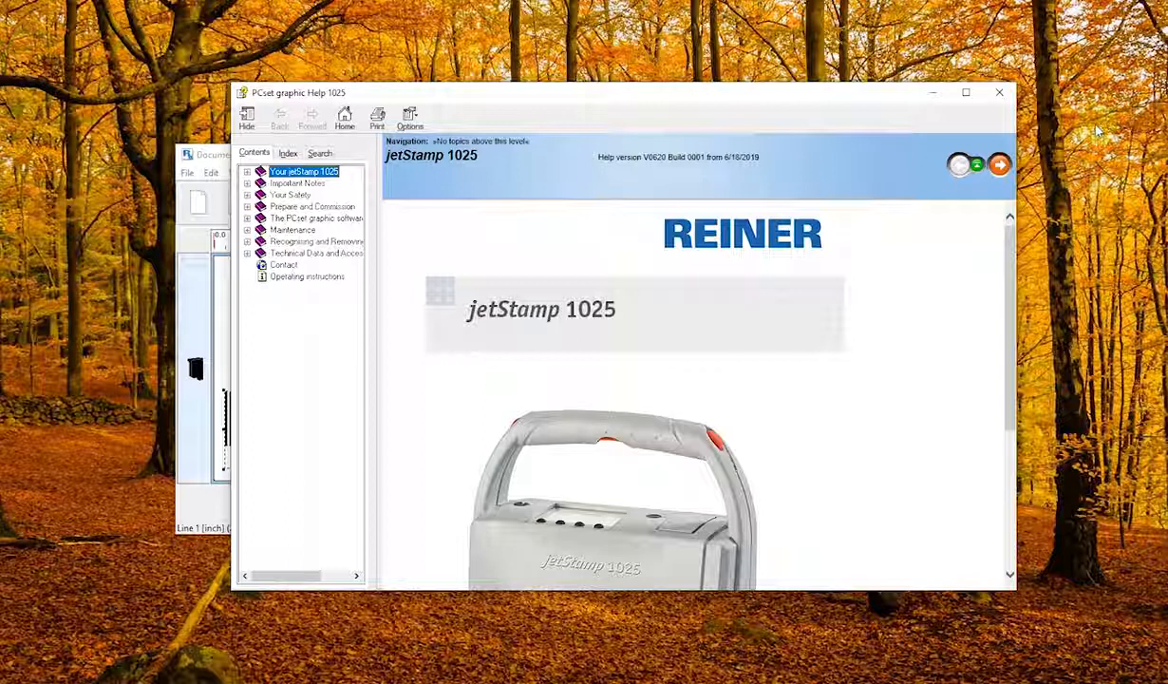
{"action": "mouse_move", "coordinate": [1054, 131]}
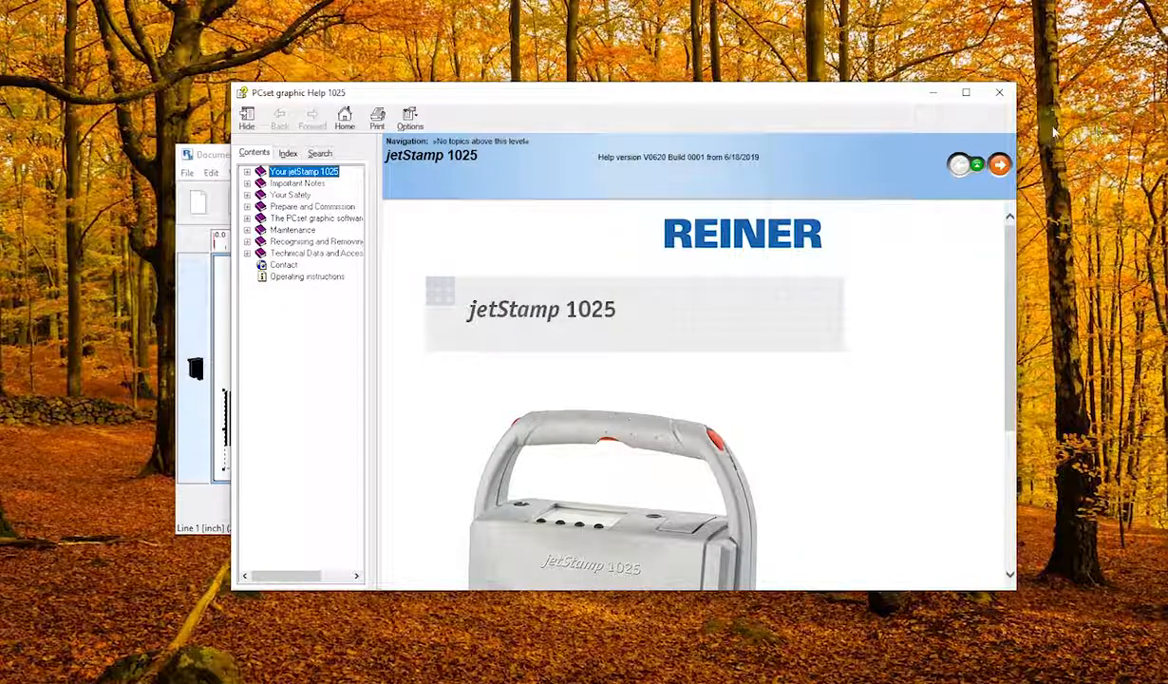